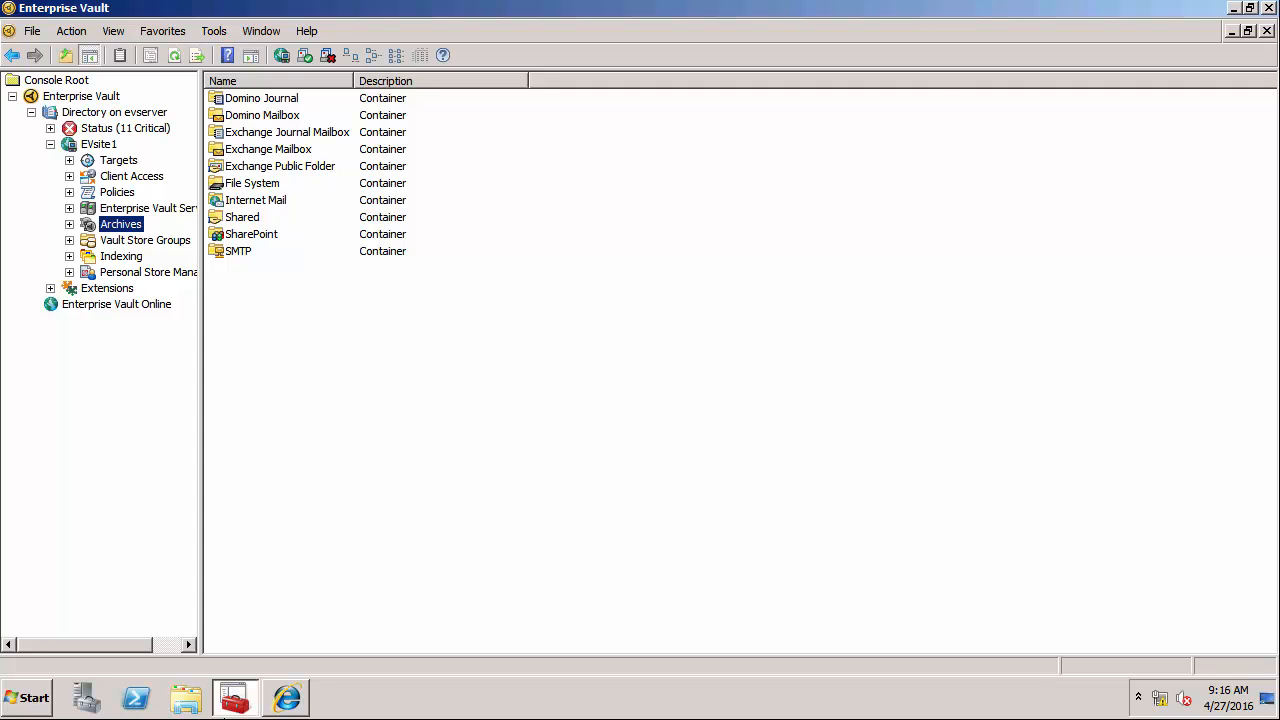
Step: Confirm in Windows Services that the Enterprise Vault SMTP Service is running
{"action": "left_click", "coordinate": [27, 697]}
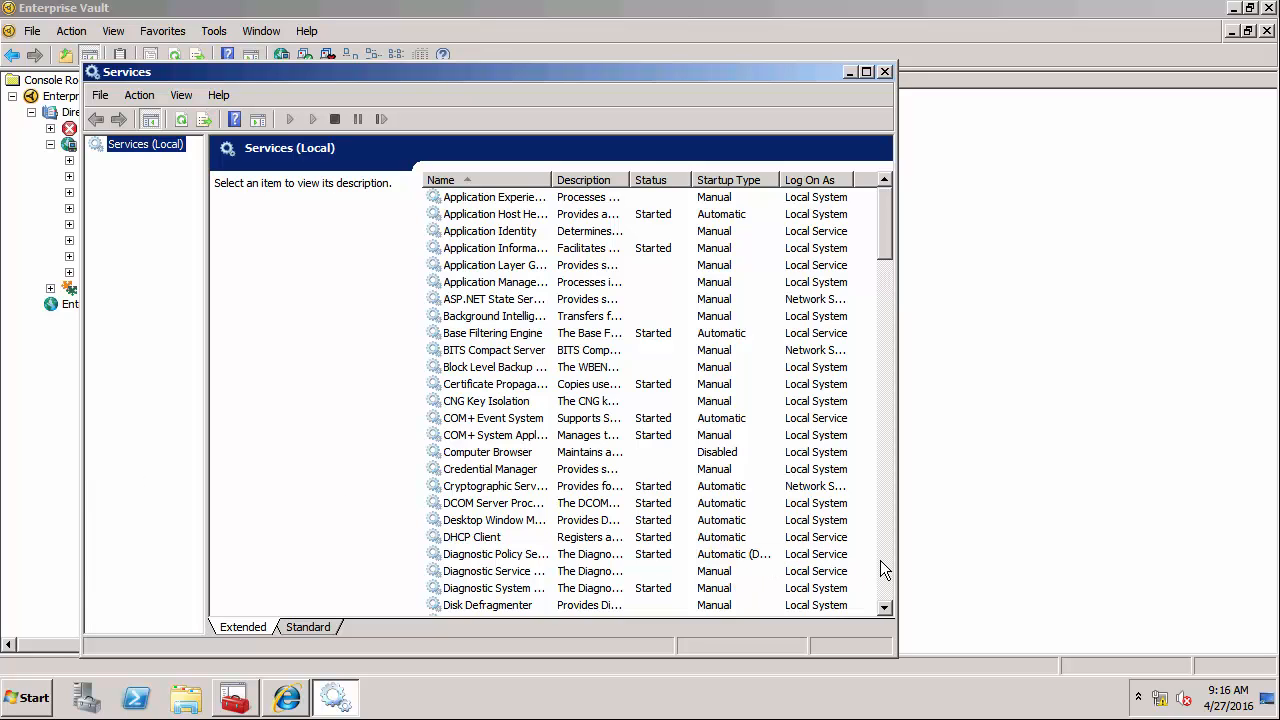
{"action": "scroll", "scroll_direction": "down", "scroll_amount": 3}
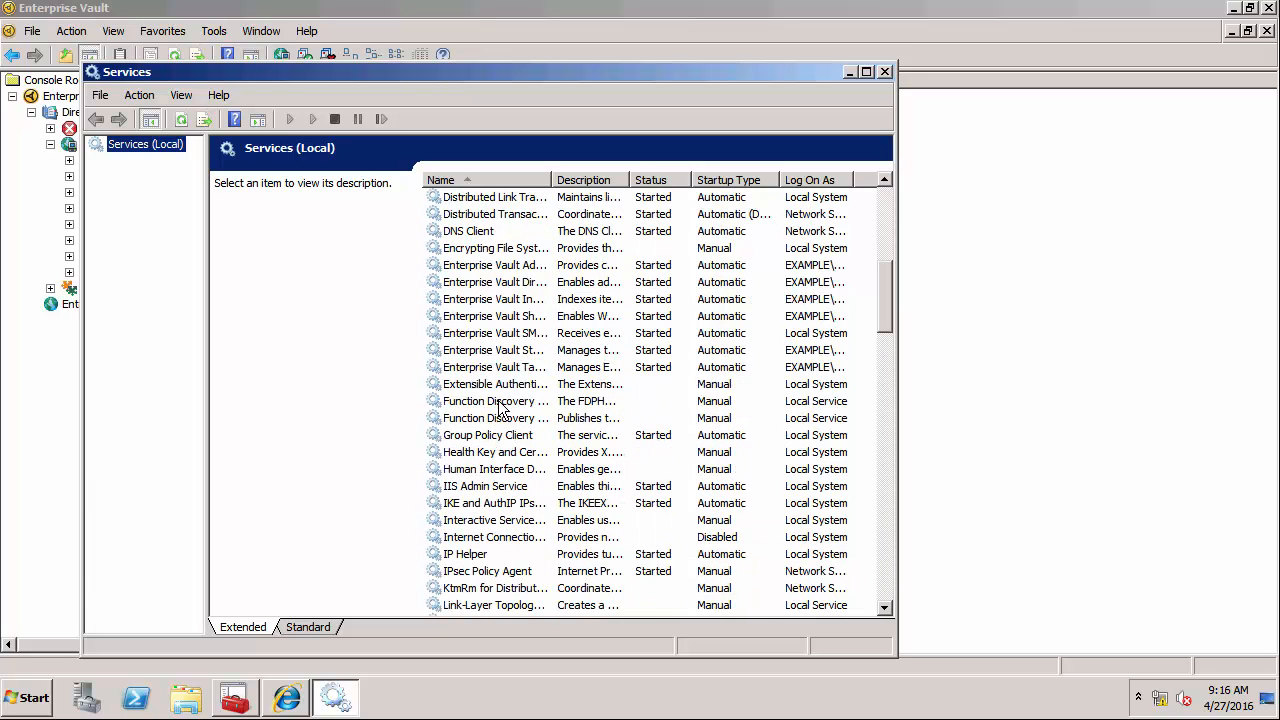
{"action": "left_click", "coordinate": [494, 333]}
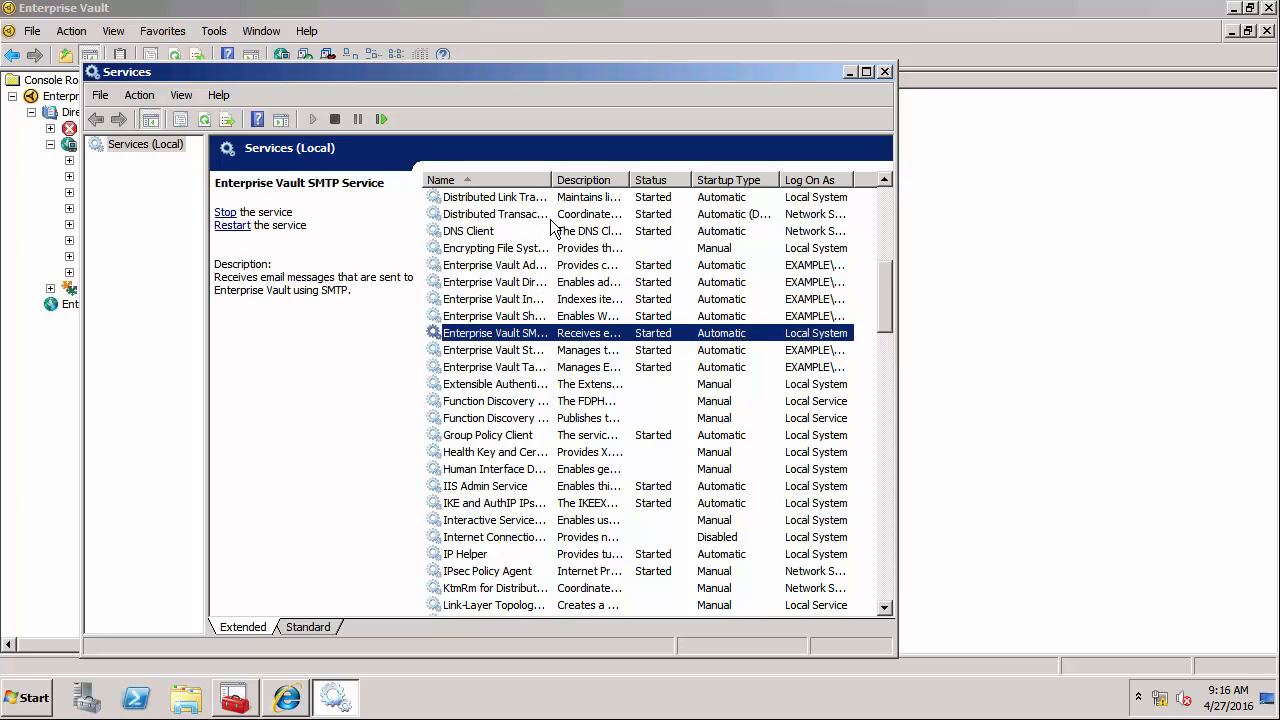
{"action": "mouse_move", "coordinate": [300, 198]}
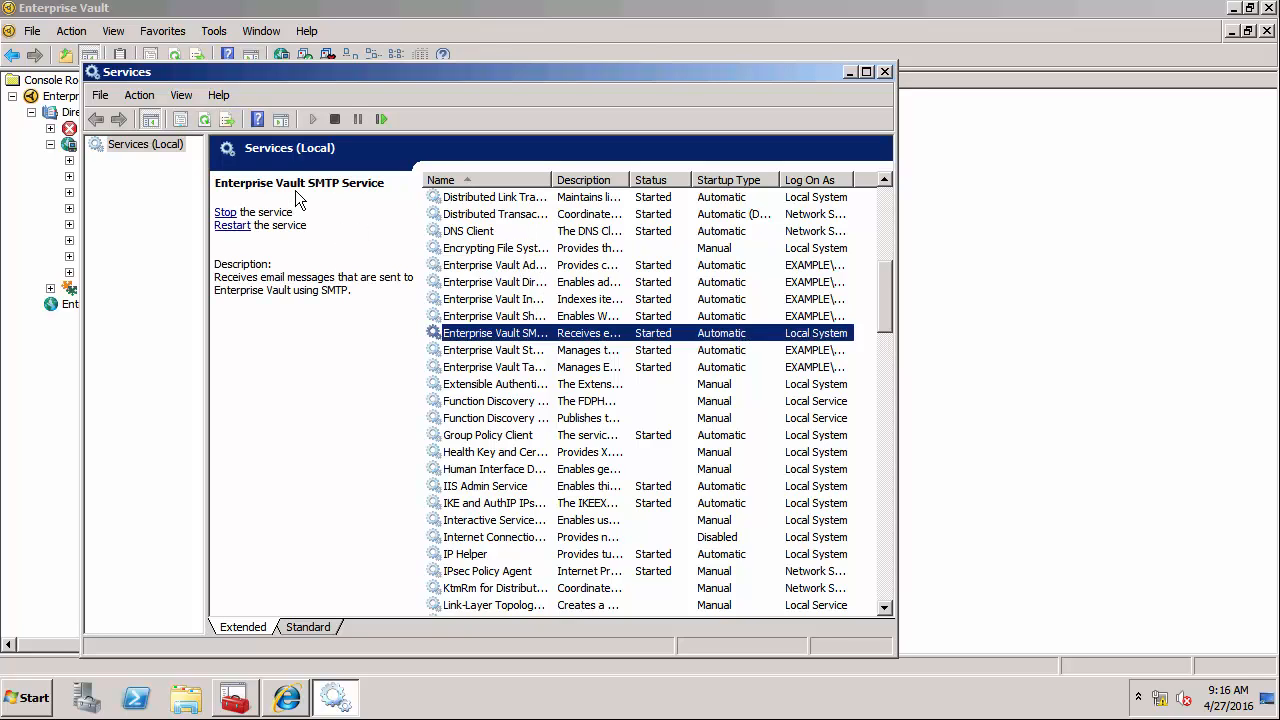
{"action": "mouse_move", "coordinate": [298, 194]}
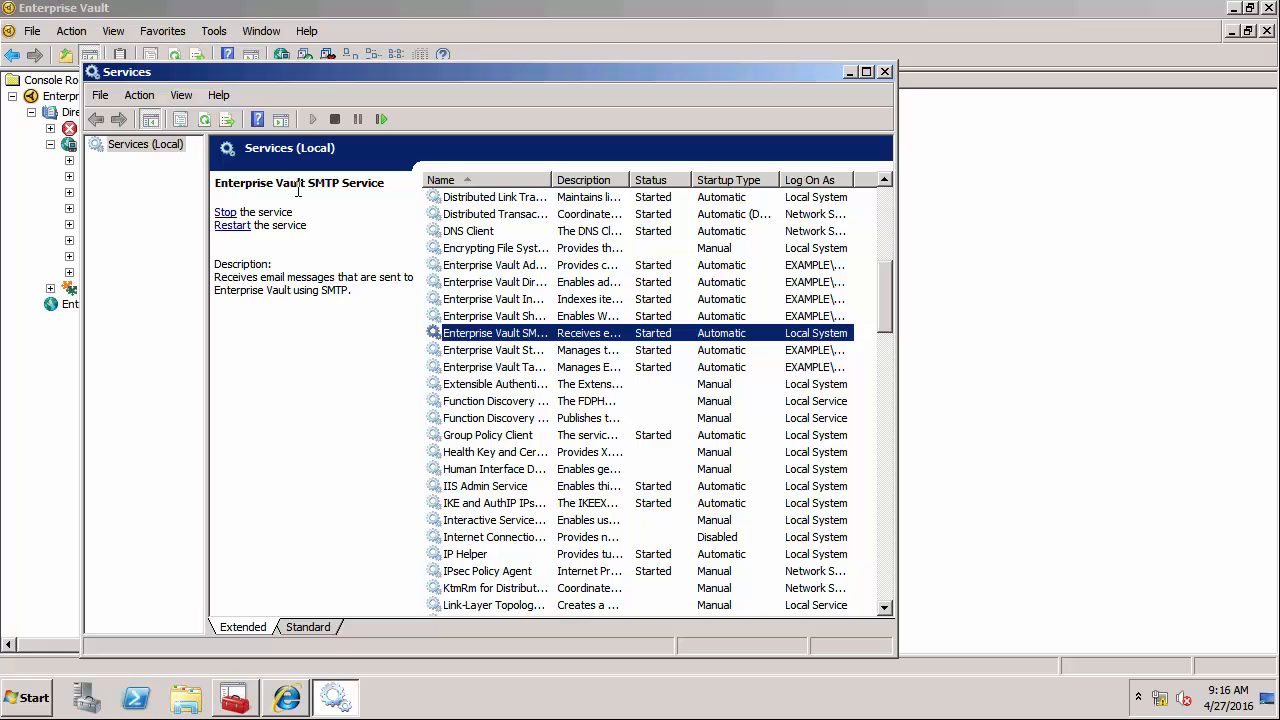
{"action": "mouse_move", "coordinate": [893, 90]}
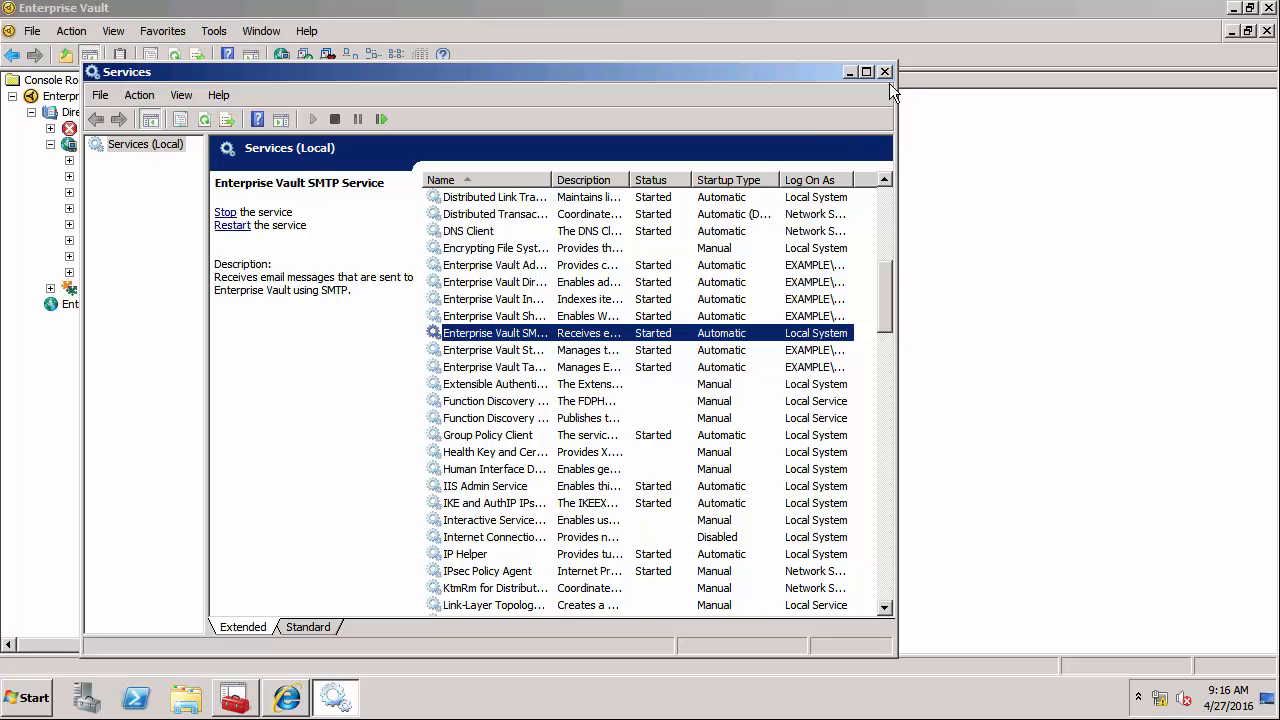
{"action": "left_click", "coordinate": [884, 71]}
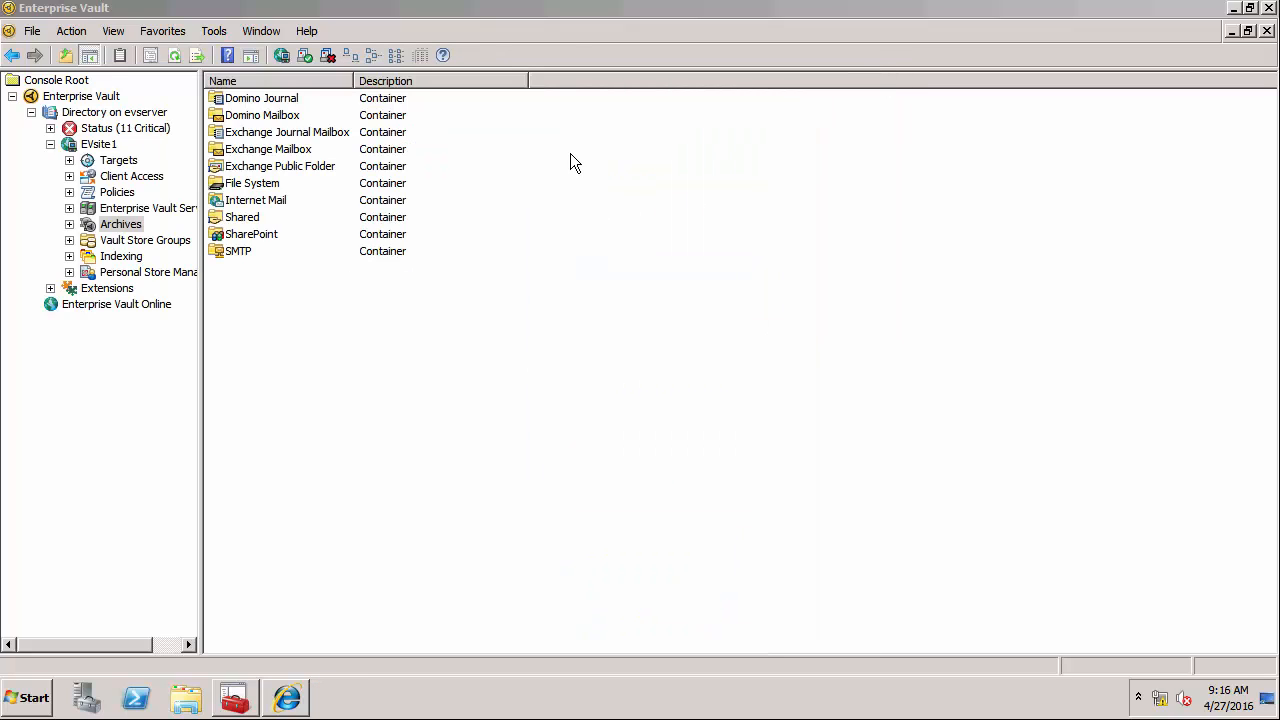
{"action": "mouse_move", "coordinate": [547, 162]}
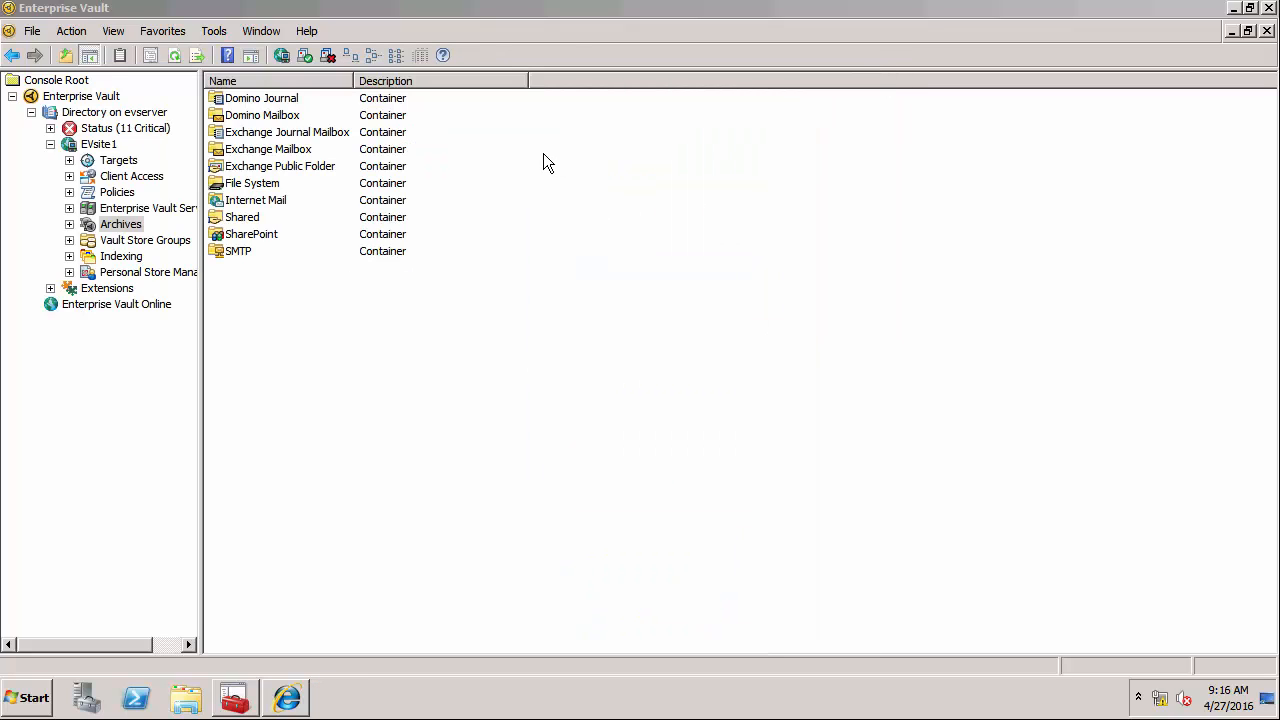
{"action": "mouse_move", "coordinate": [335, 197]}
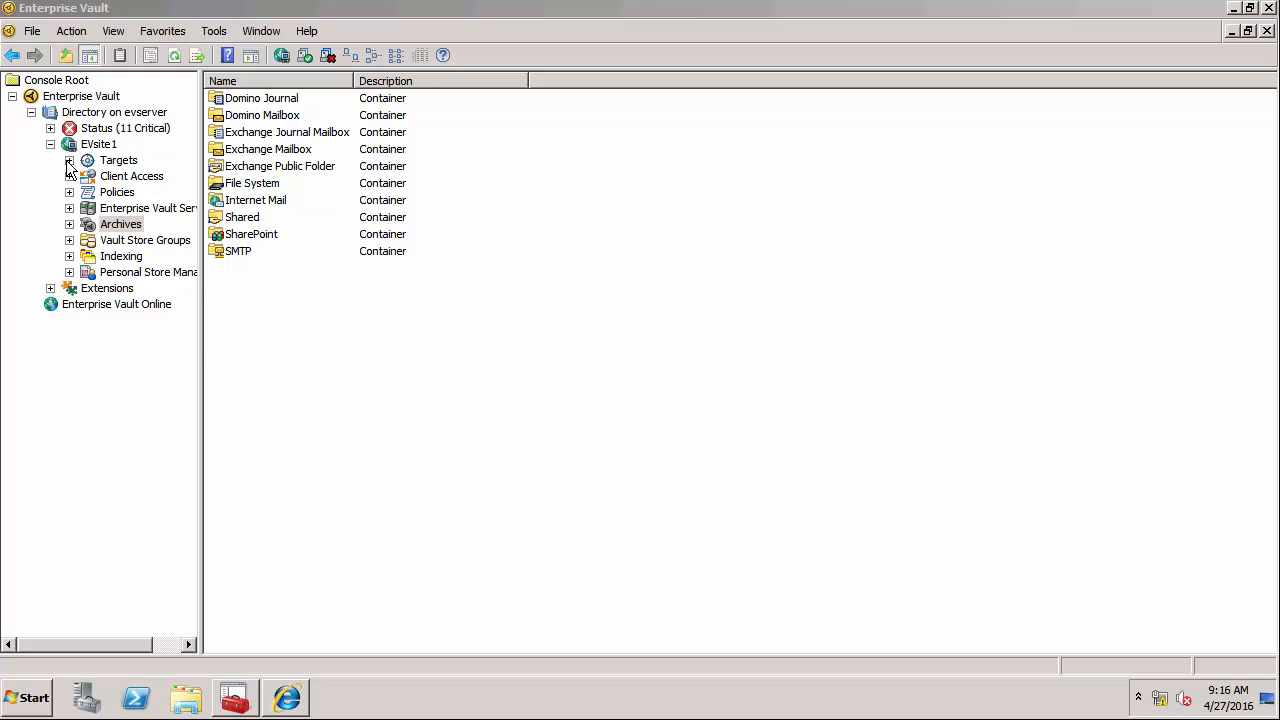
Step: Open the SMTP target's properties and its connection security settings
{"action": "left_click", "coordinate": [69, 160]}
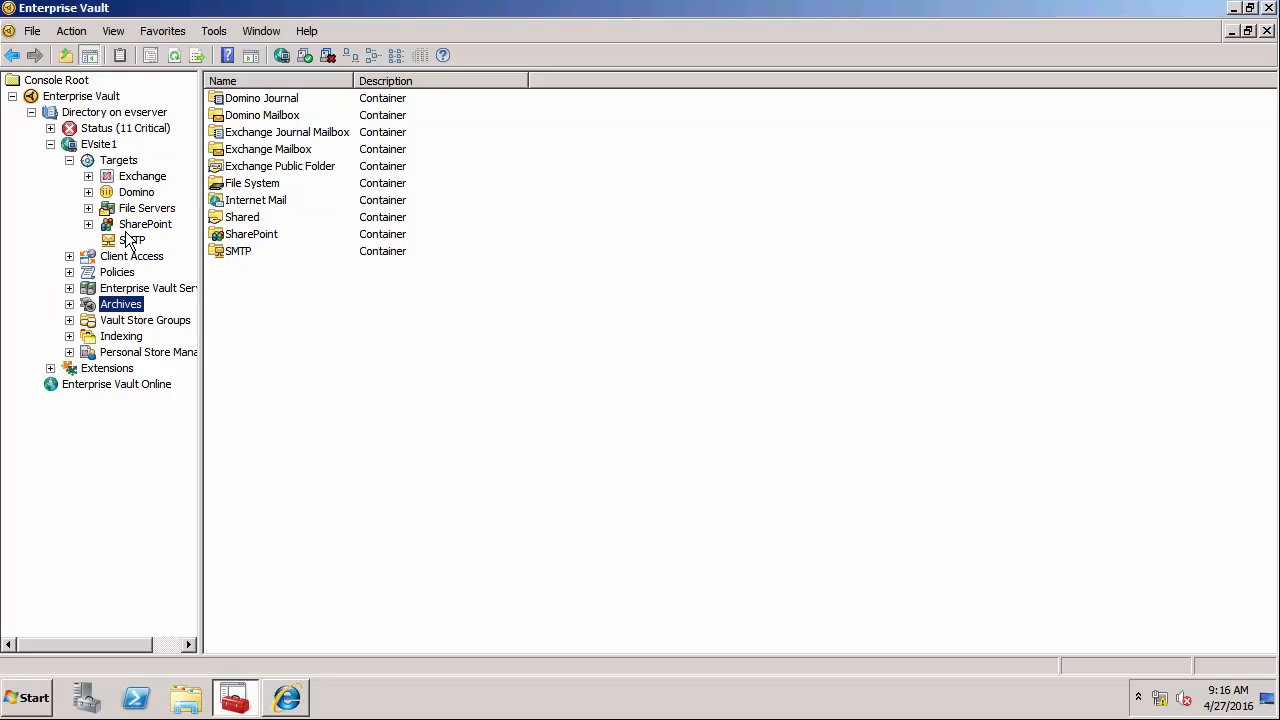
{"action": "right_click", "coordinate": [132, 240]}
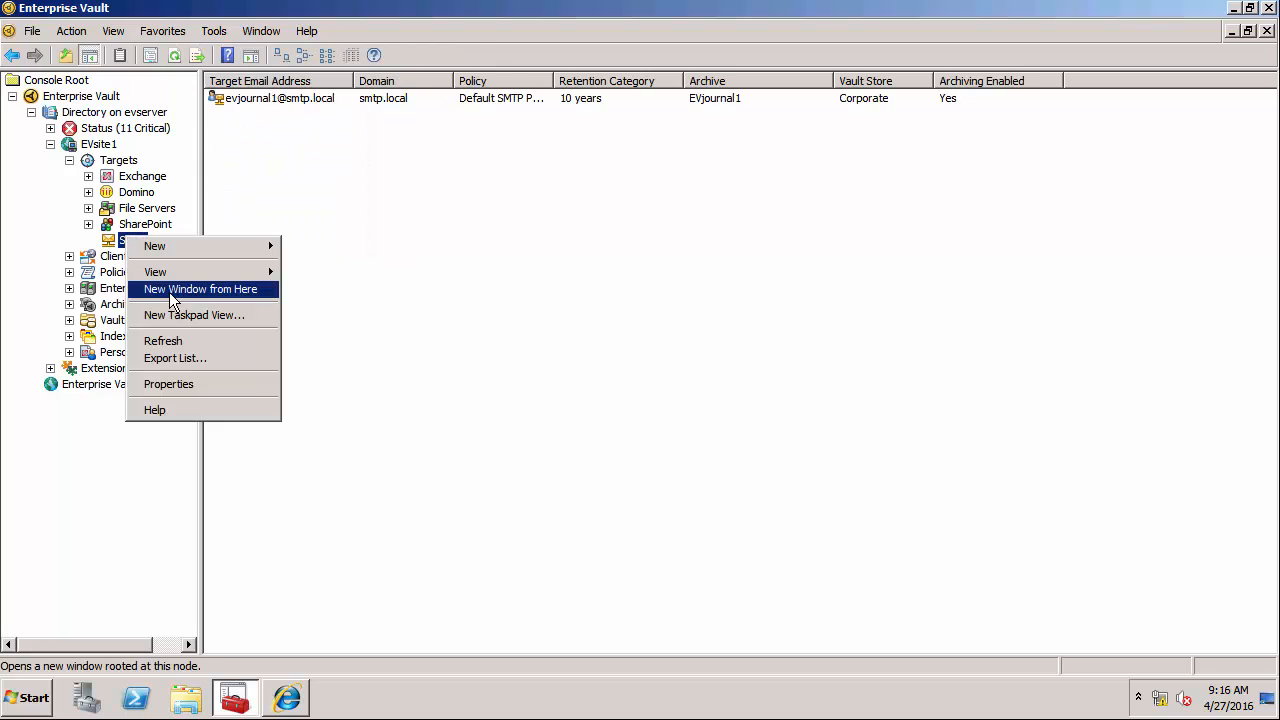
{"action": "left_click", "coordinate": [168, 384]}
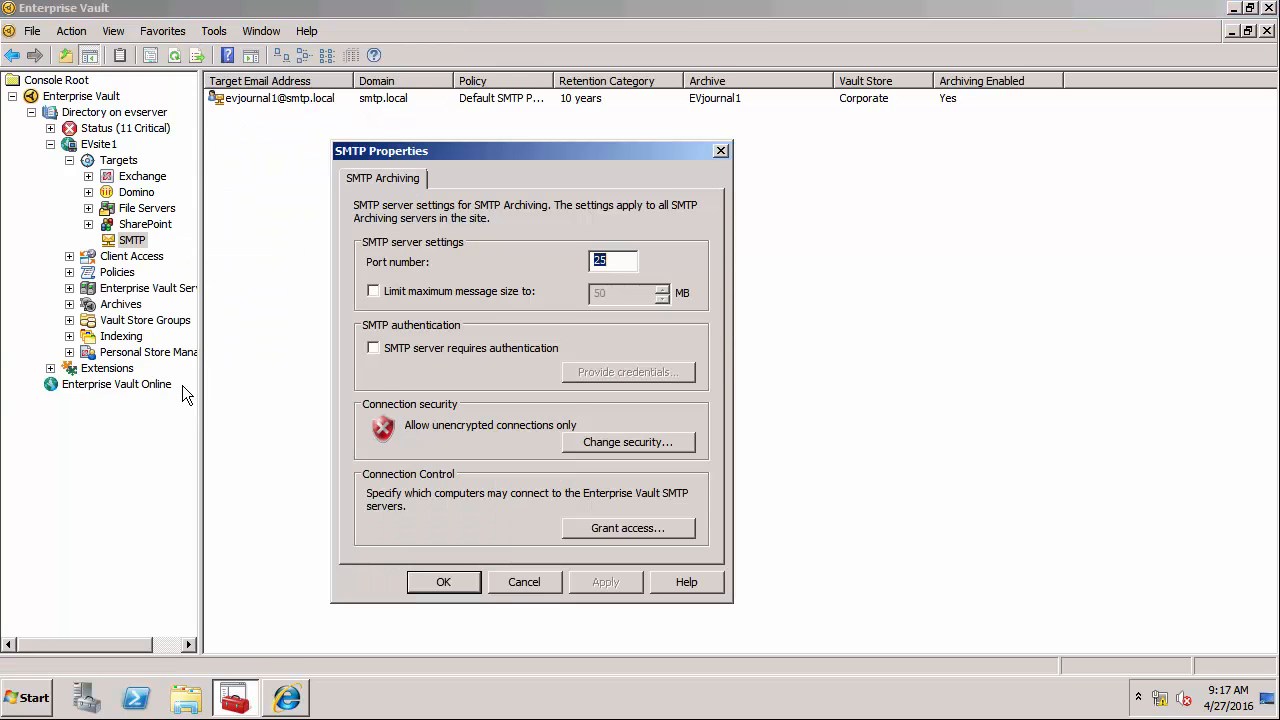
{"action": "mouse_move", "coordinate": [315, 342]}
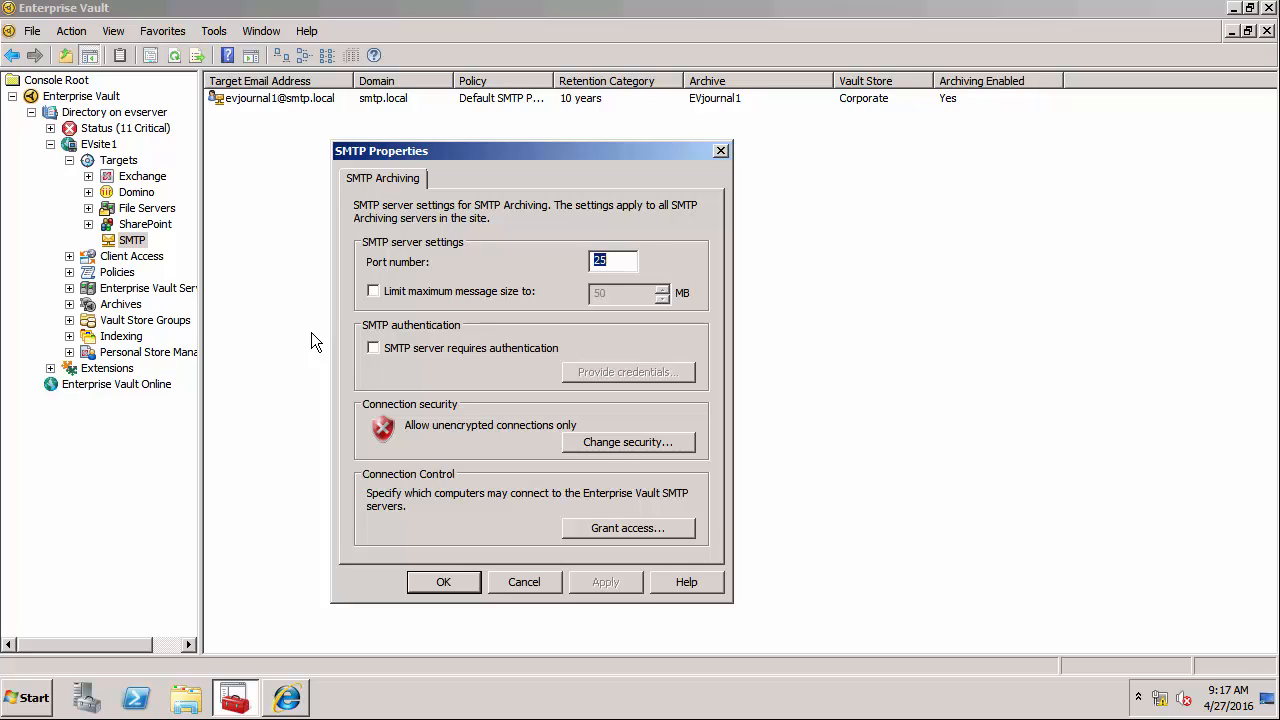
{"action": "mouse_move", "coordinate": [528, 451]}
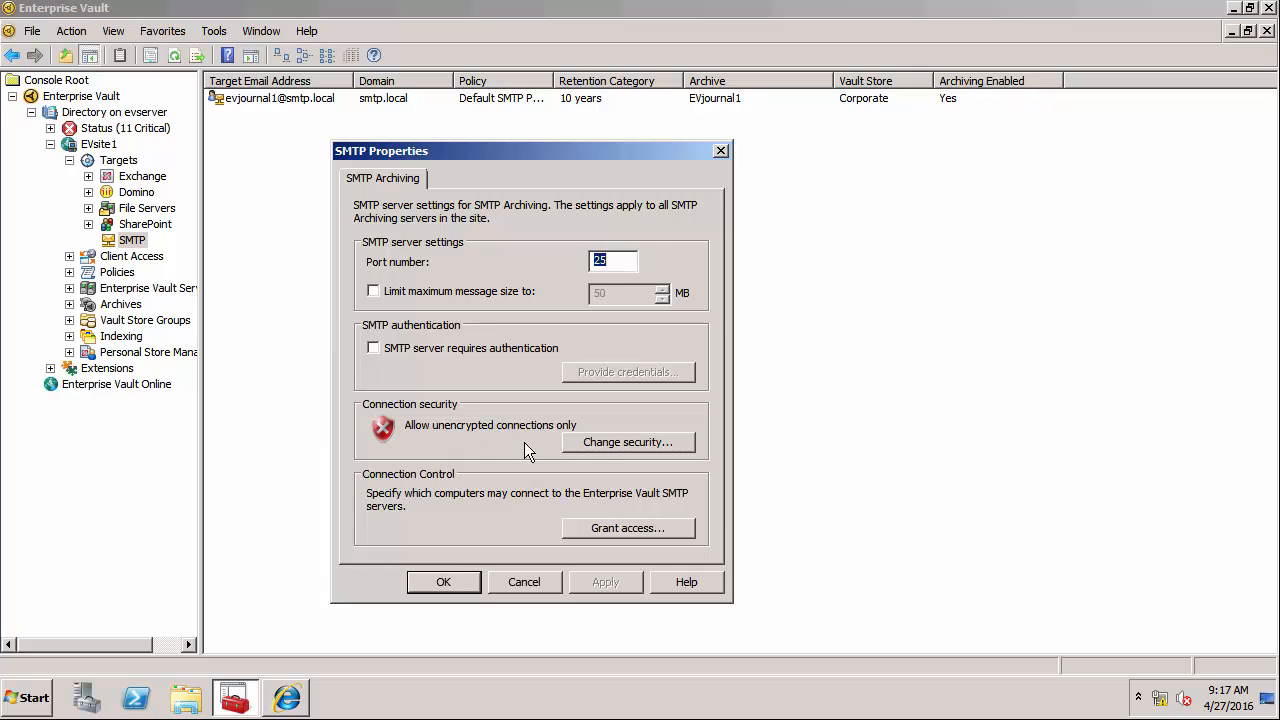
{"action": "mouse_move", "coordinate": [583, 453]}
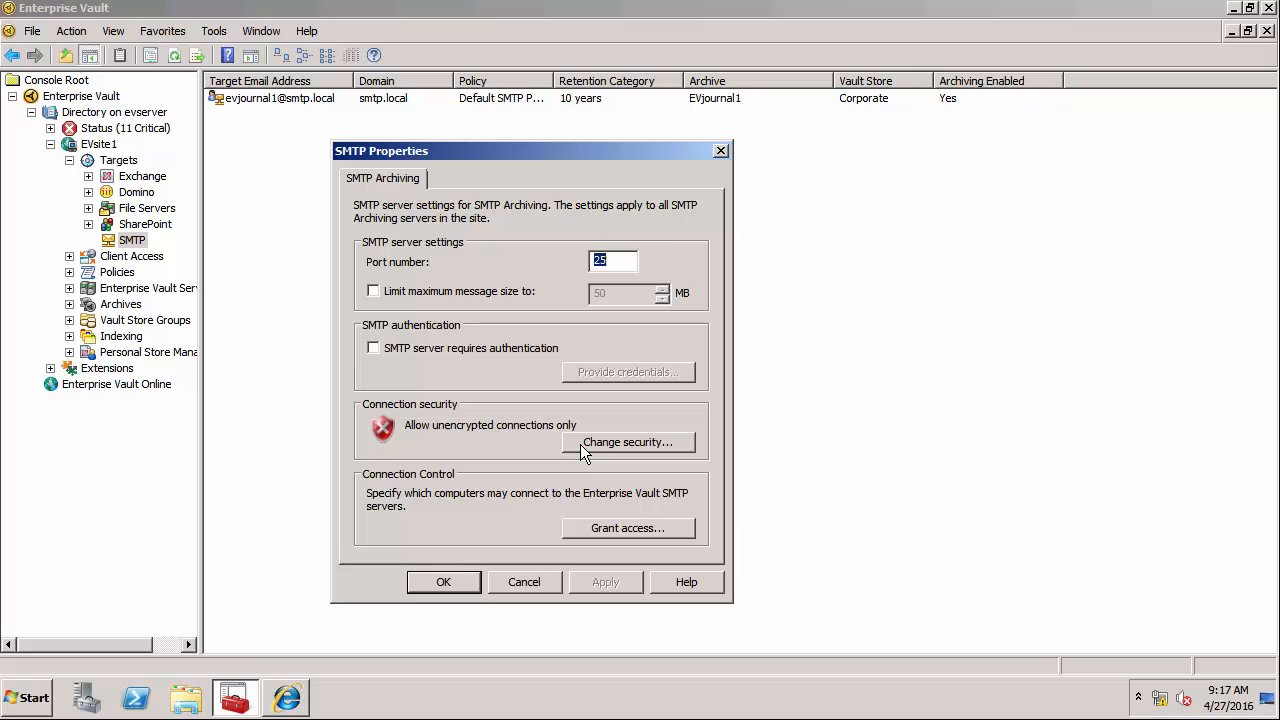
{"action": "left_click", "coordinate": [627, 442]}
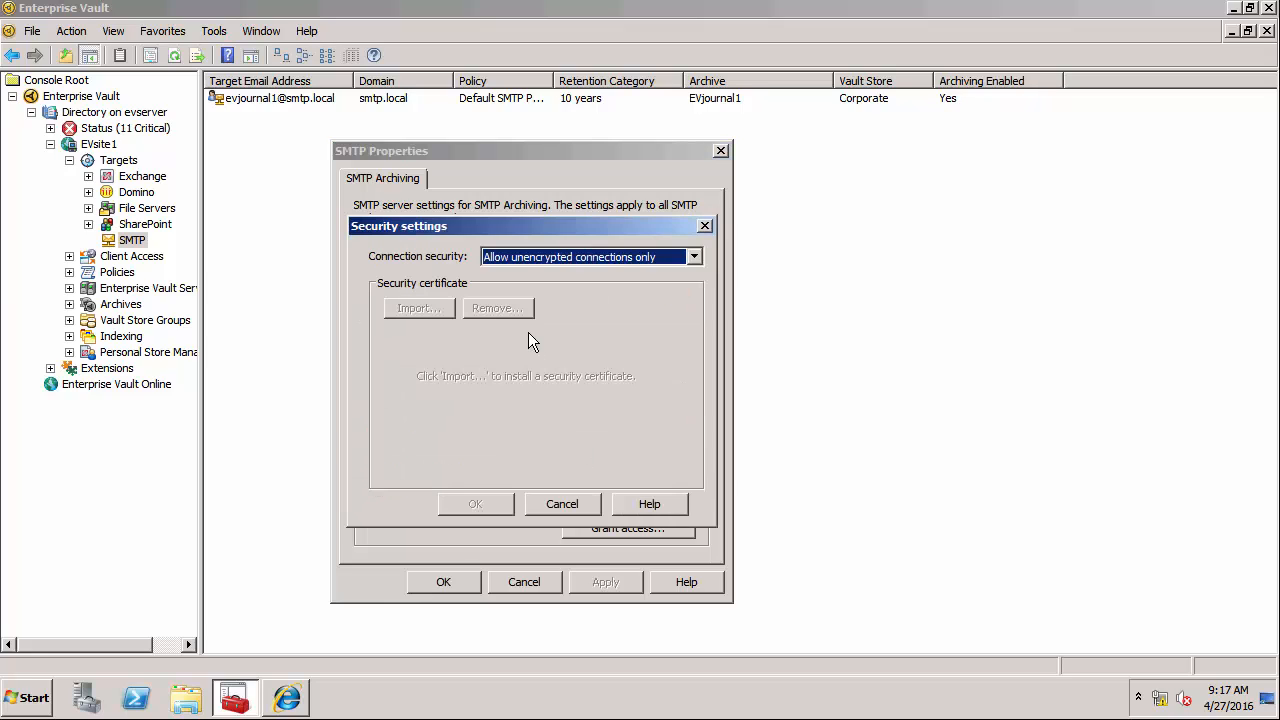
Step: Preview 'Allow encrypted connections only', then cancel, keeping unencrypted connections only
{"action": "left_click", "coordinate": [693, 256]}
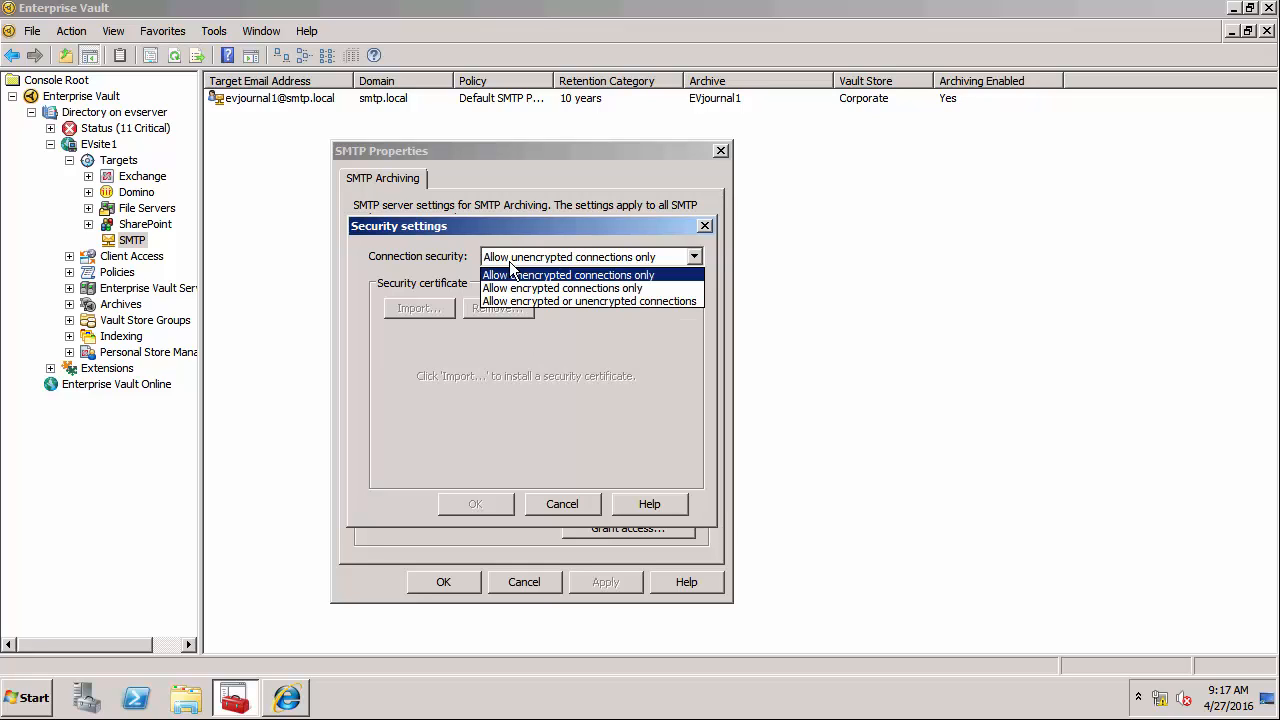
{"action": "mouse_move", "coordinate": [562, 288]}
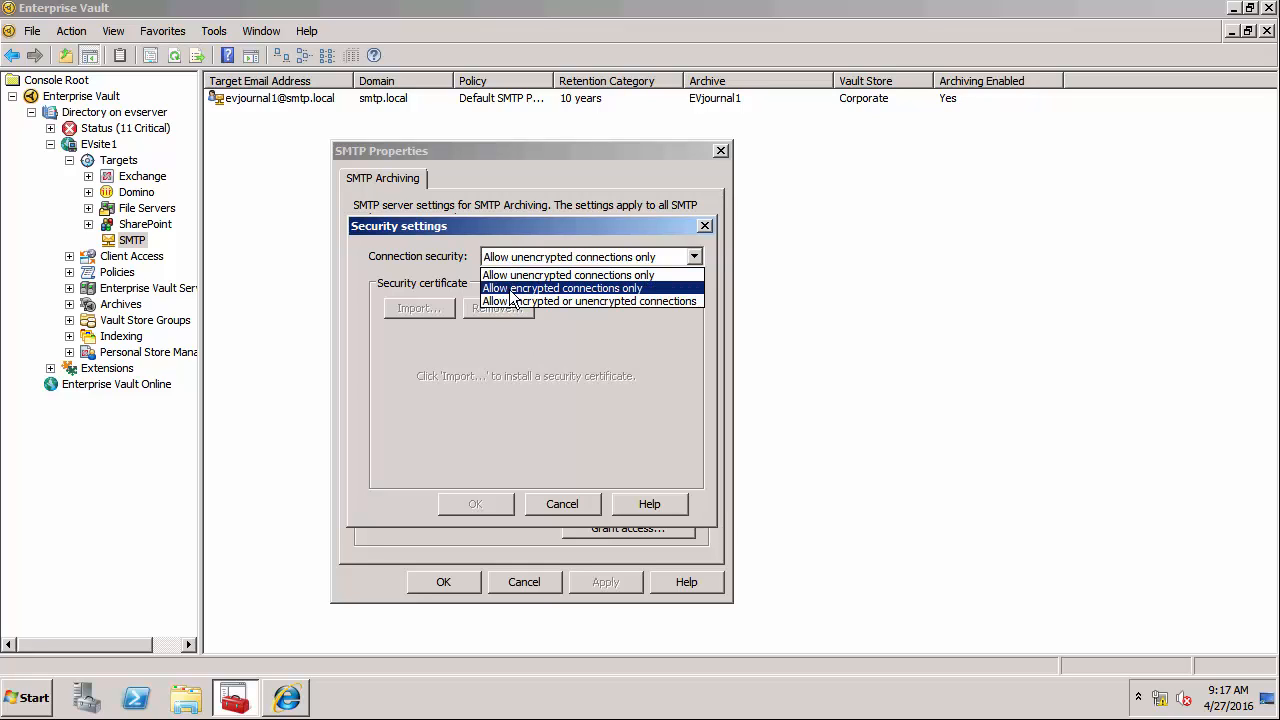
{"action": "left_click", "coordinate": [561, 288]}
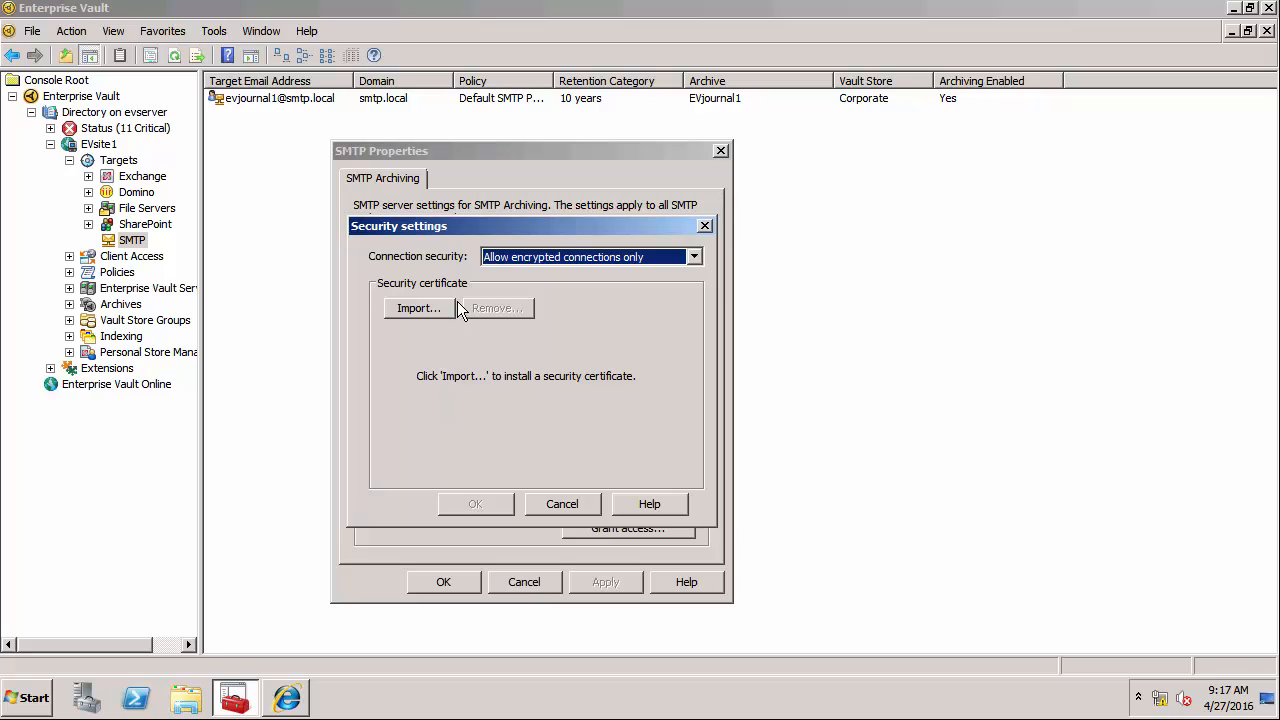
{"action": "mouse_move", "coordinate": [452, 308]}
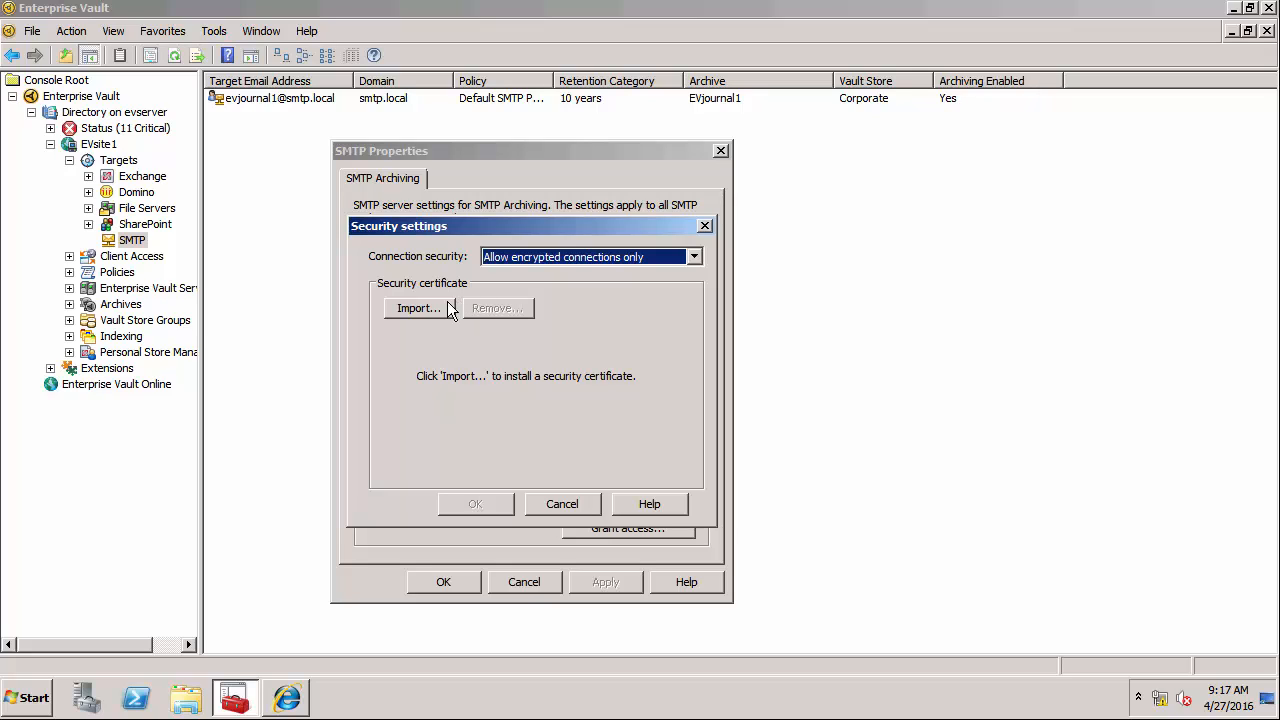
{"action": "mouse_move", "coordinate": [513, 425]}
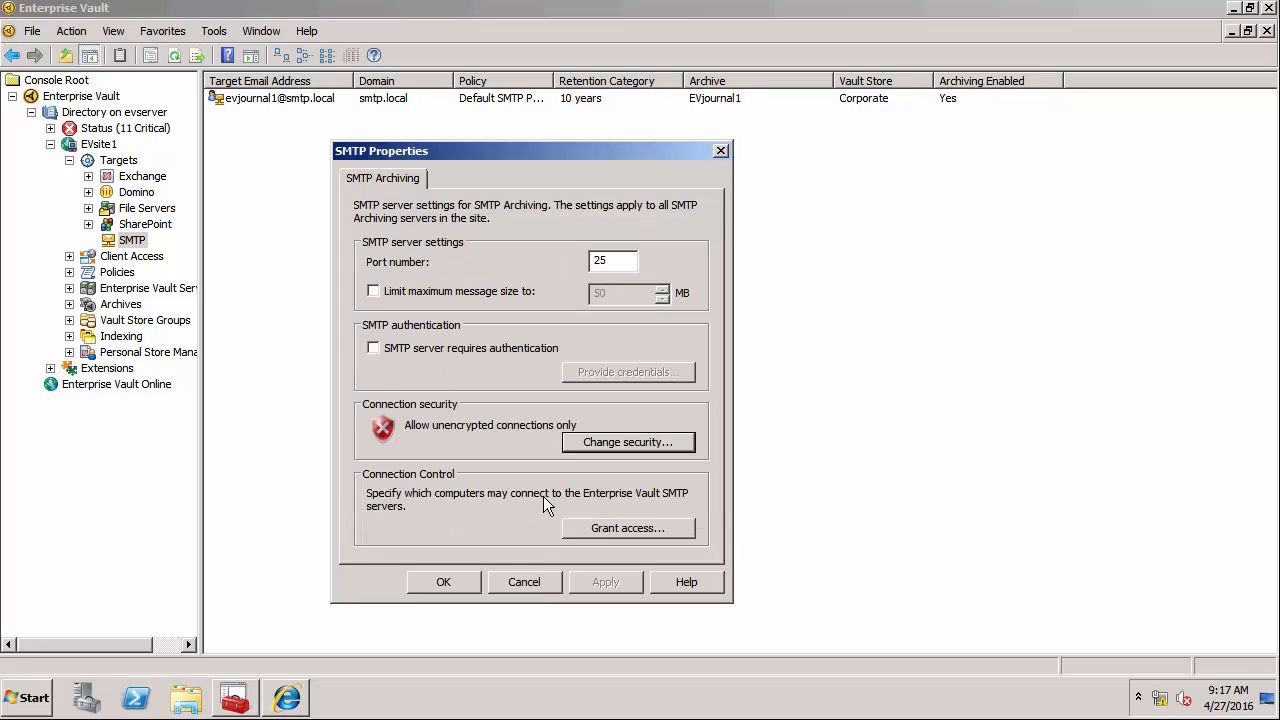
{"action": "left_click", "coordinate": [524, 582]}
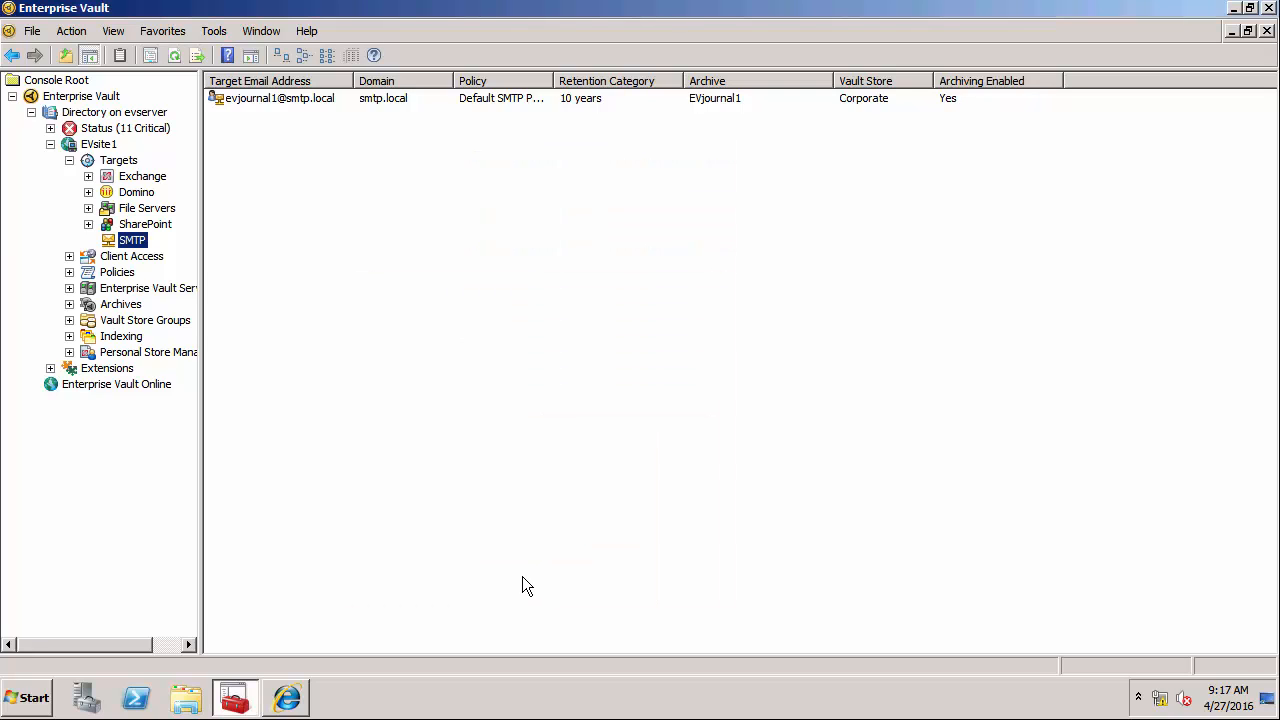
{"action": "mouse_move", "coordinate": [259, 459]}
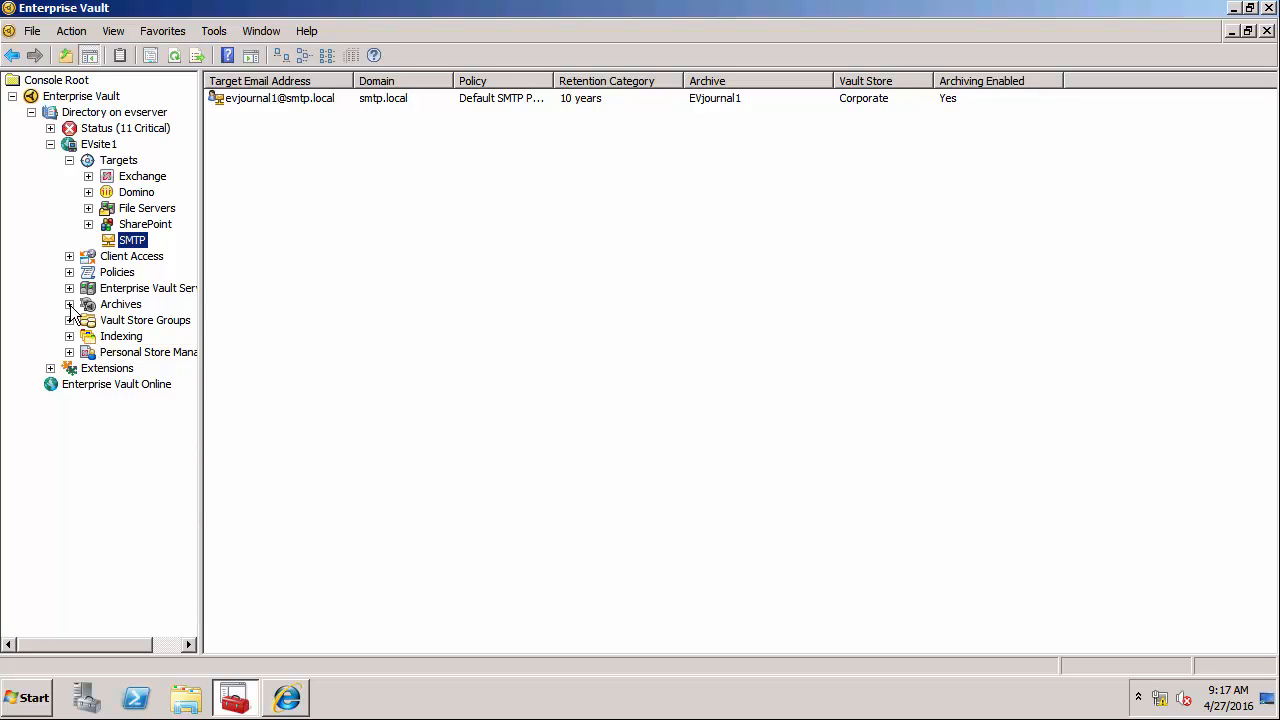
Step: Browse the SMTP archive container, then open the evserver server's Tasks list
{"action": "left_click", "coordinate": [69, 304]}
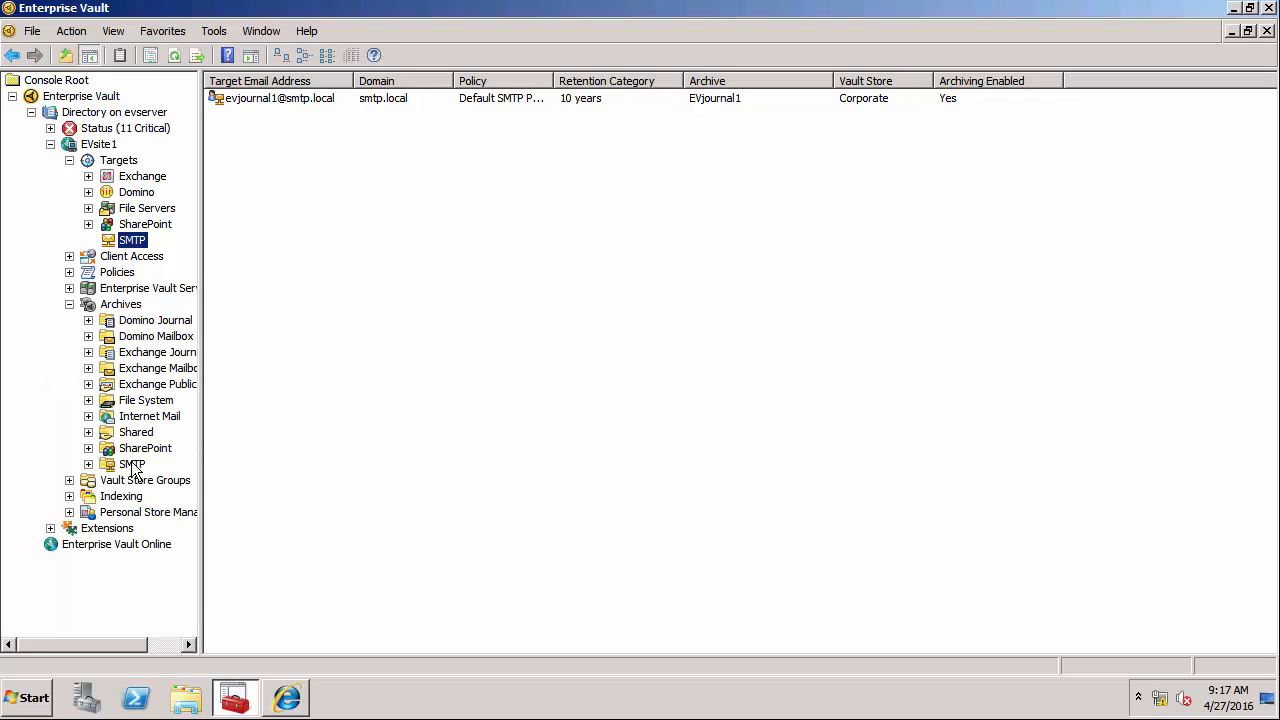
{"action": "left_click", "coordinate": [132, 464]}
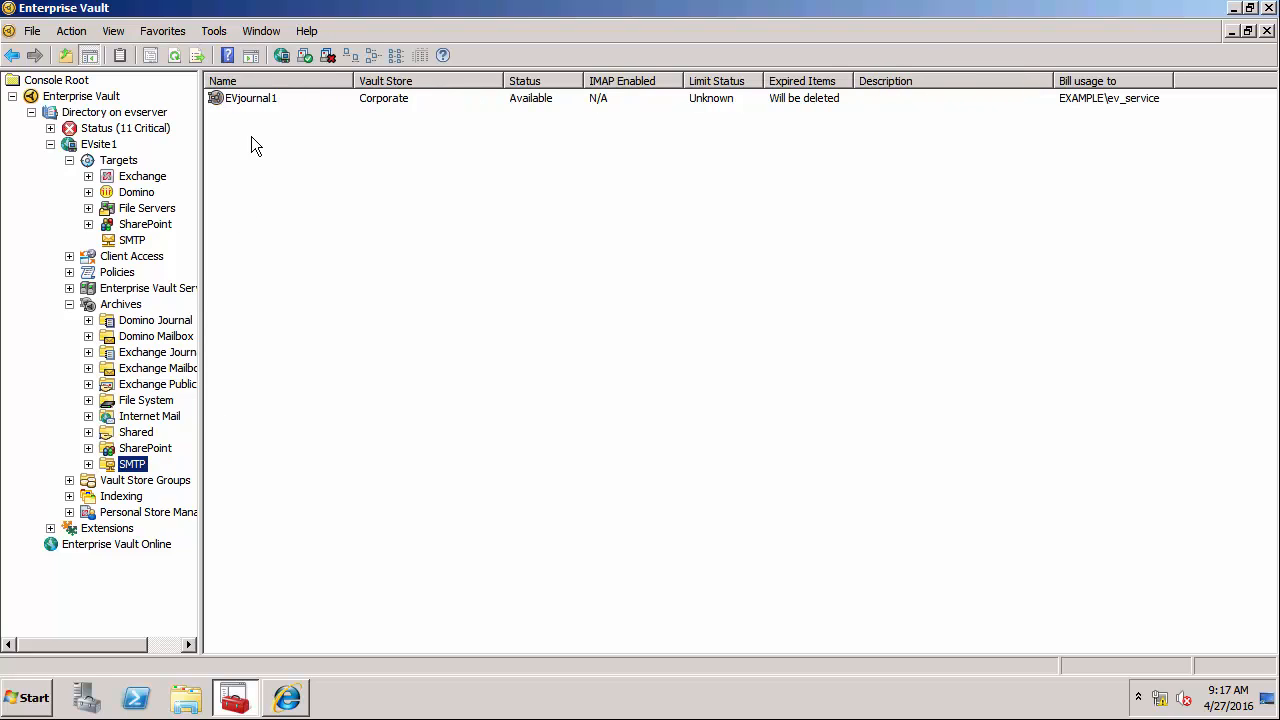
{"action": "mouse_move", "coordinate": [252, 110]}
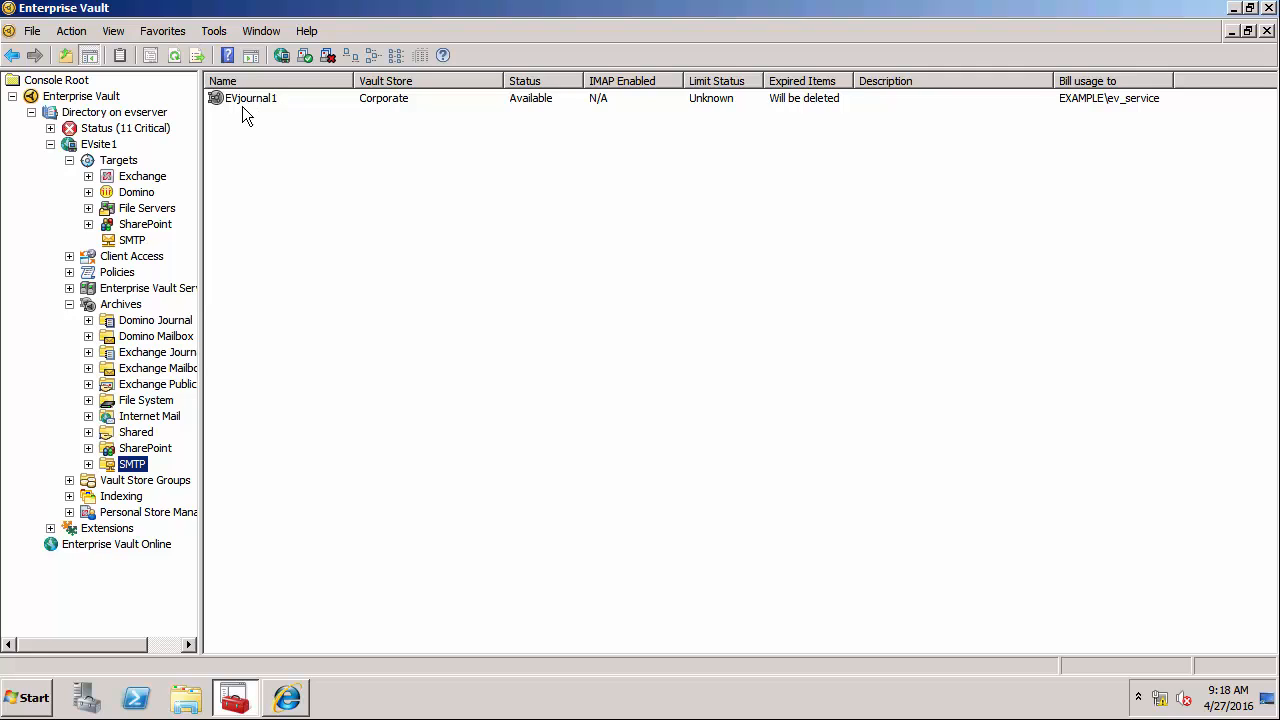
{"action": "mouse_move", "coordinate": [68, 285]}
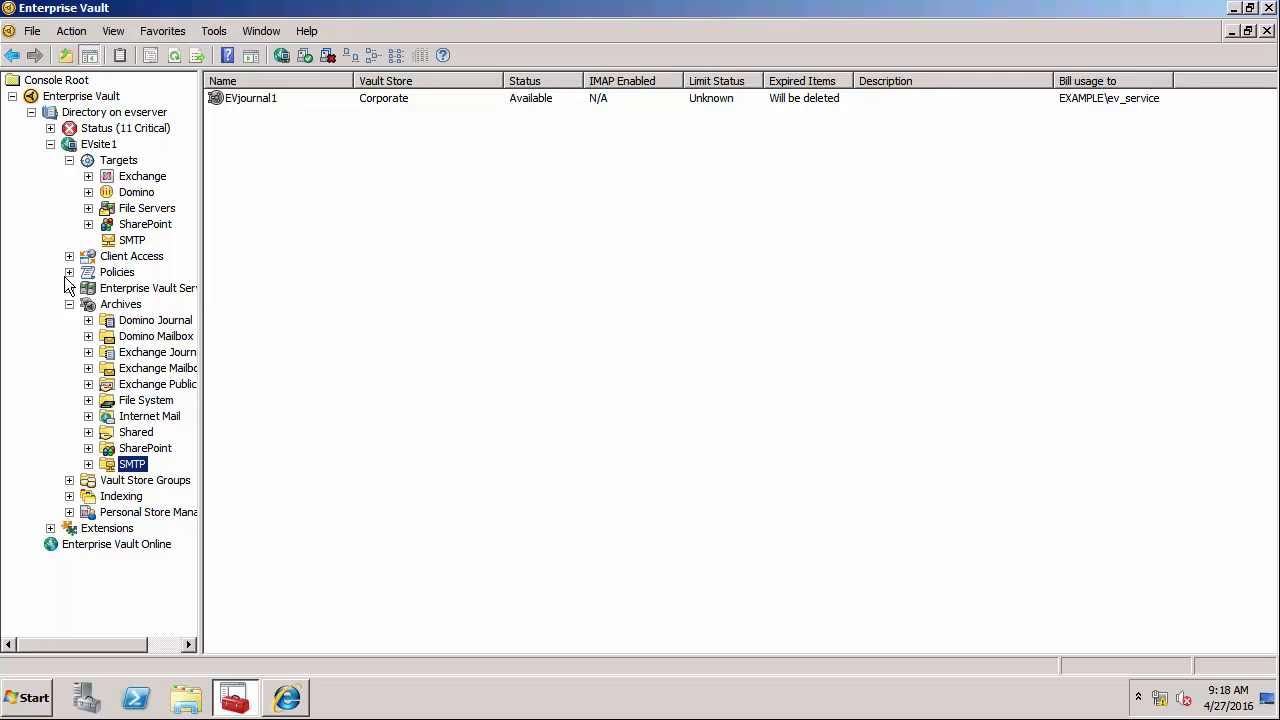
{"action": "left_click", "coordinate": [69, 288]}
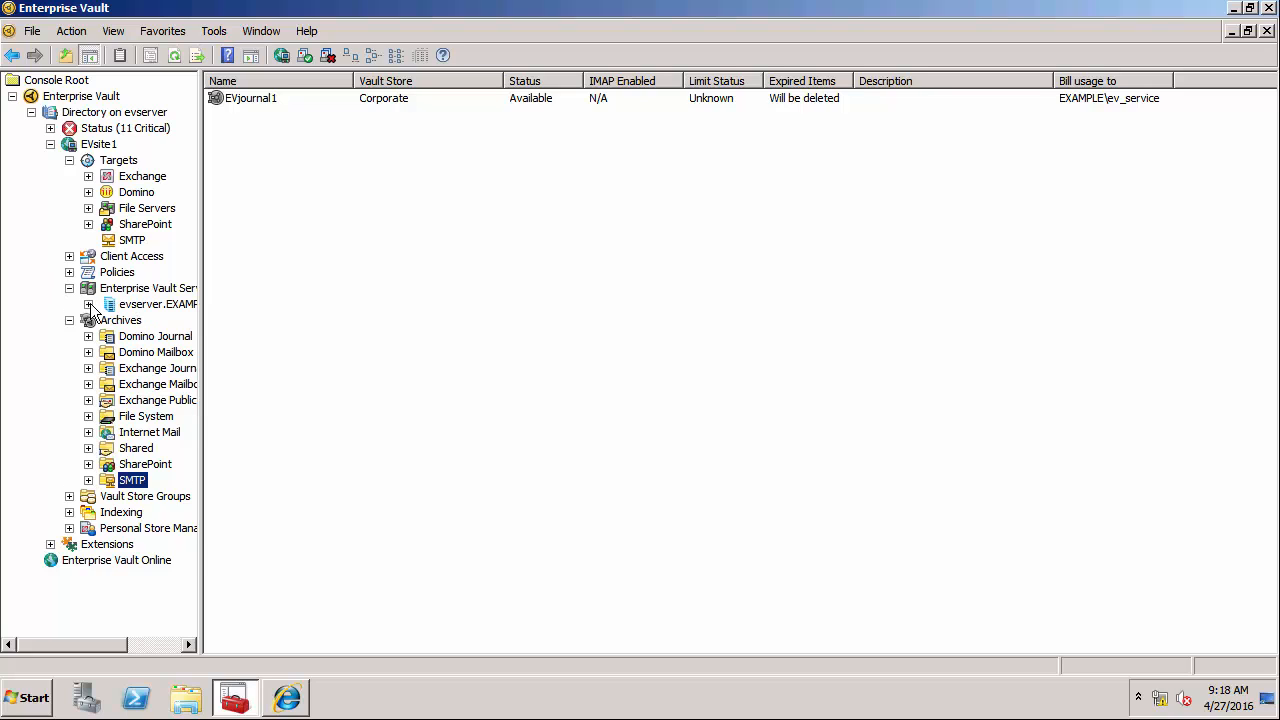
{"action": "left_click", "coordinate": [88, 304]}
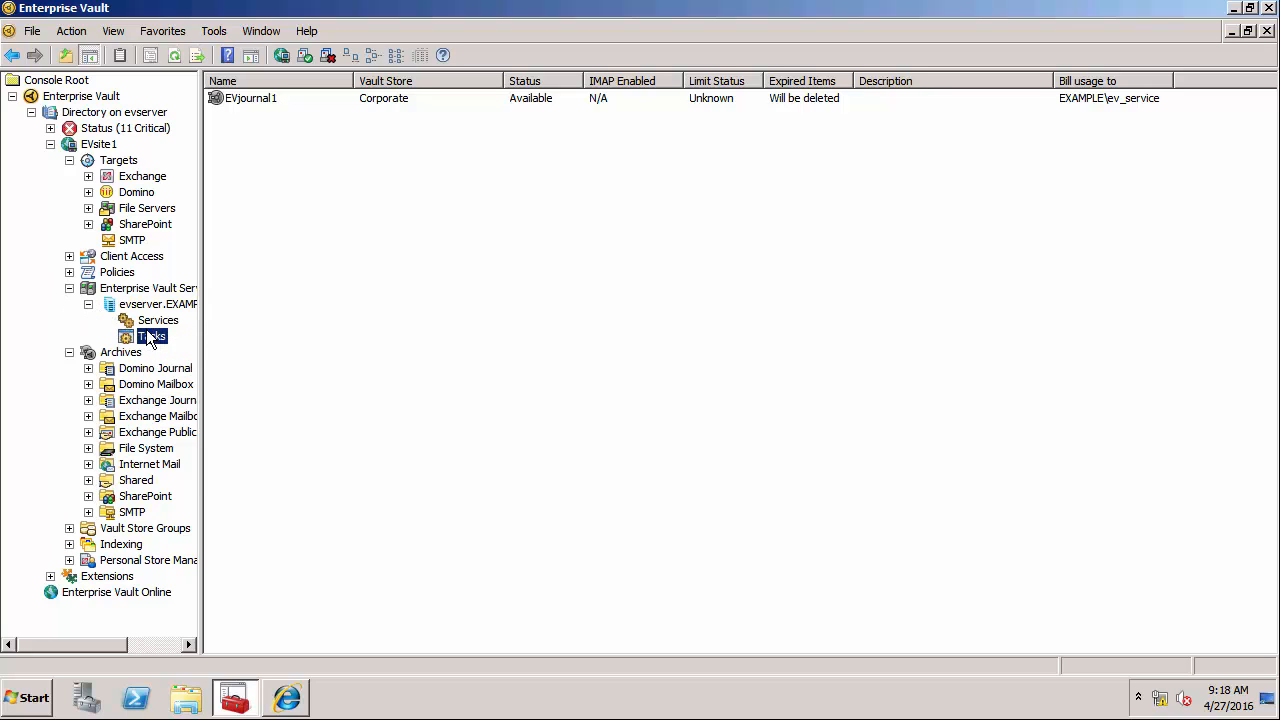
{"action": "left_click", "coordinate": [152, 335]}
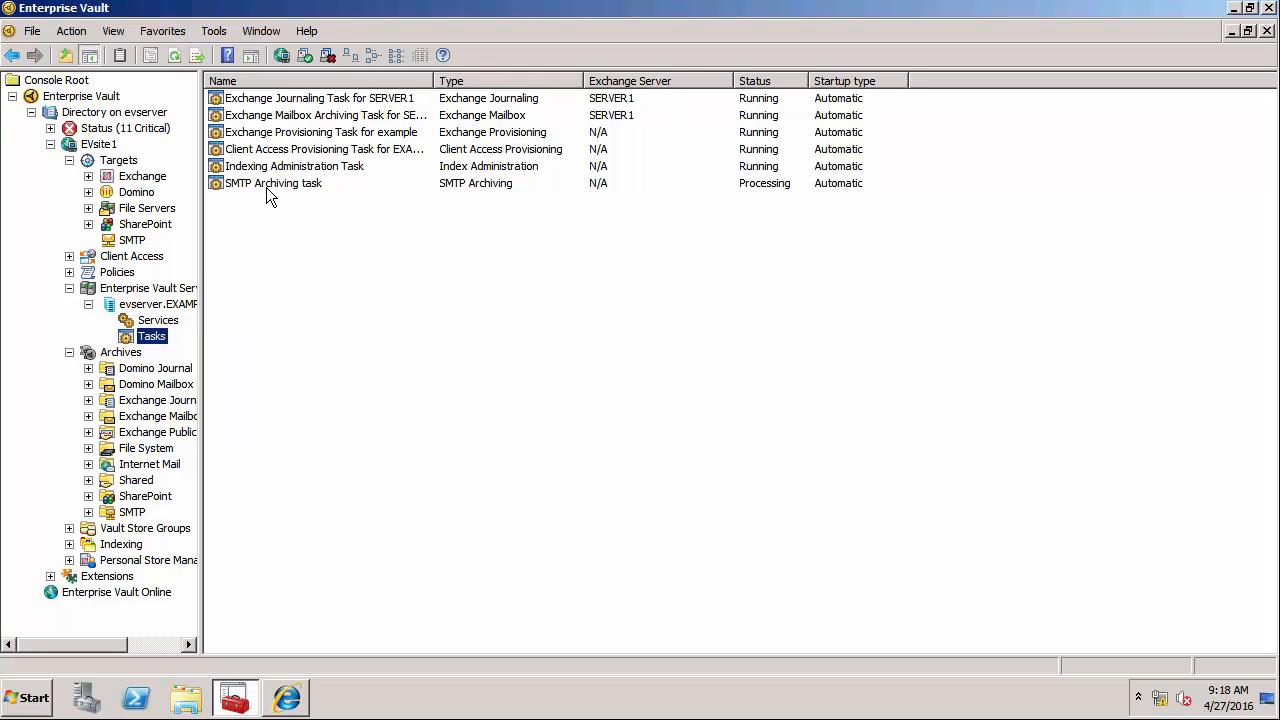
{"action": "mouse_move", "coordinate": [790, 203]}
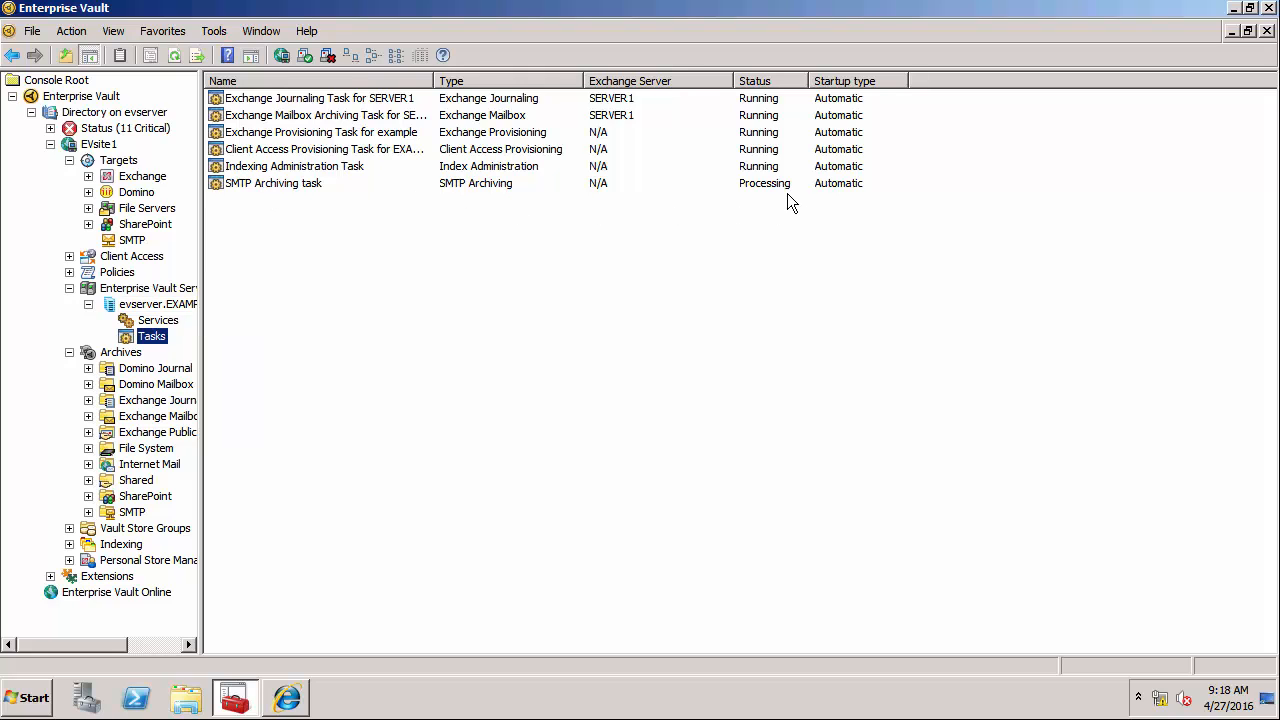
{"action": "mouse_move", "coordinate": [782, 193]}
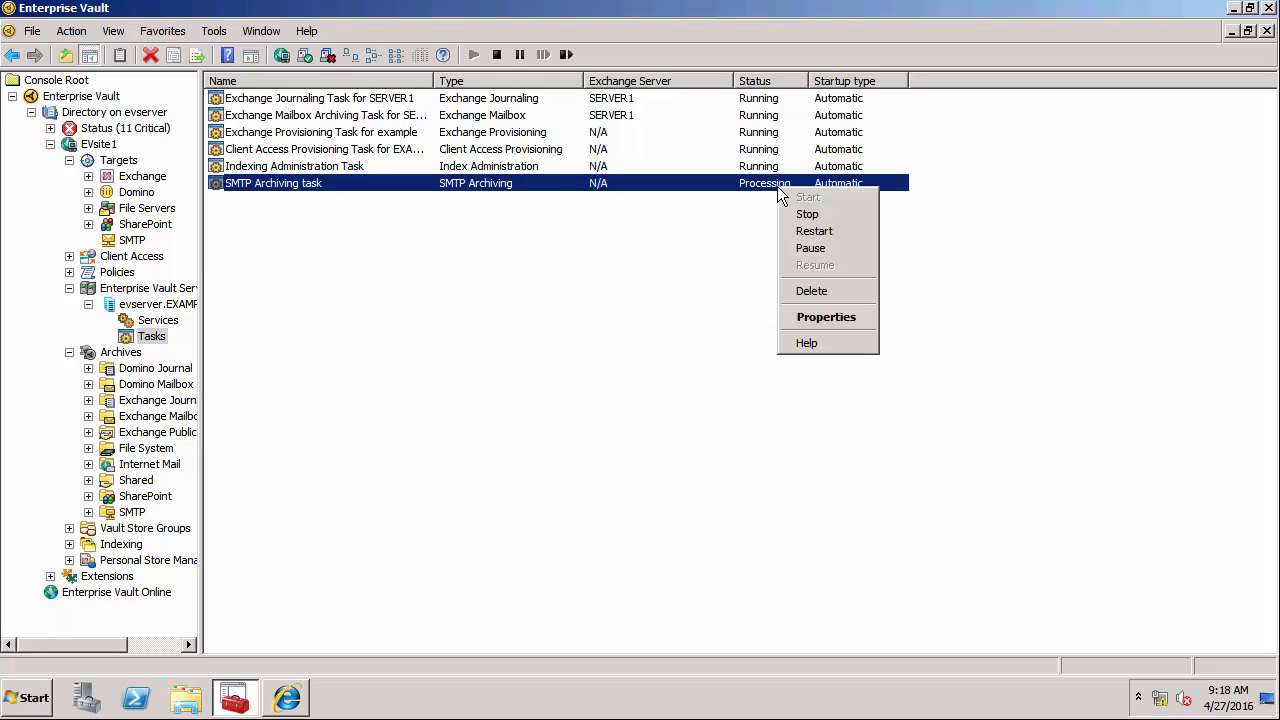
{"action": "mouse_move", "coordinate": [826, 317]}
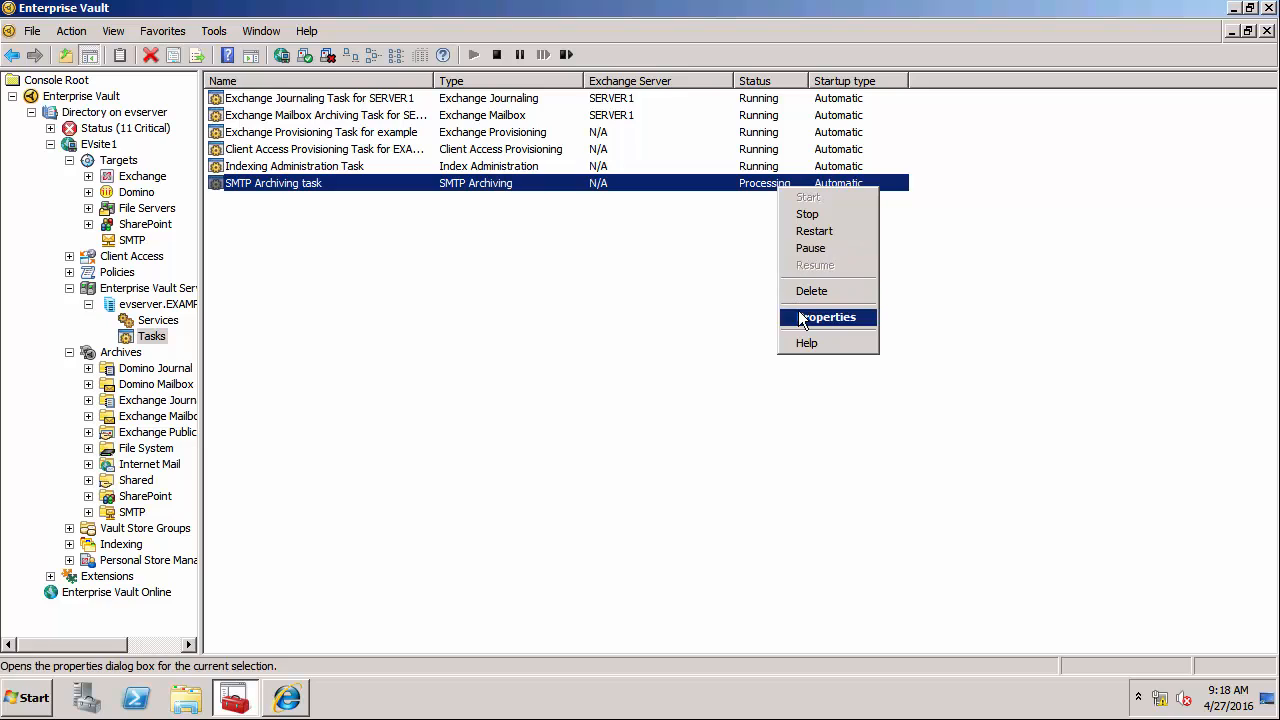
Step: View the SMTP Archiving task's Holding Folder tab showing D:\SMTPHolding
{"action": "left_click", "coordinate": [827, 317]}
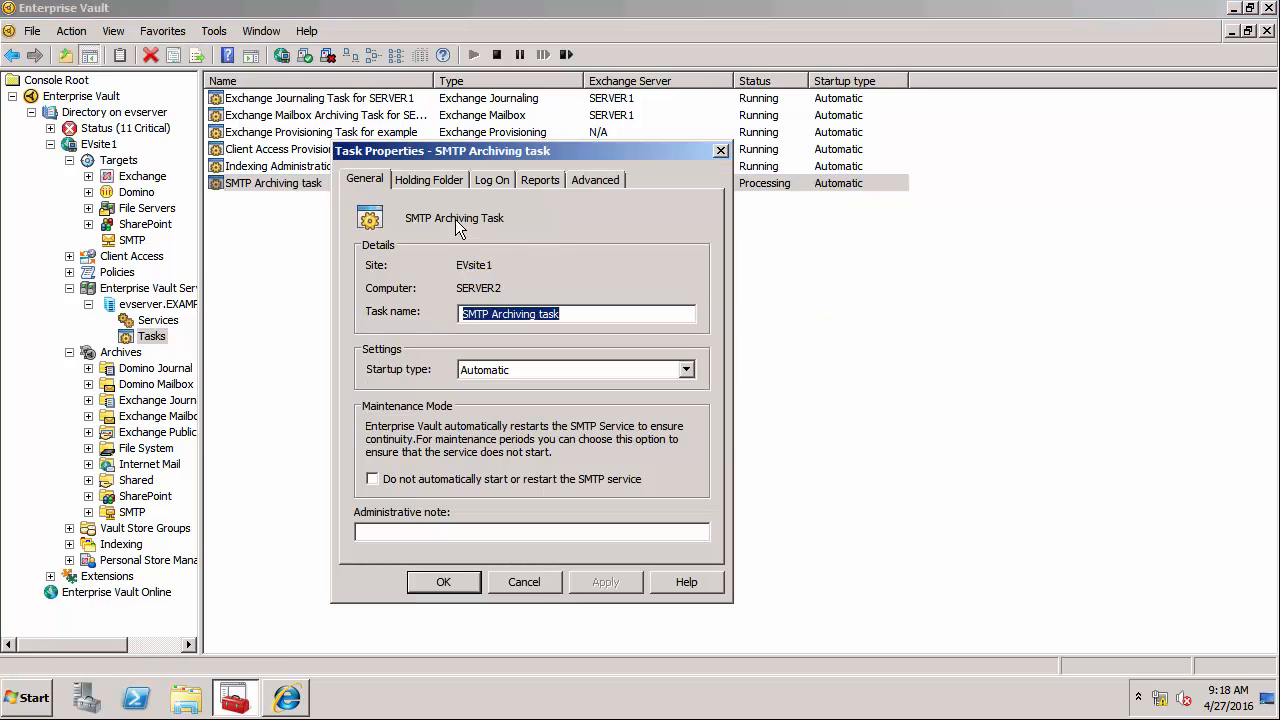
{"action": "left_click", "coordinate": [429, 179]}
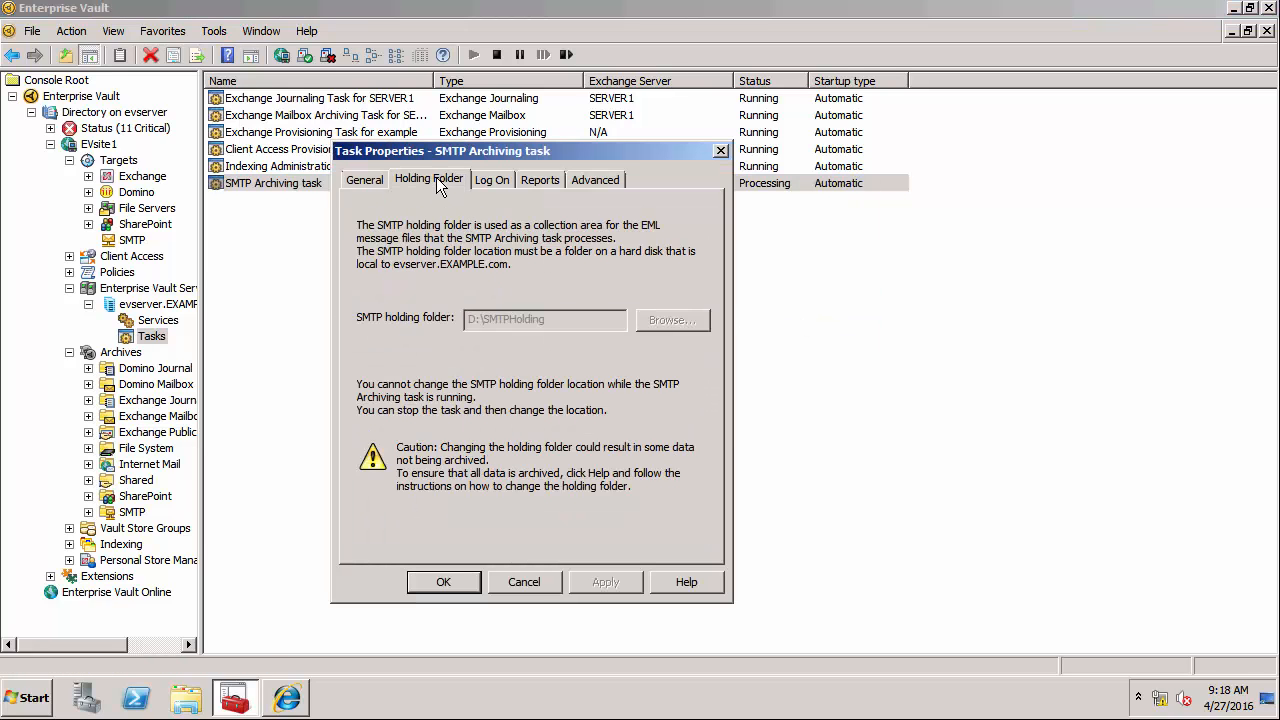
{"action": "mouse_move", "coordinate": [472, 325]}
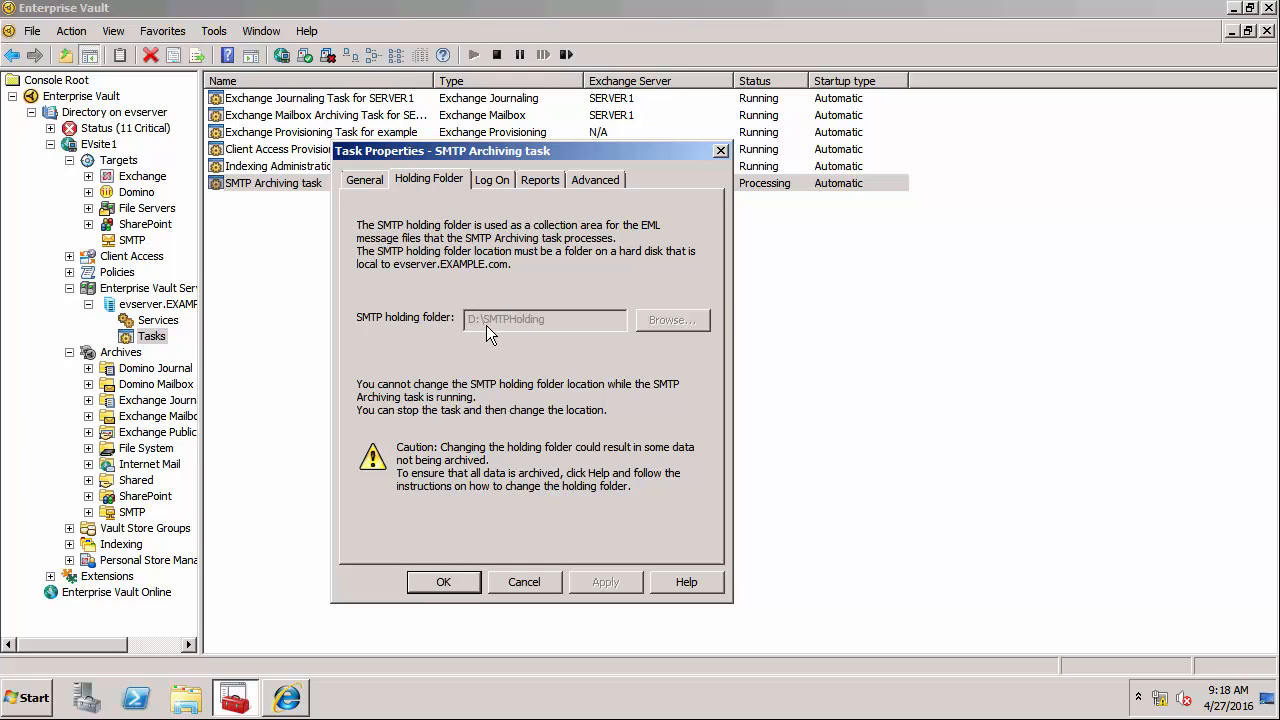
{"action": "mouse_move", "coordinate": [507, 333]}
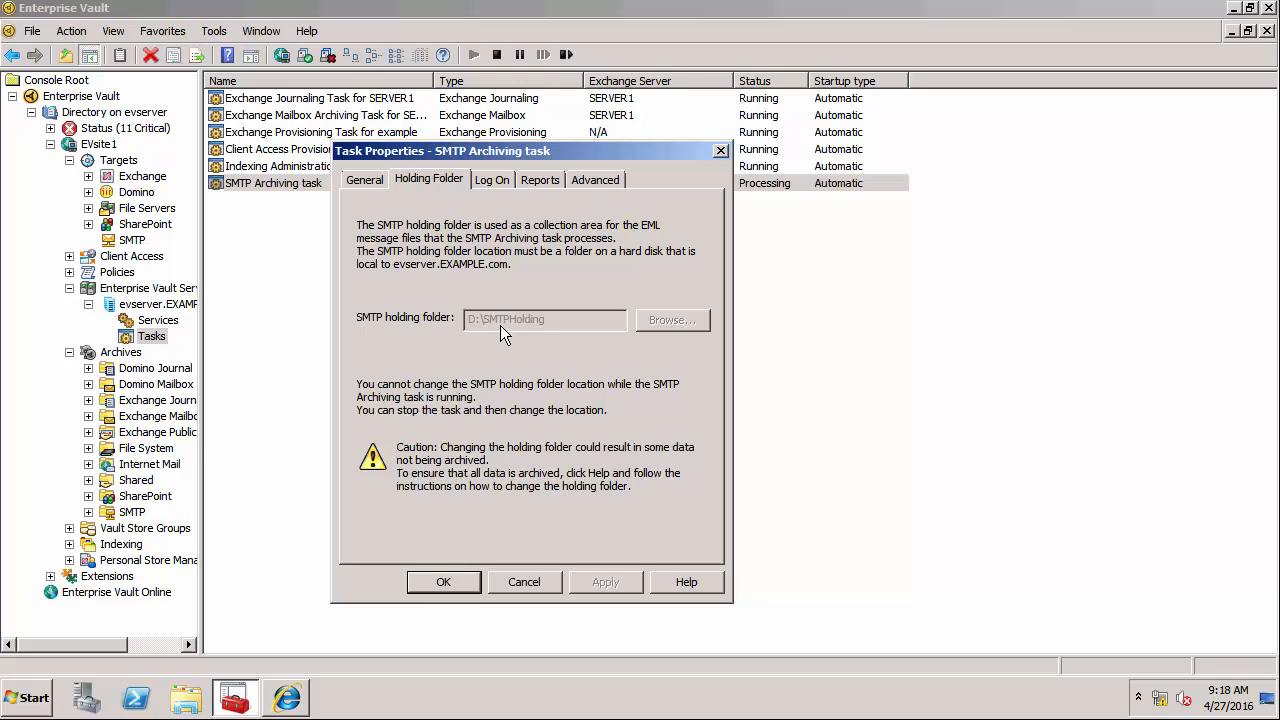
{"action": "mouse_move", "coordinate": [495, 332]}
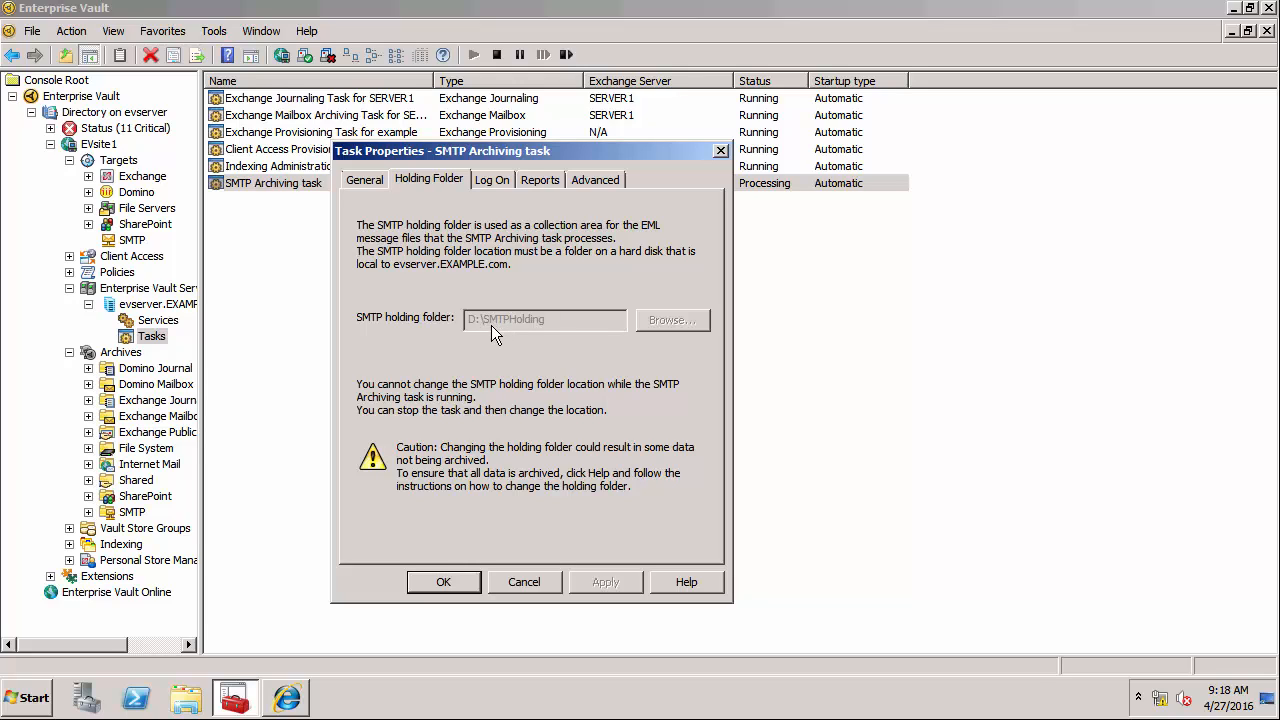
{"action": "mouse_move", "coordinate": [518, 333]}
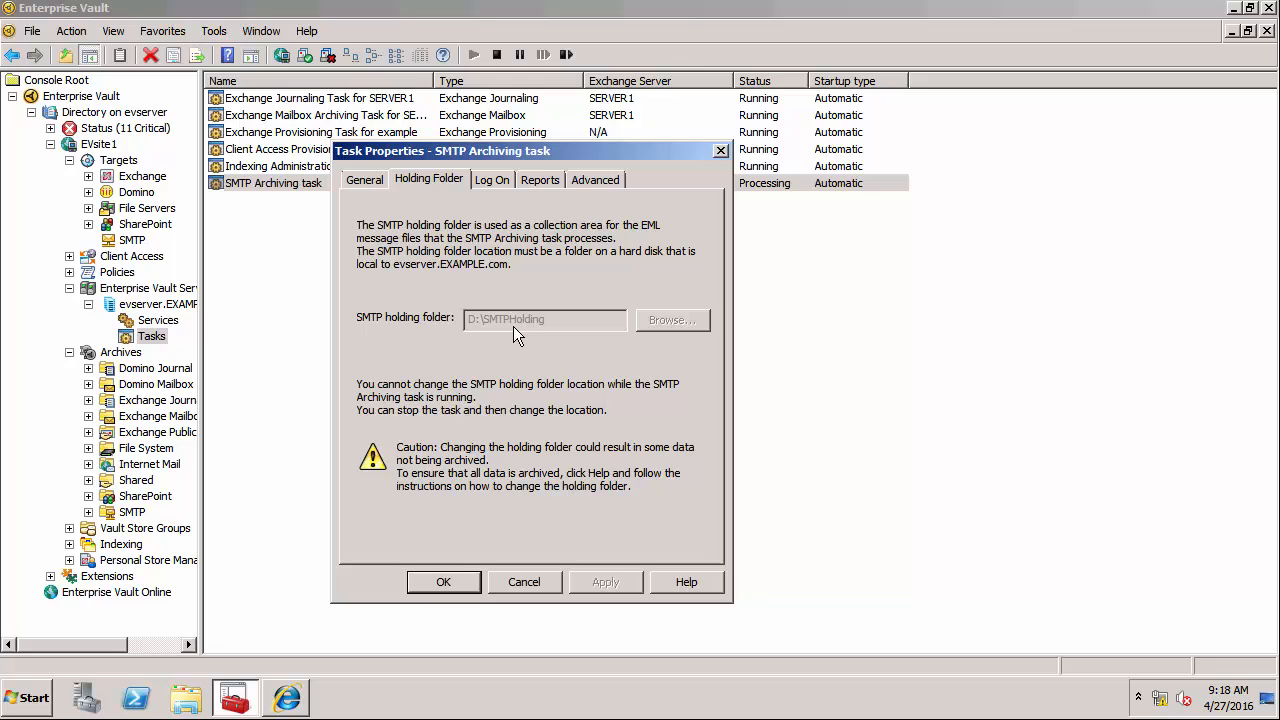
{"action": "mouse_move", "coordinate": [543, 588]}
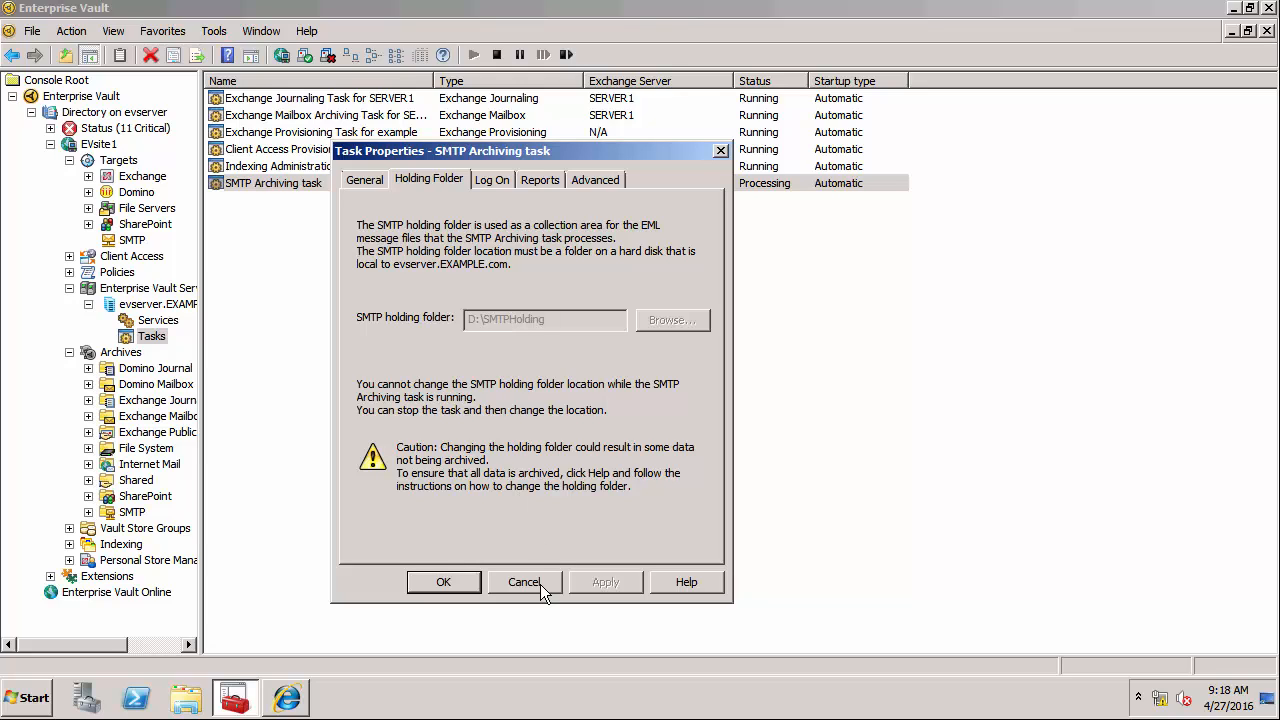
{"action": "left_click", "coordinate": [524, 582]}
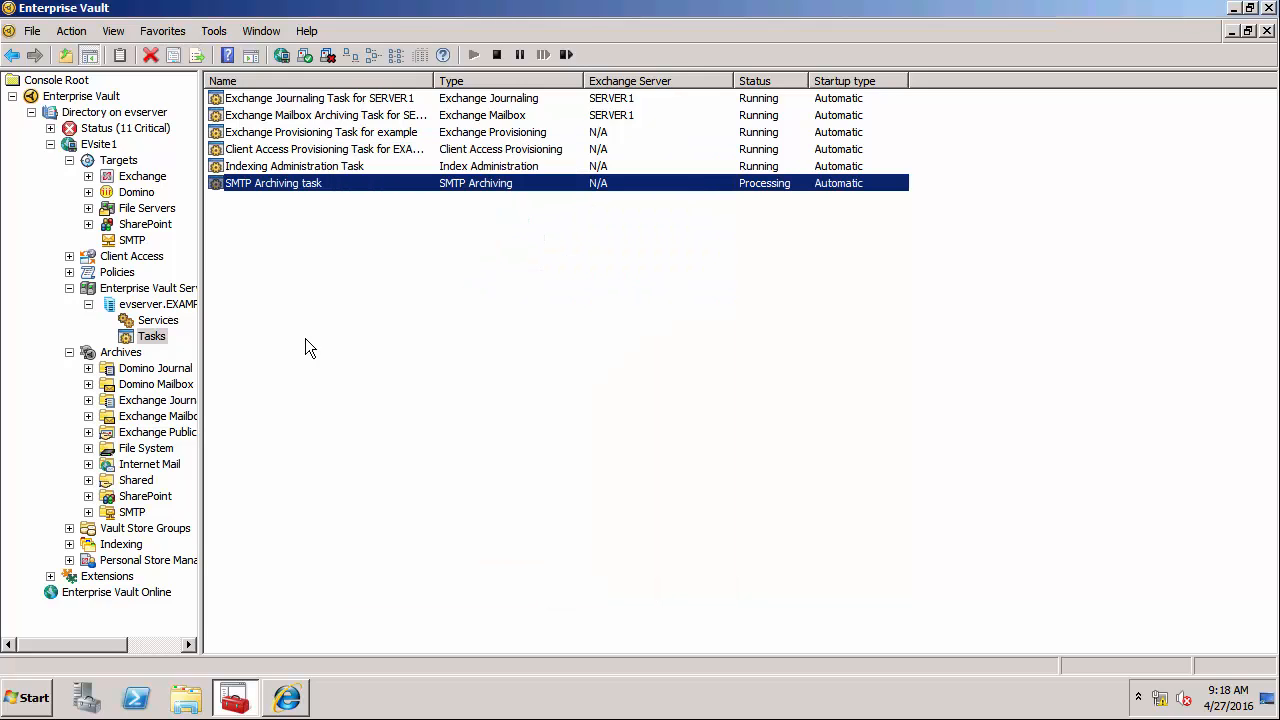
{"action": "mouse_move", "coordinate": [108, 183]}
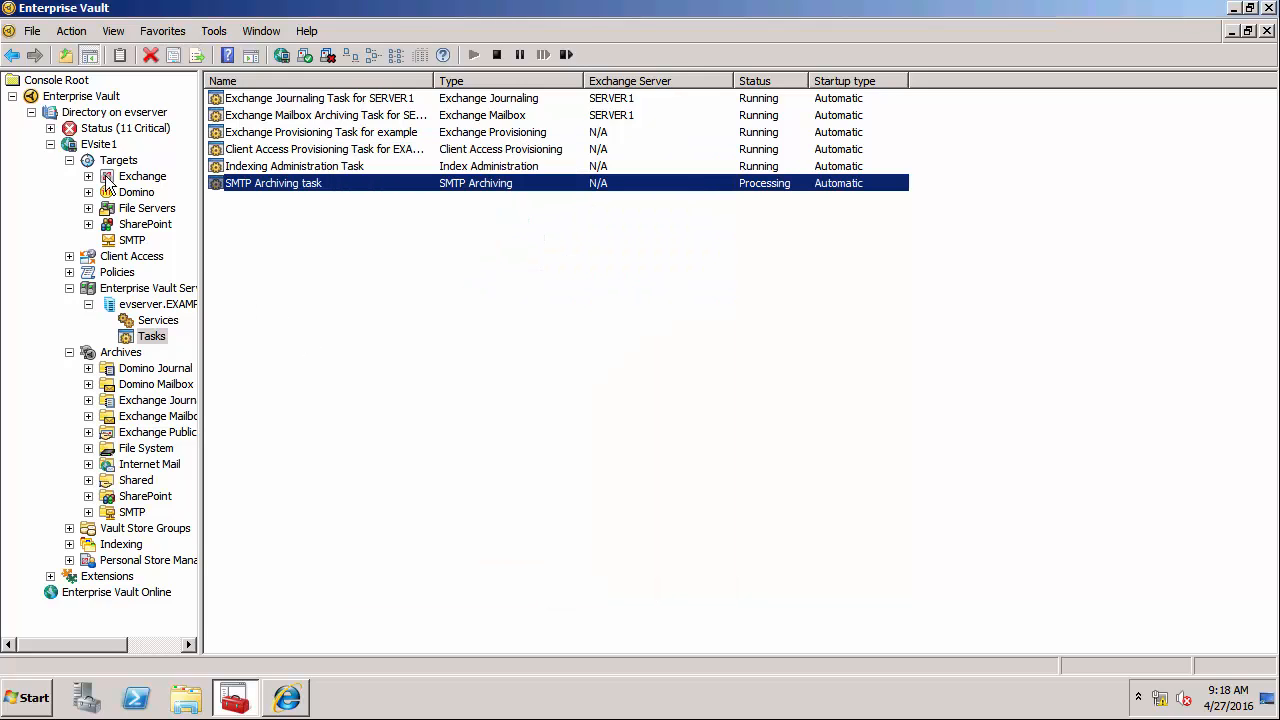
{"action": "mouse_move", "coordinate": [92, 208]}
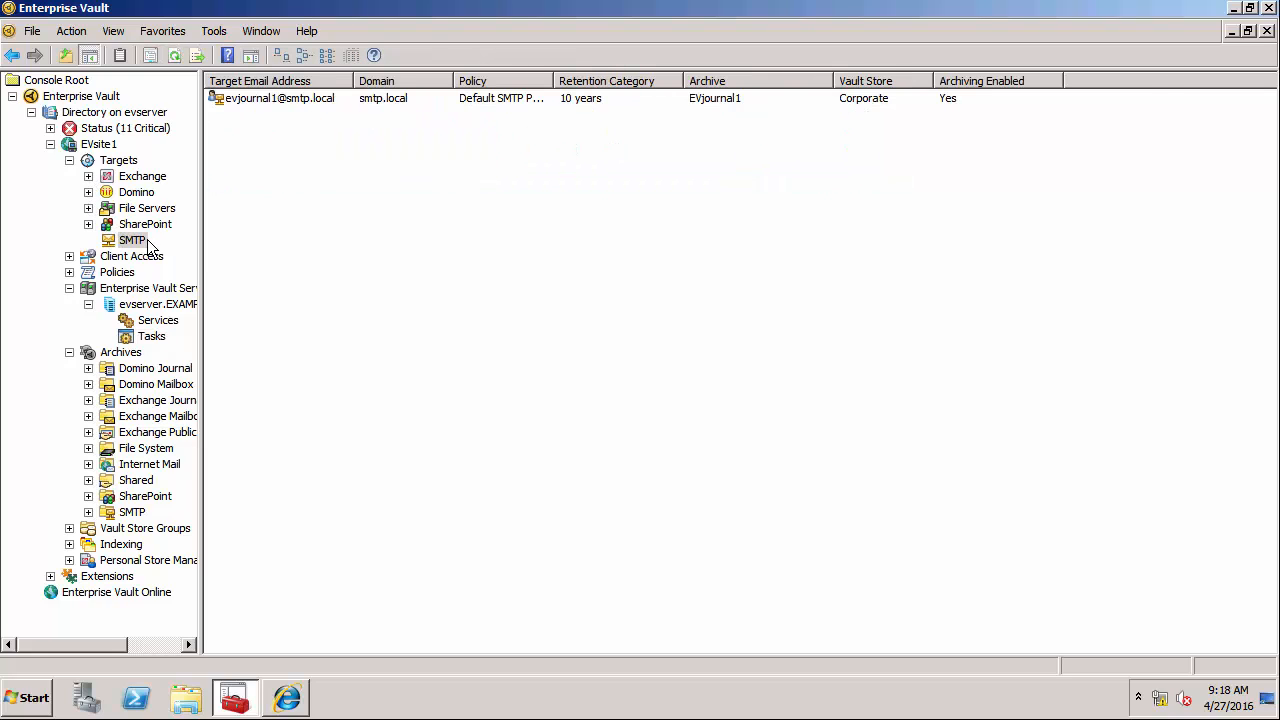
{"action": "right_click", "coordinate": [131, 240]}
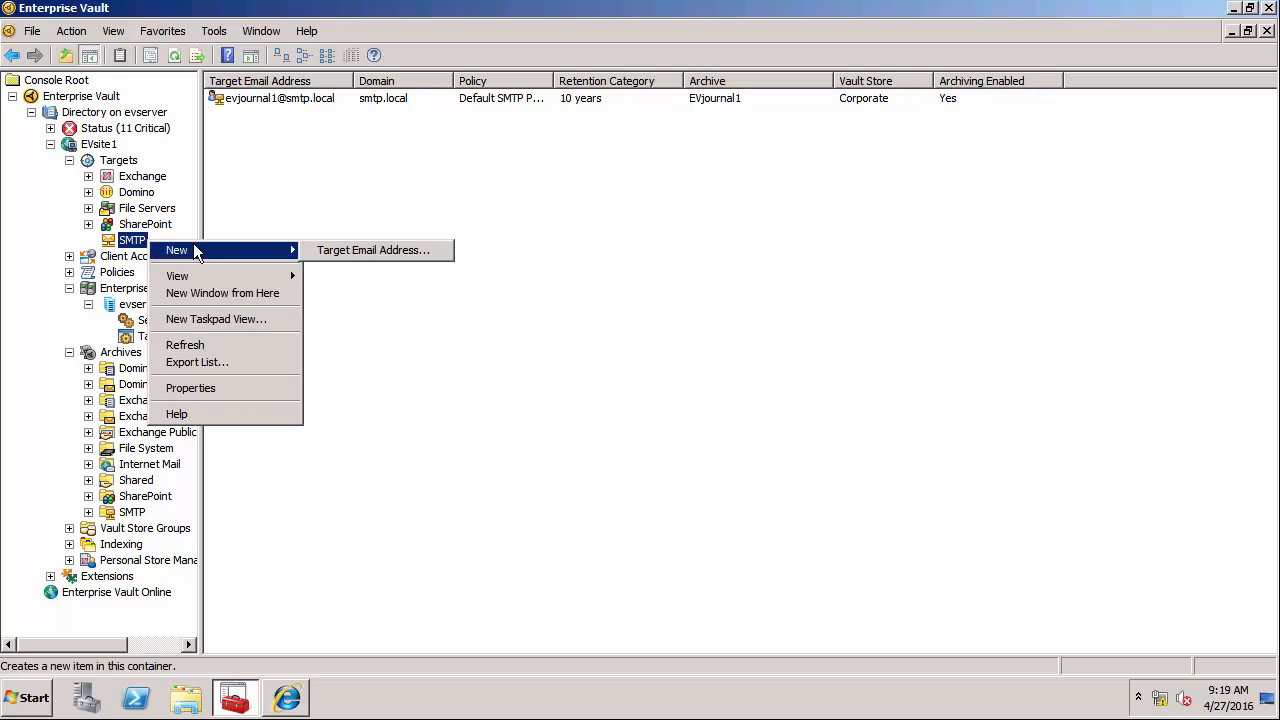
{"action": "mouse_move", "coordinate": [275, 148]}
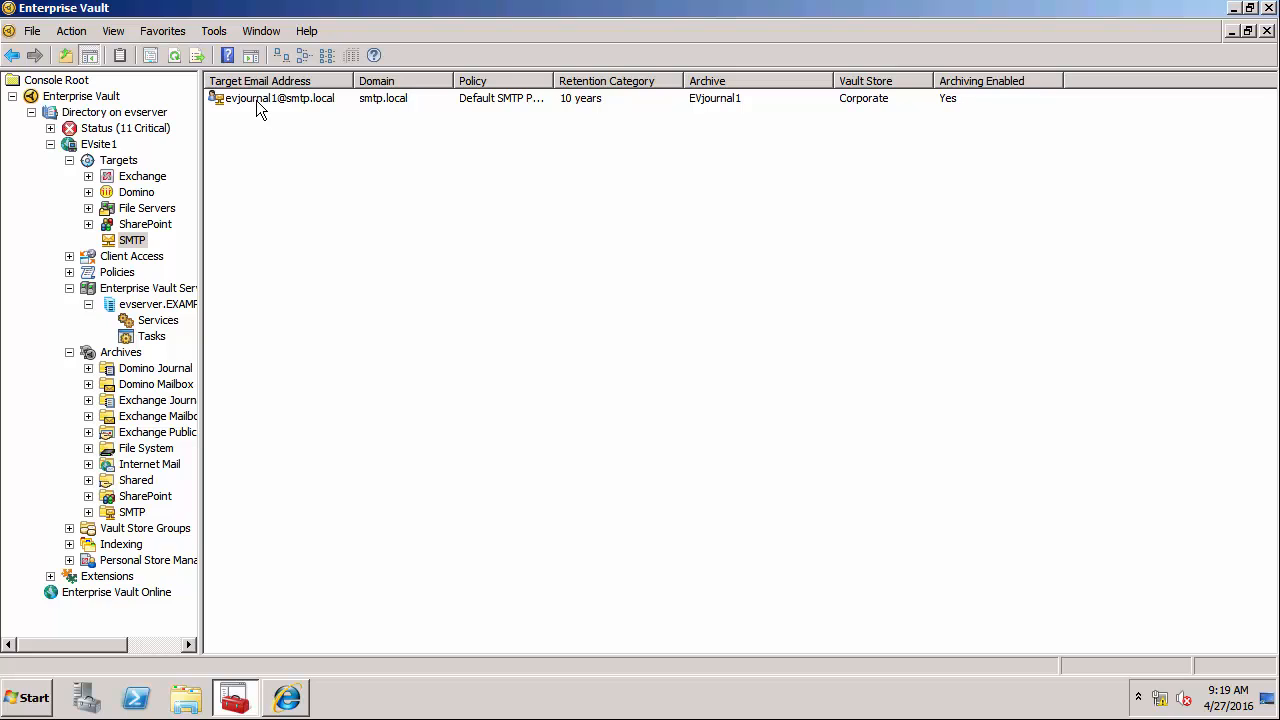
{"action": "double_click", "coordinate": [278, 98]}
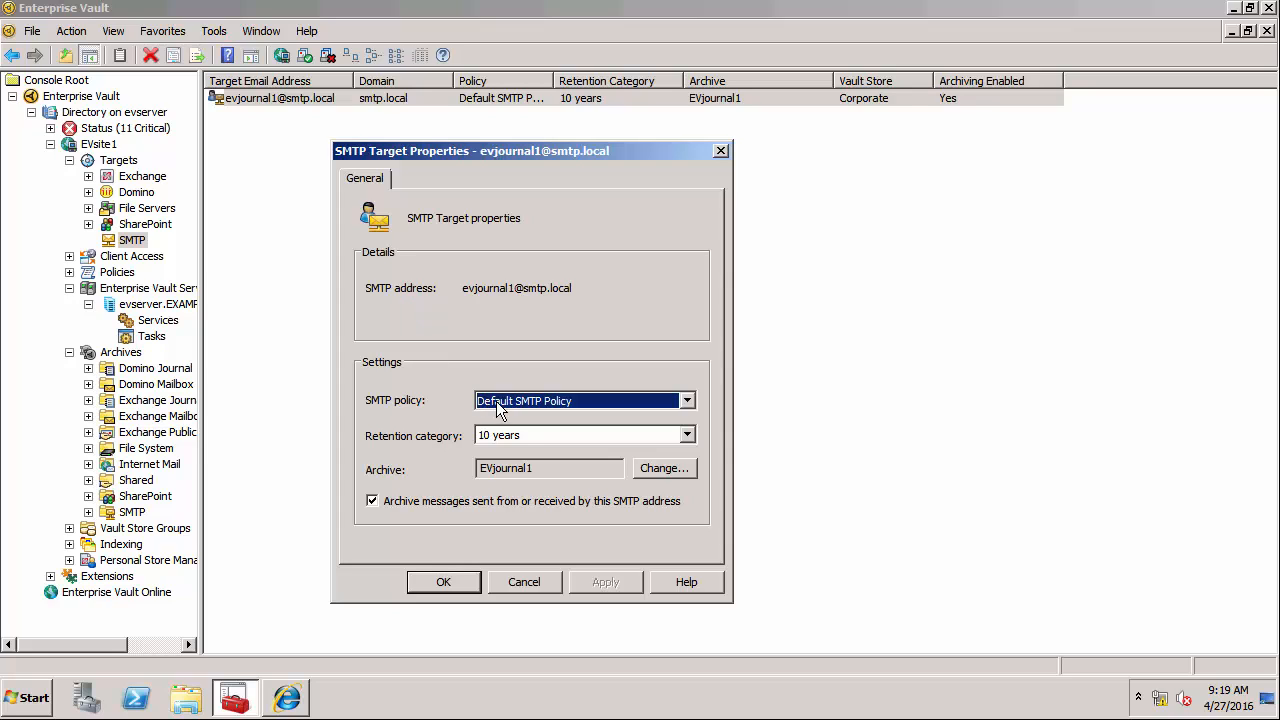
{"action": "mouse_move", "coordinate": [499, 440]}
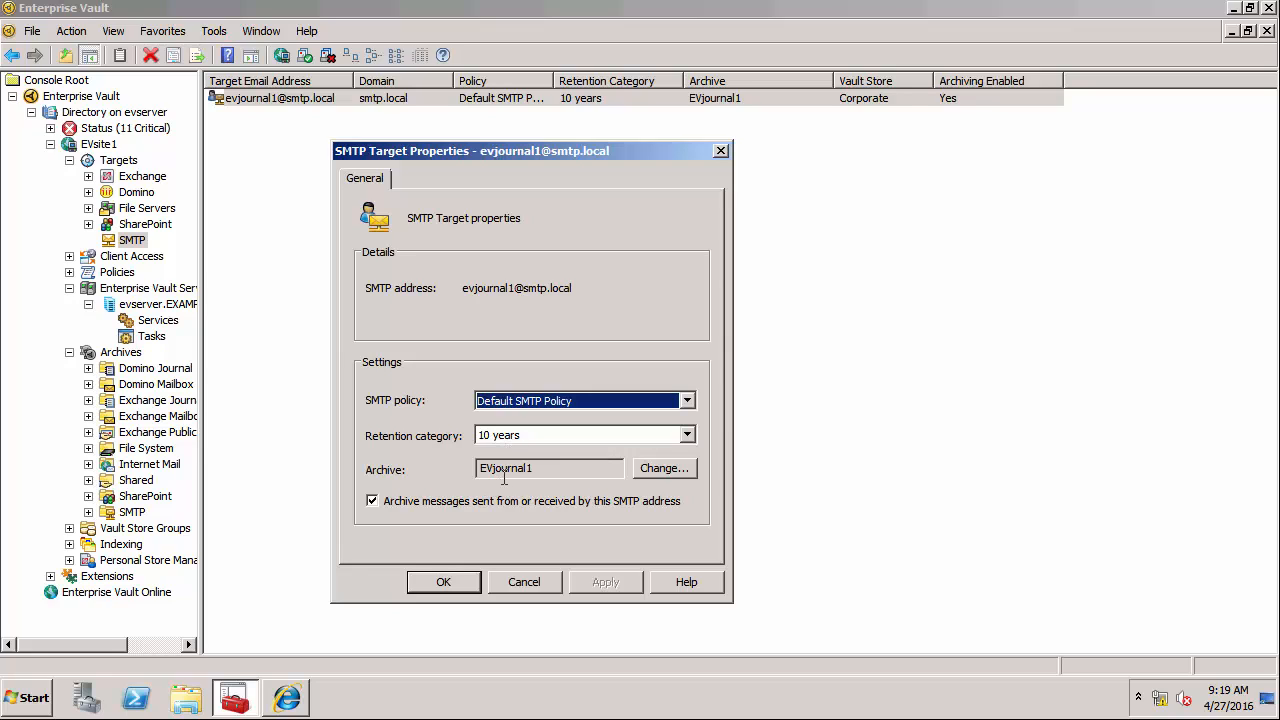
{"action": "mouse_move", "coordinate": [513, 543]}
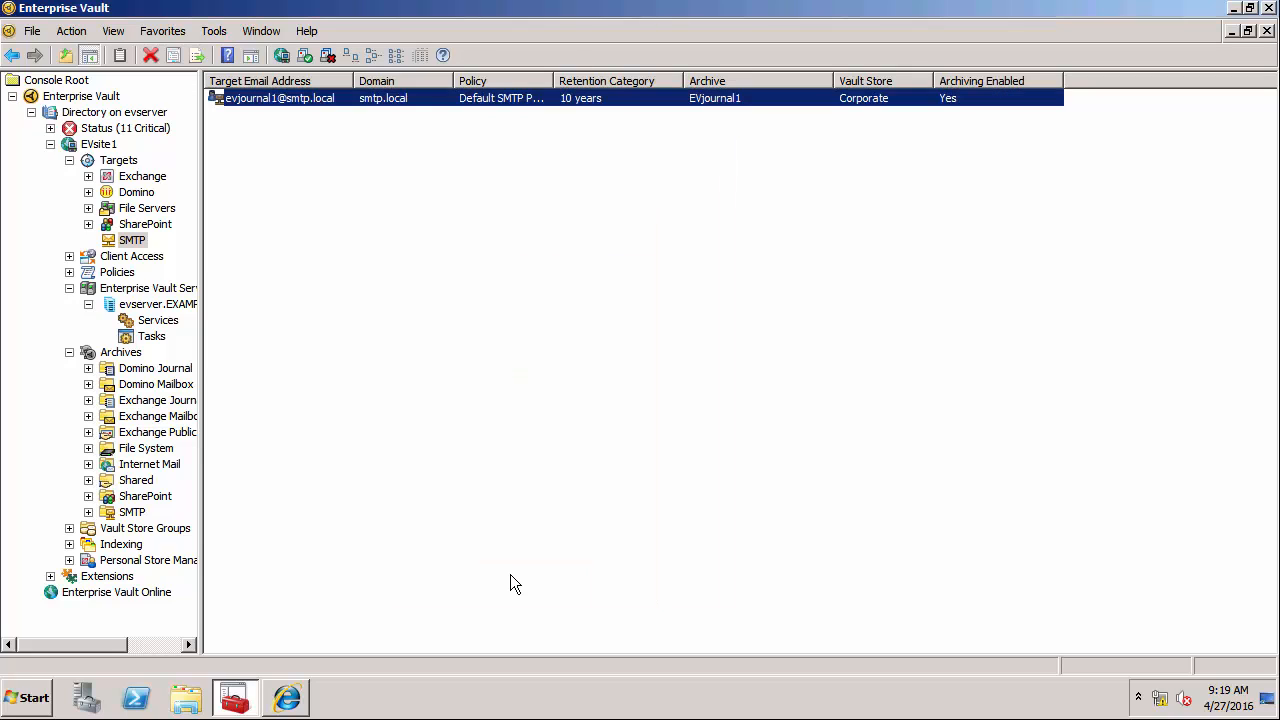
{"action": "mouse_move", "coordinate": [165, 357]}
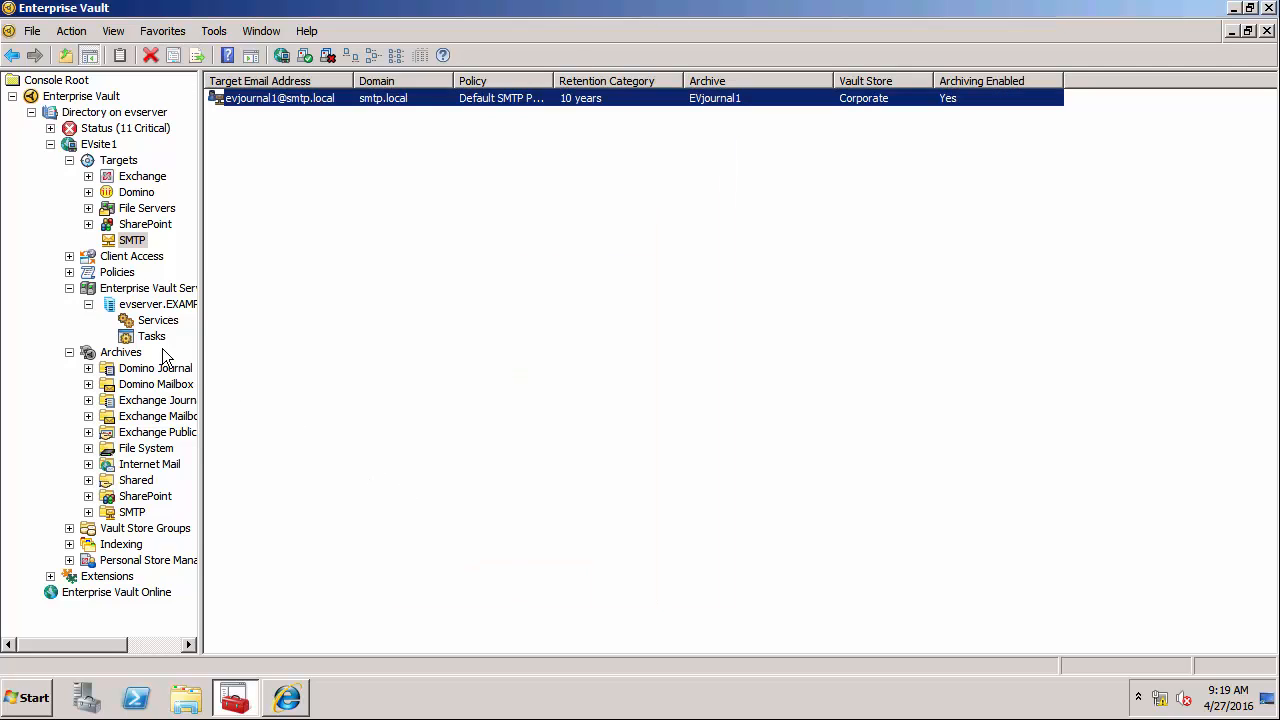
Step: Start the SMTP Archiving task from the evserver task list
{"action": "left_click", "coordinate": [152, 335]}
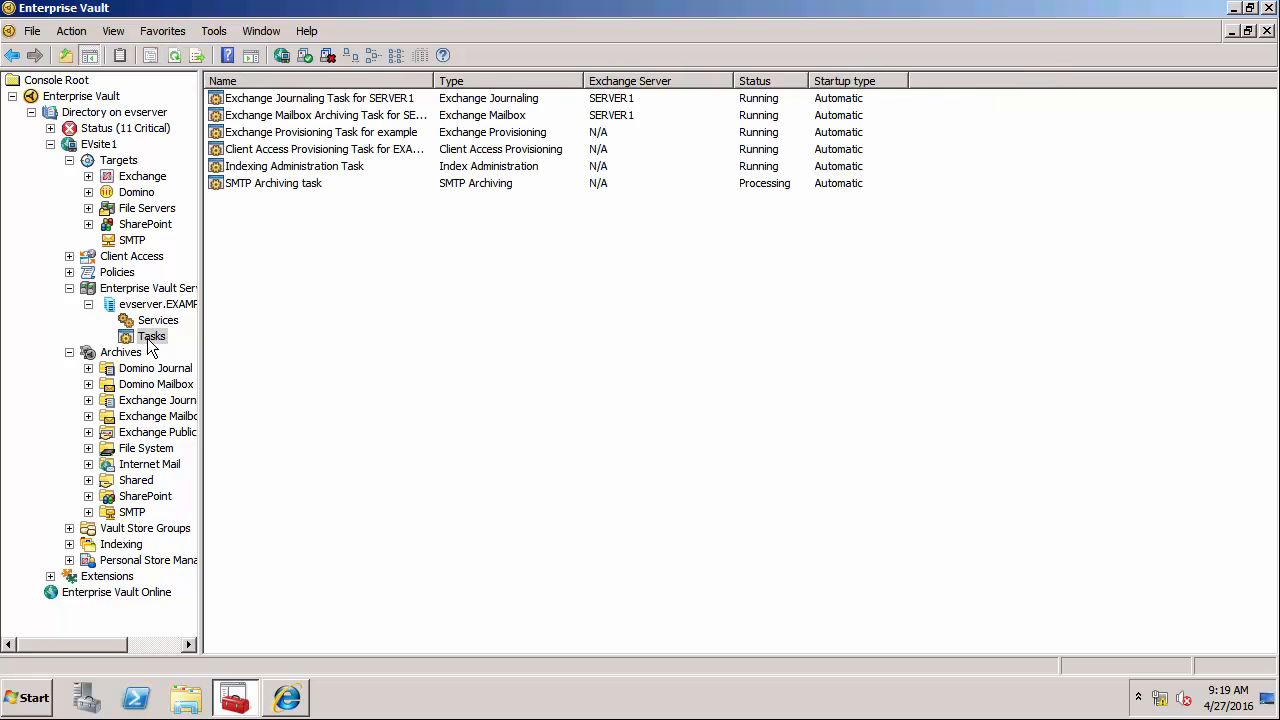
{"action": "left_click", "coordinate": [273, 183]}
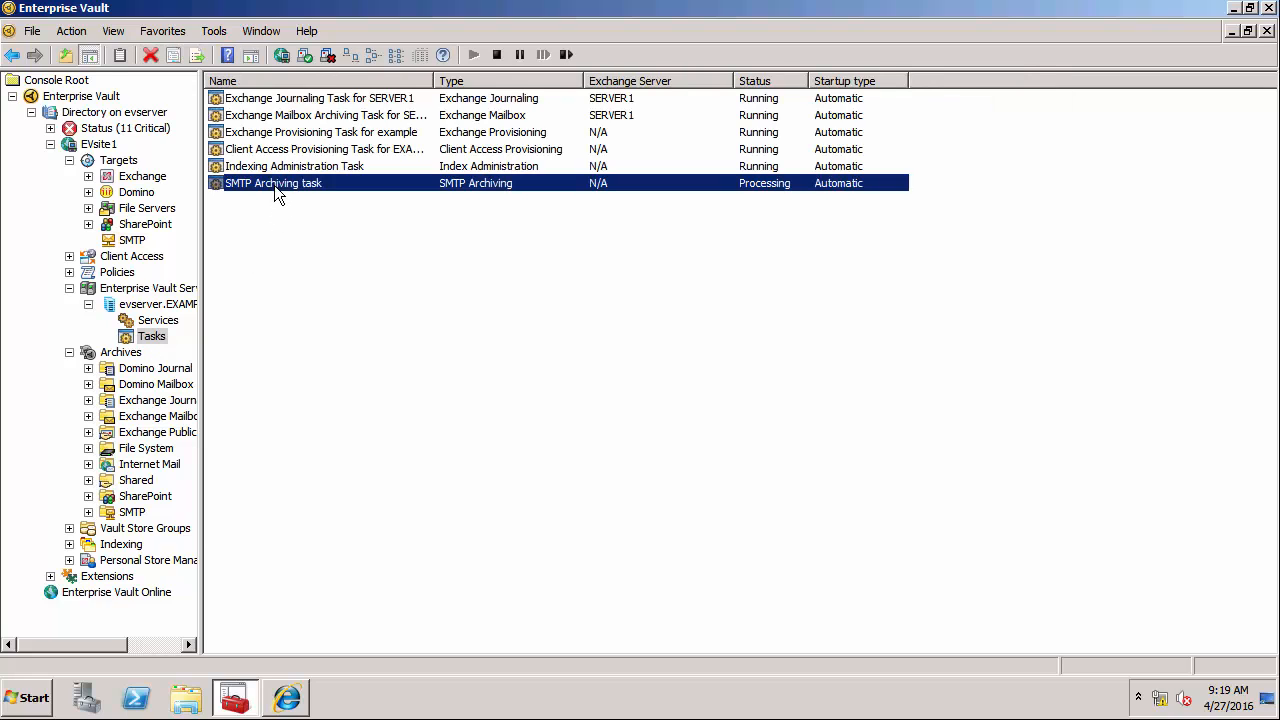
{"action": "right_click", "coordinate": [273, 183]}
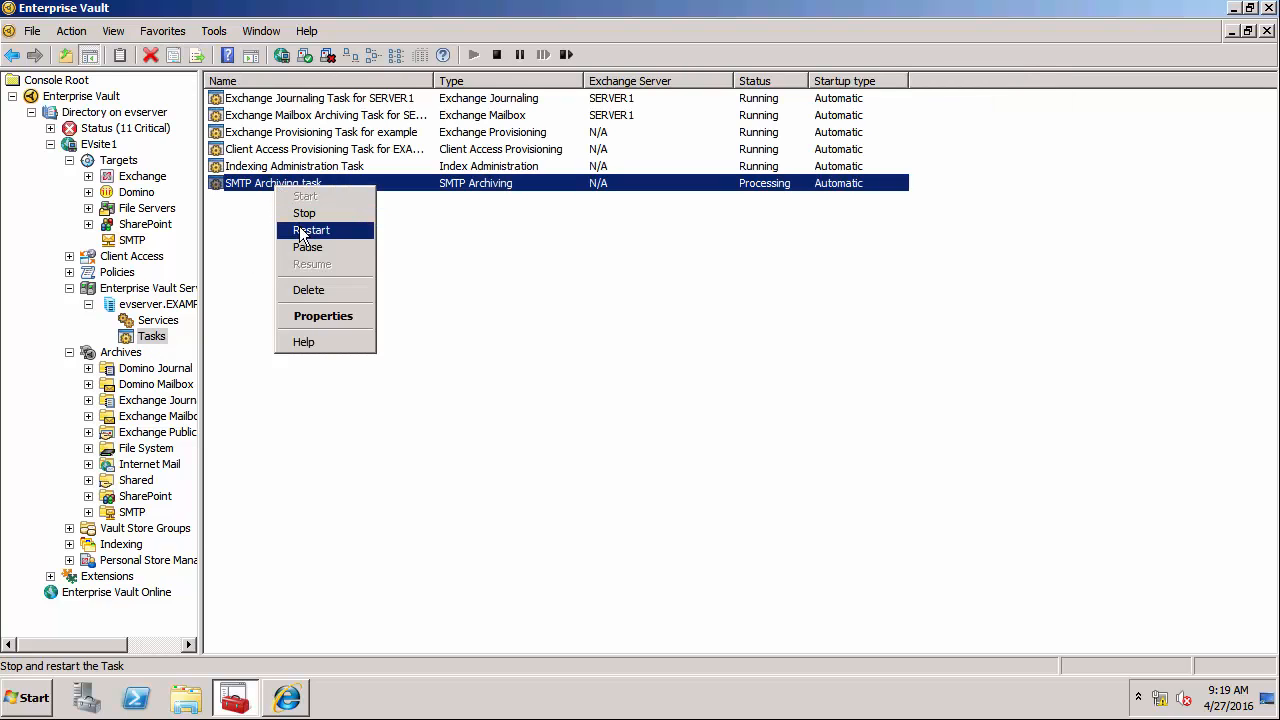
{"action": "left_click", "coordinate": [311, 230]}
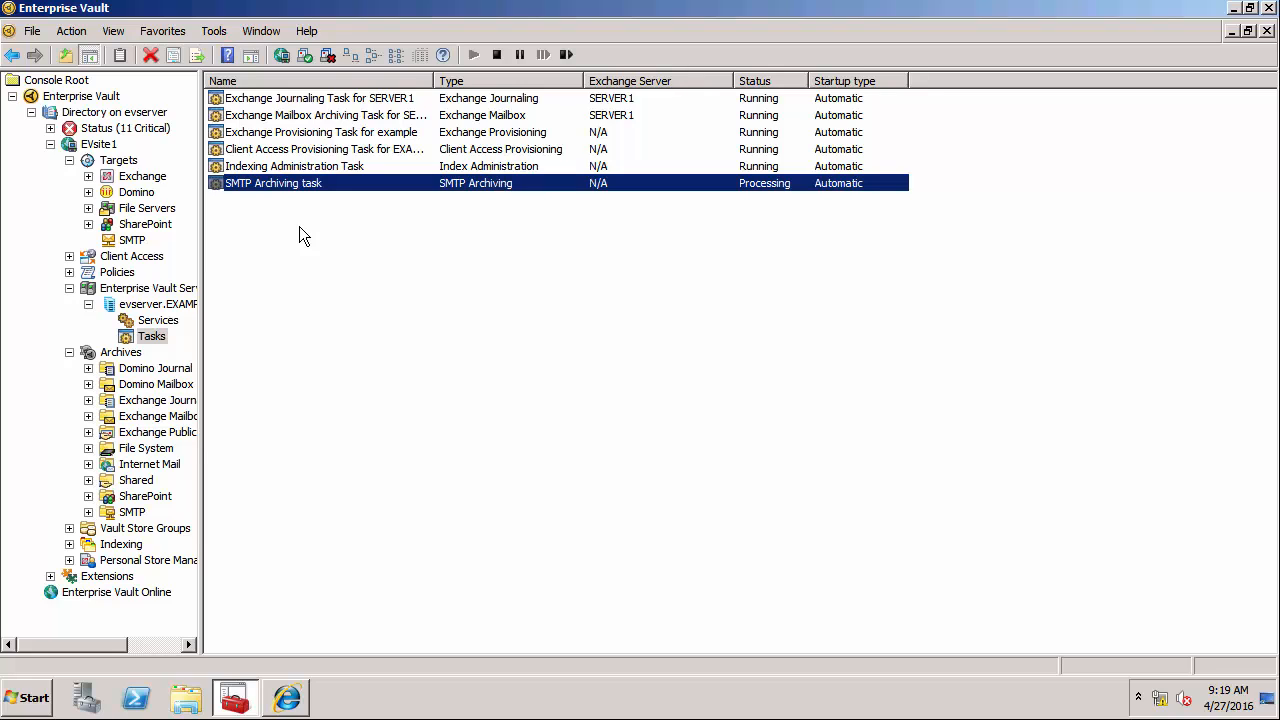
{"action": "mouse_move", "coordinate": [320, 415]}
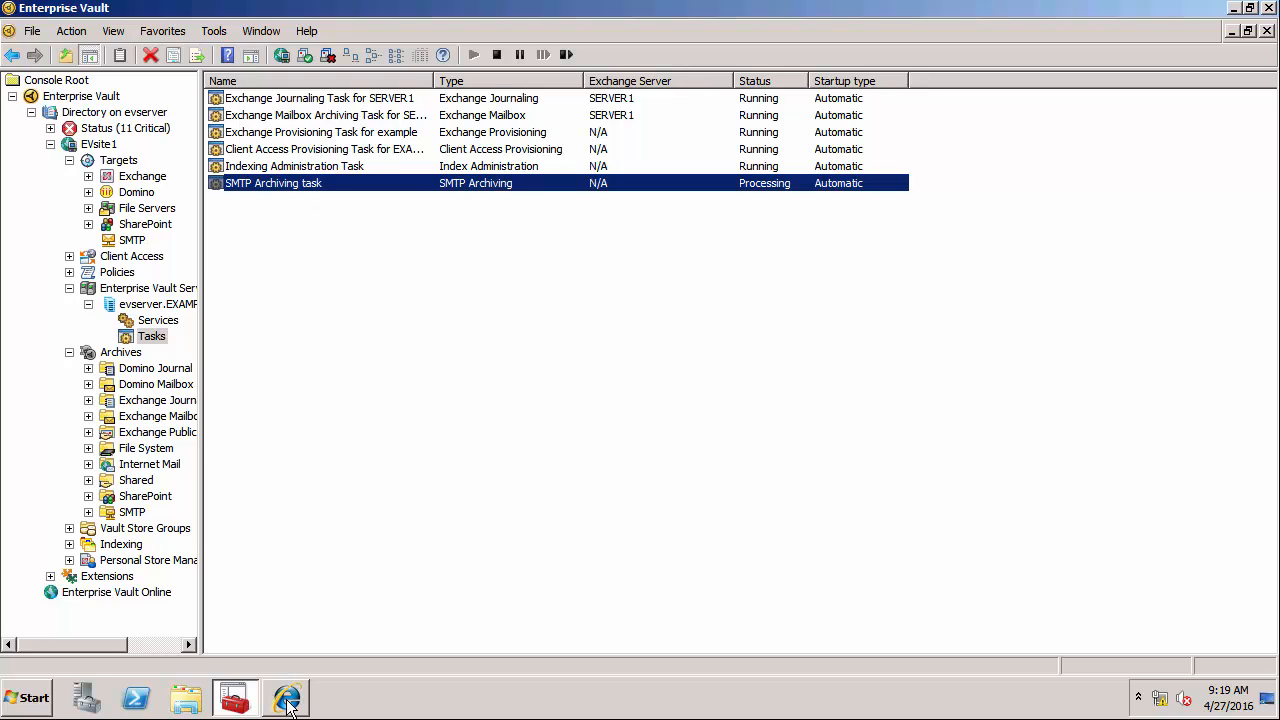
Step: Send the suggested colleague an email 'Testing SMTP archiving' with body 'This is my first test'
{"action": "left_click", "coordinate": [285, 697]}
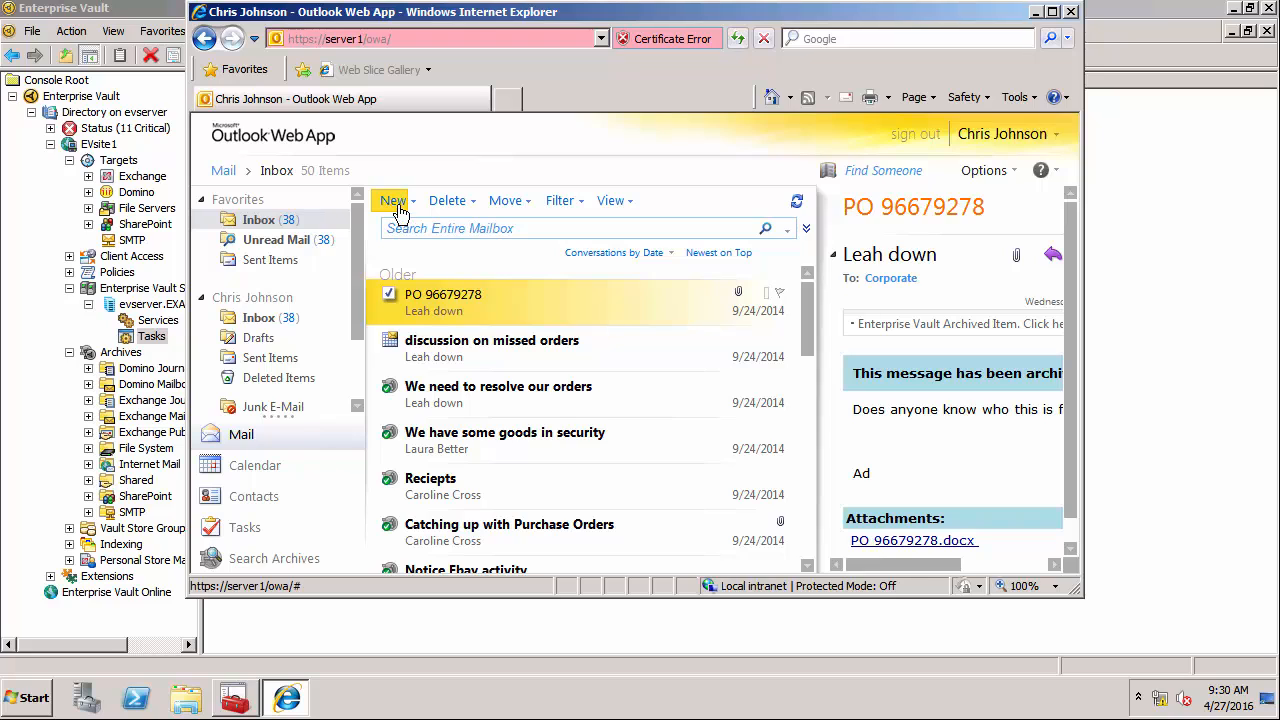
{"action": "left_click", "coordinate": [390, 200]}
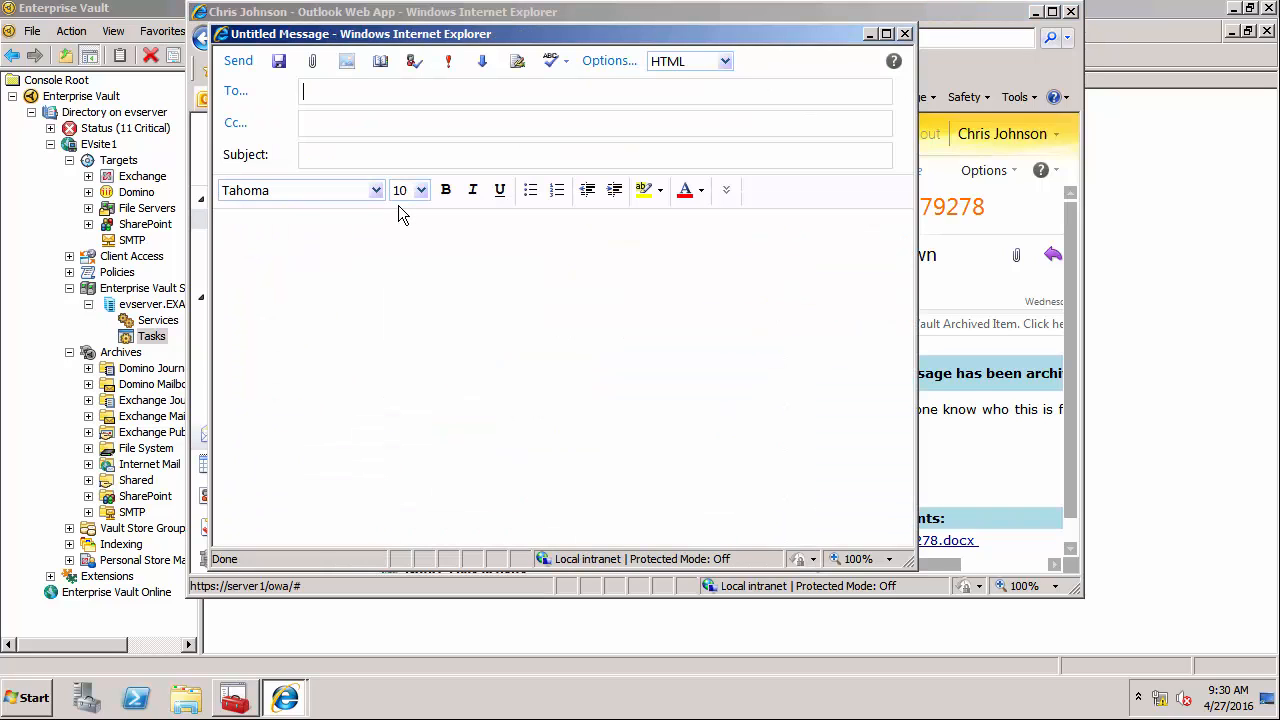
{"action": "type", "text": "di"}
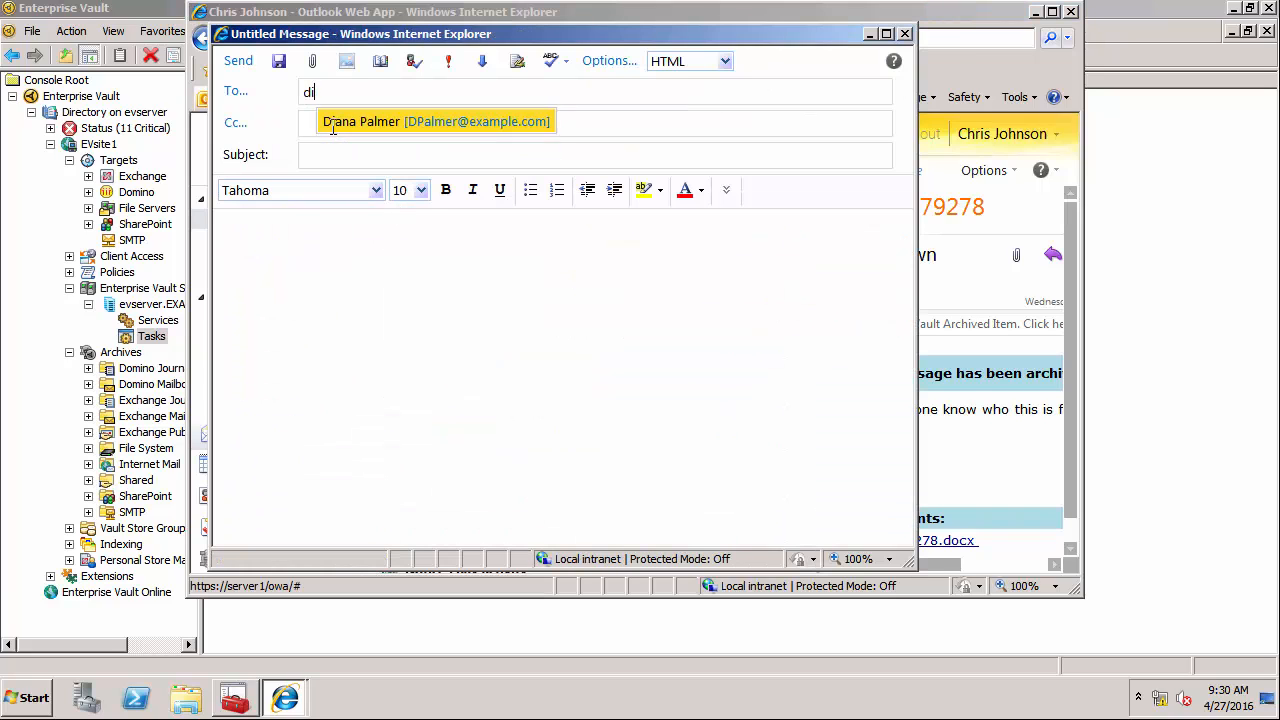
{"action": "left_click", "coordinate": [435, 121]}
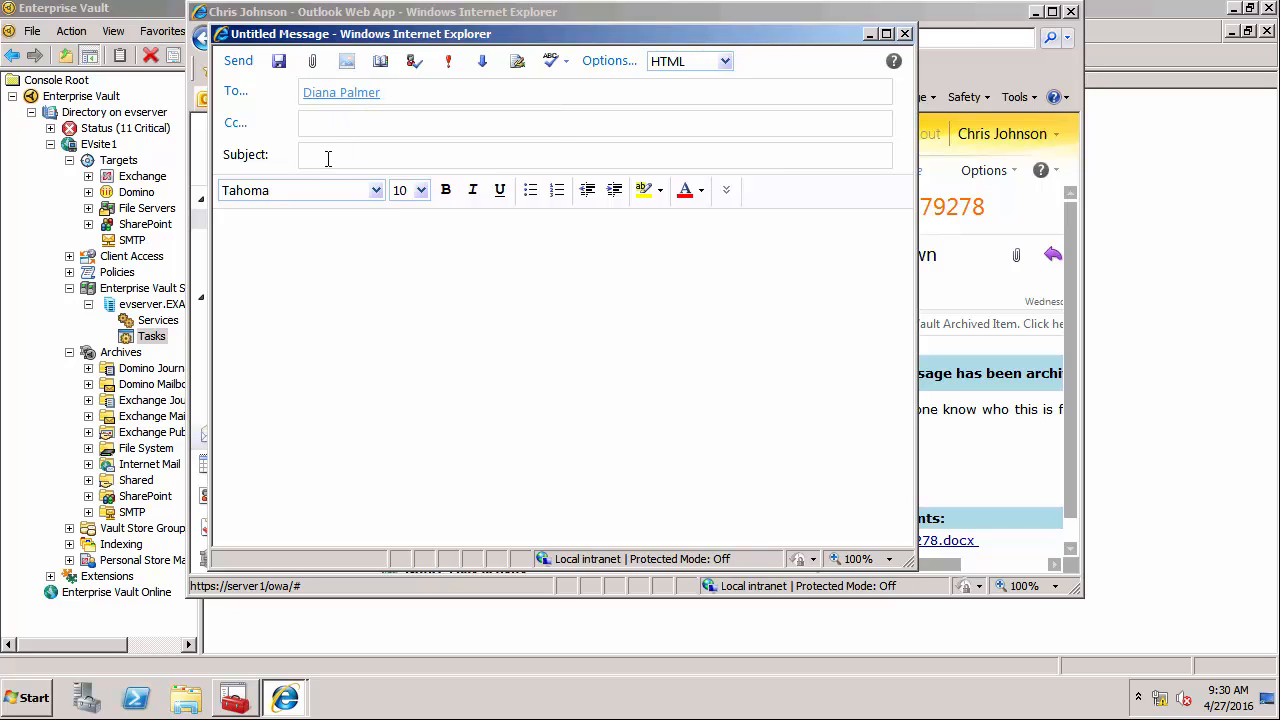
{"action": "type", "text": "Test"}
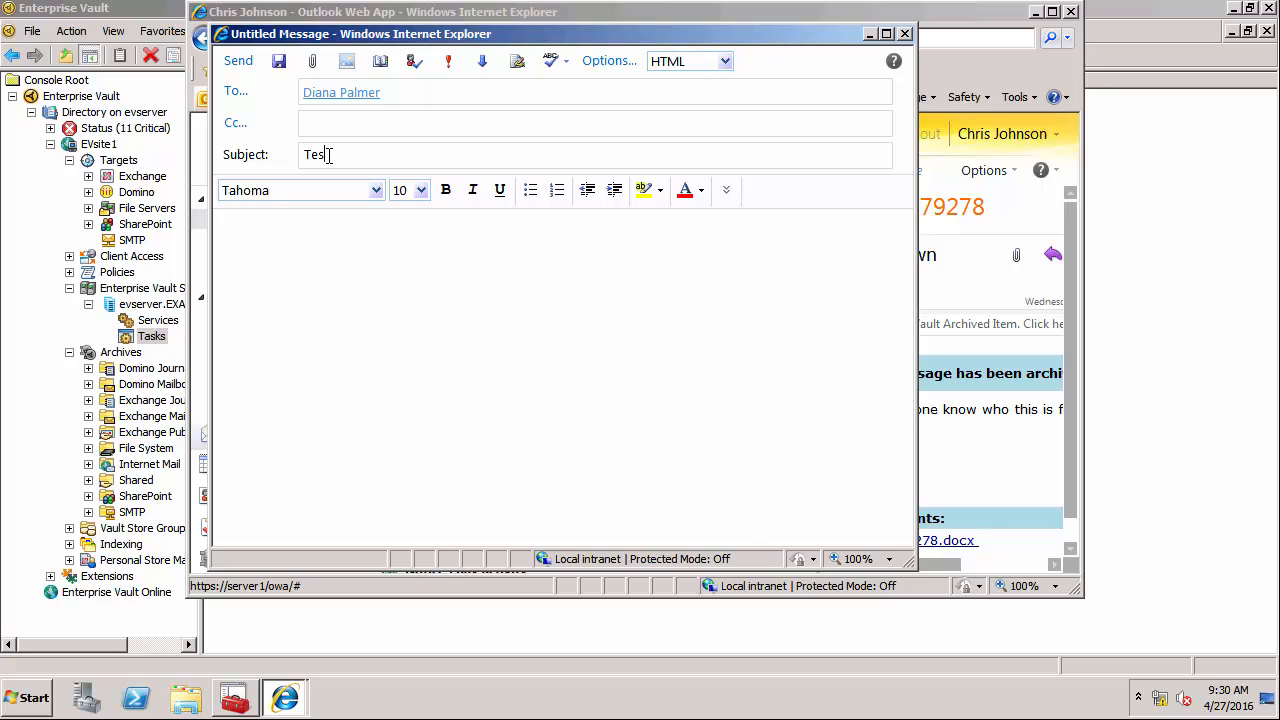
{"action": "type", "text": "ting SM"}
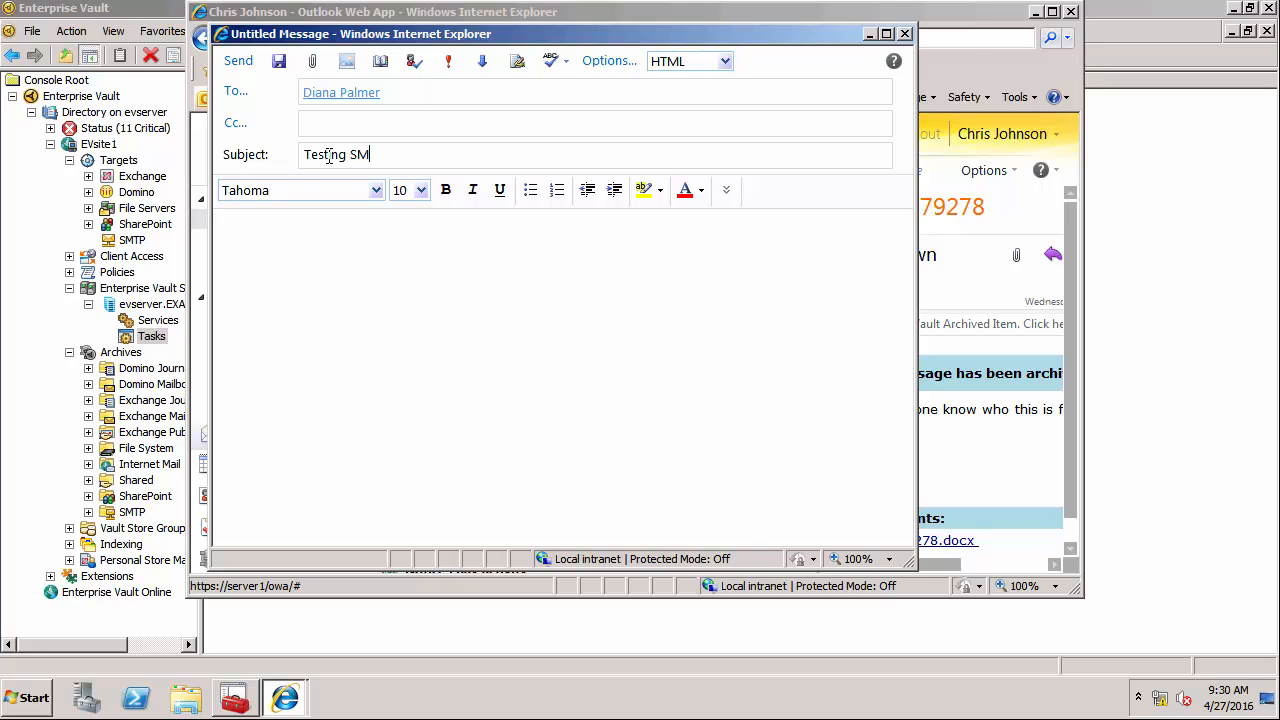
{"action": "type", "text": "TP archiving"}
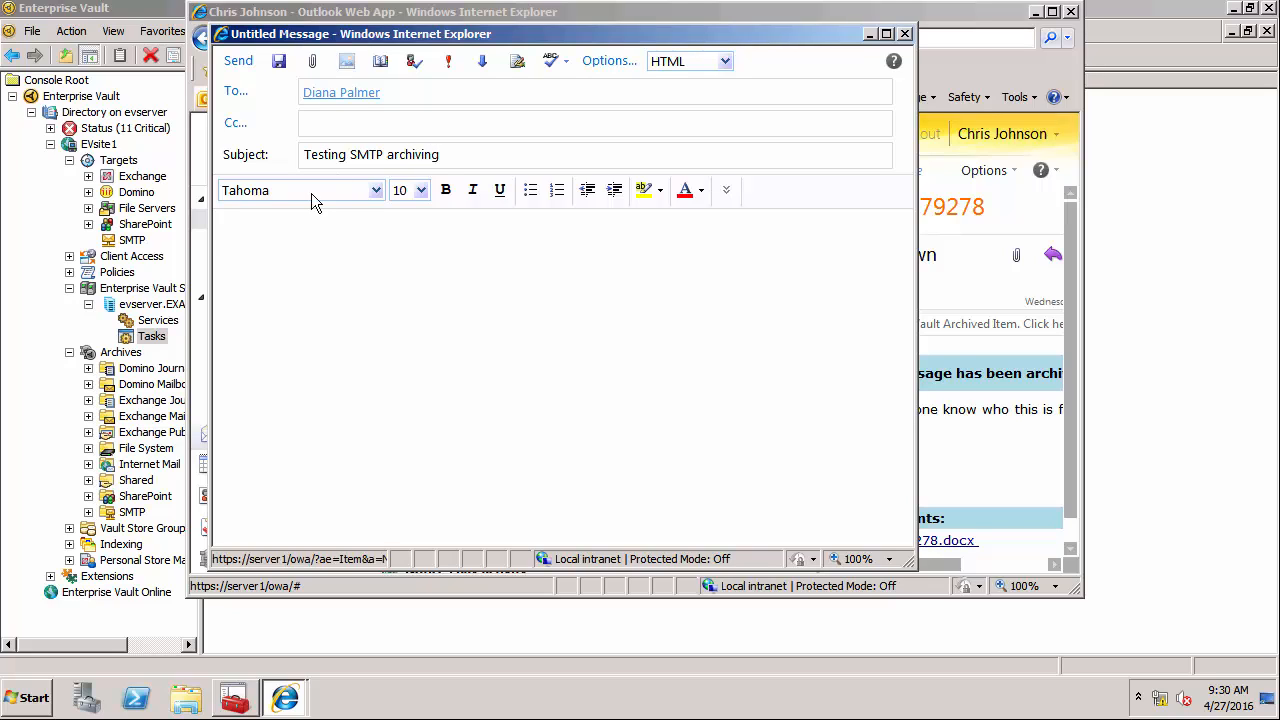
{"action": "type", "text": "Th"}
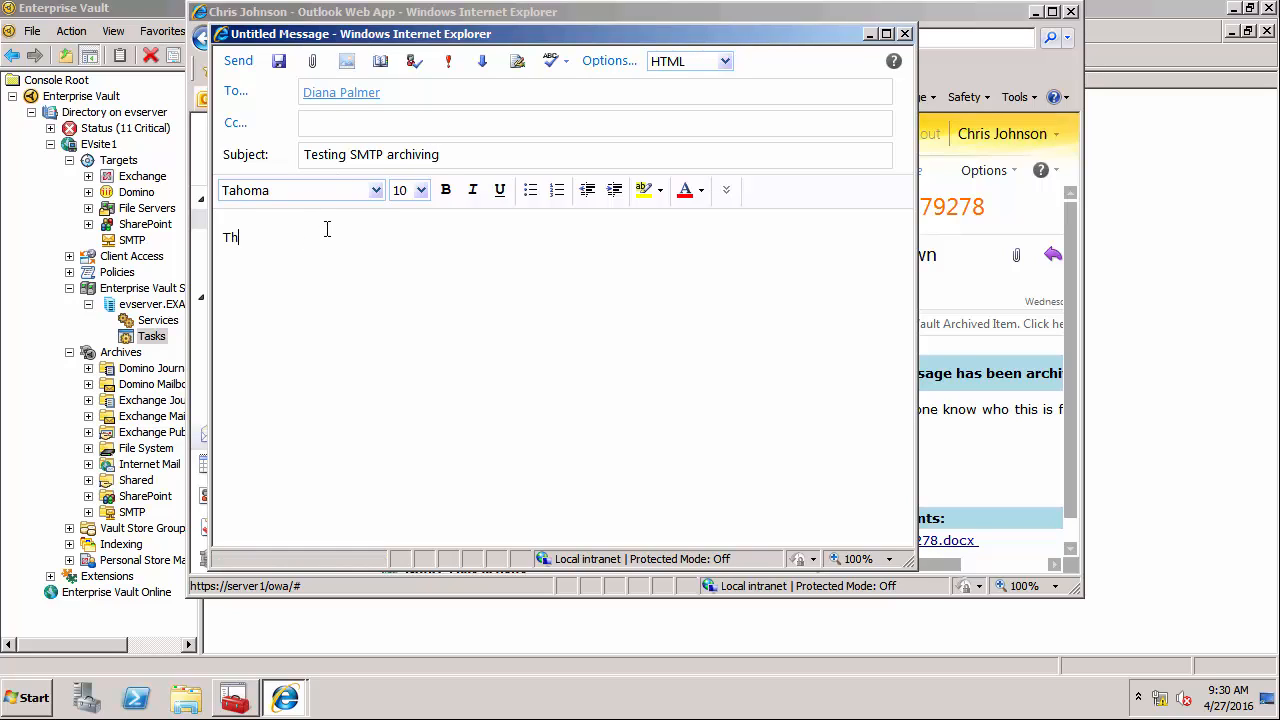
{"action": "type", "text": "is is my f"}
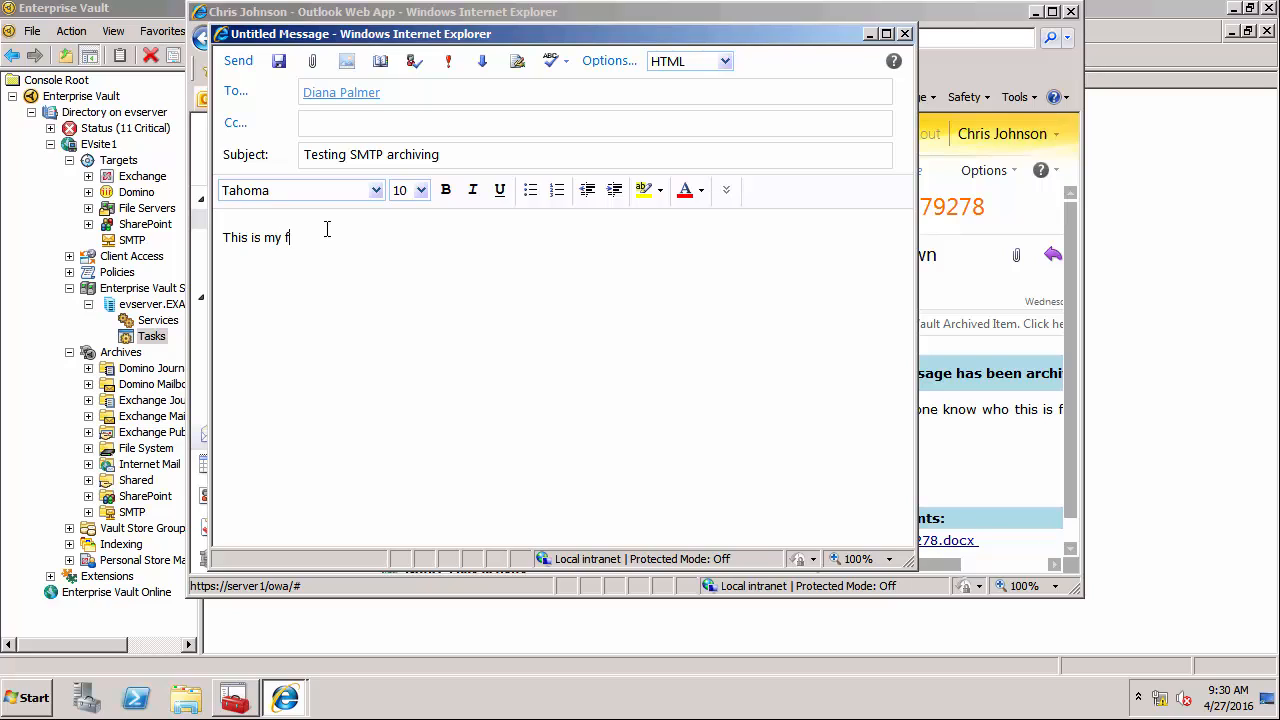
{"action": "type", "text": "irst test"}
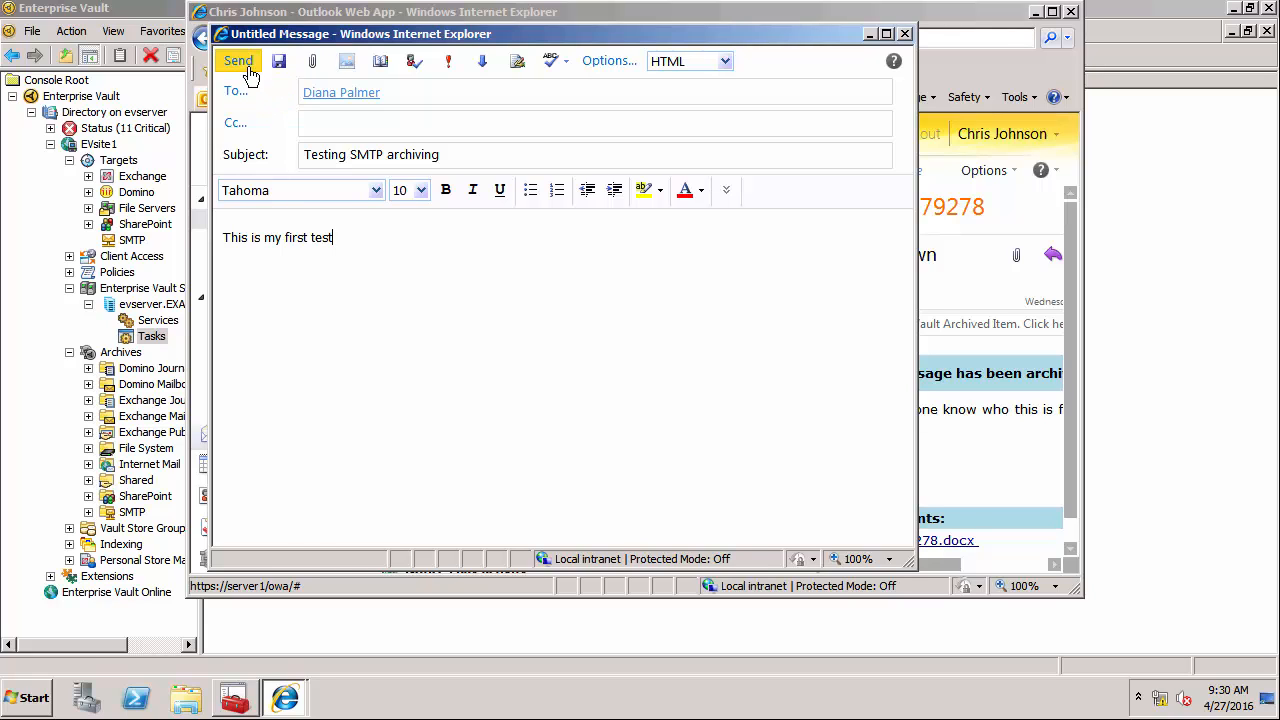
{"action": "left_click", "coordinate": [238, 61]}
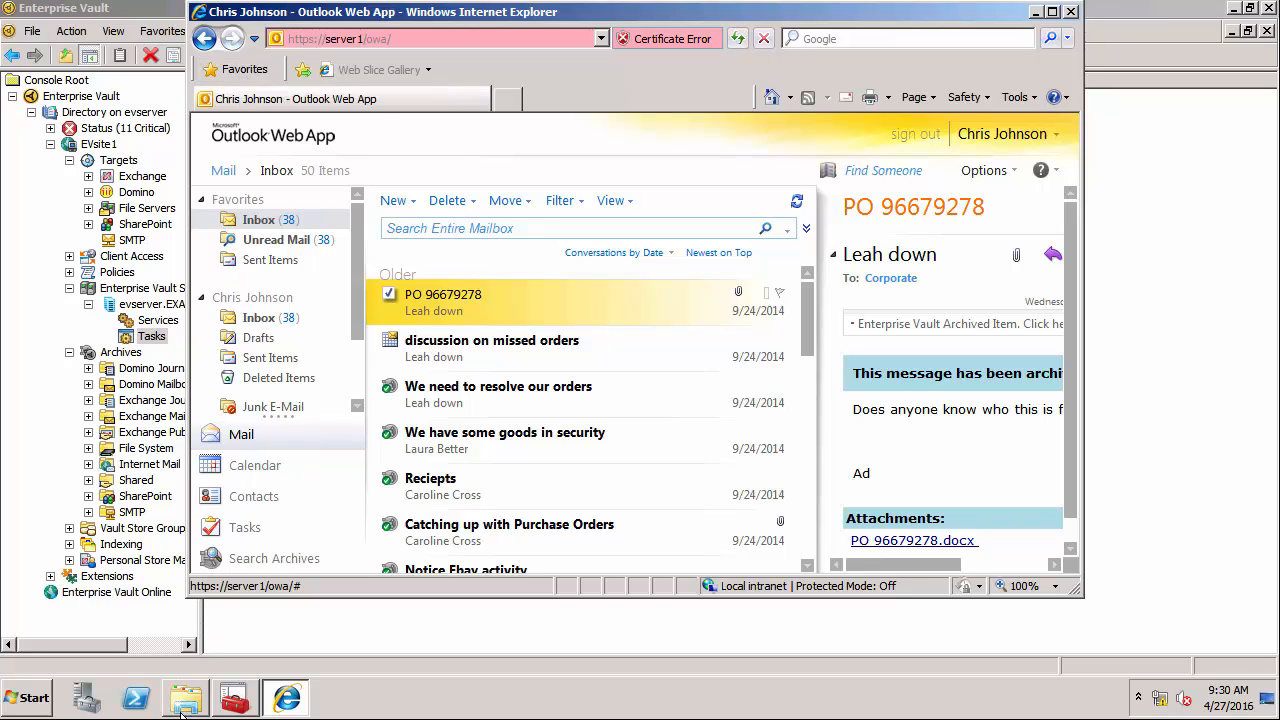
Step: Browse to D:\SMTPHolding\27\13\31 to watch the queued EML file
{"action": "left_click", "coordinate": [185, 697]}
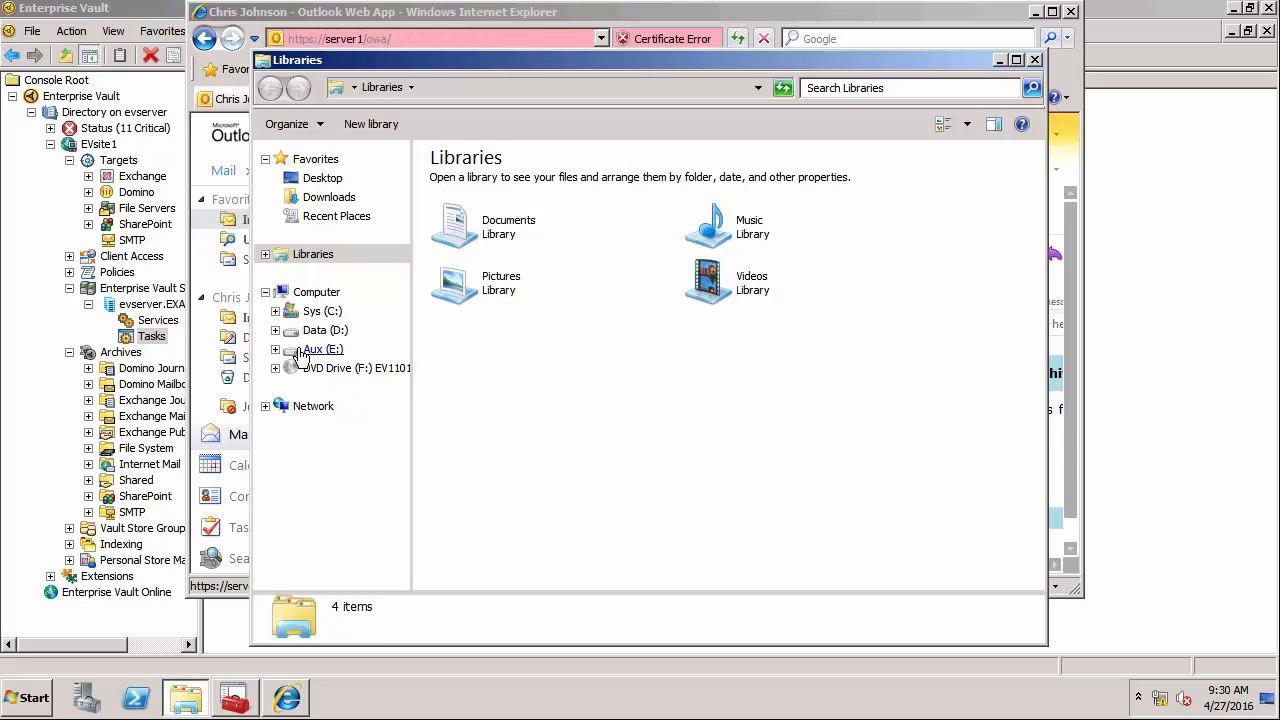
{"action": "left_click", "coordinate": [324, 330]}
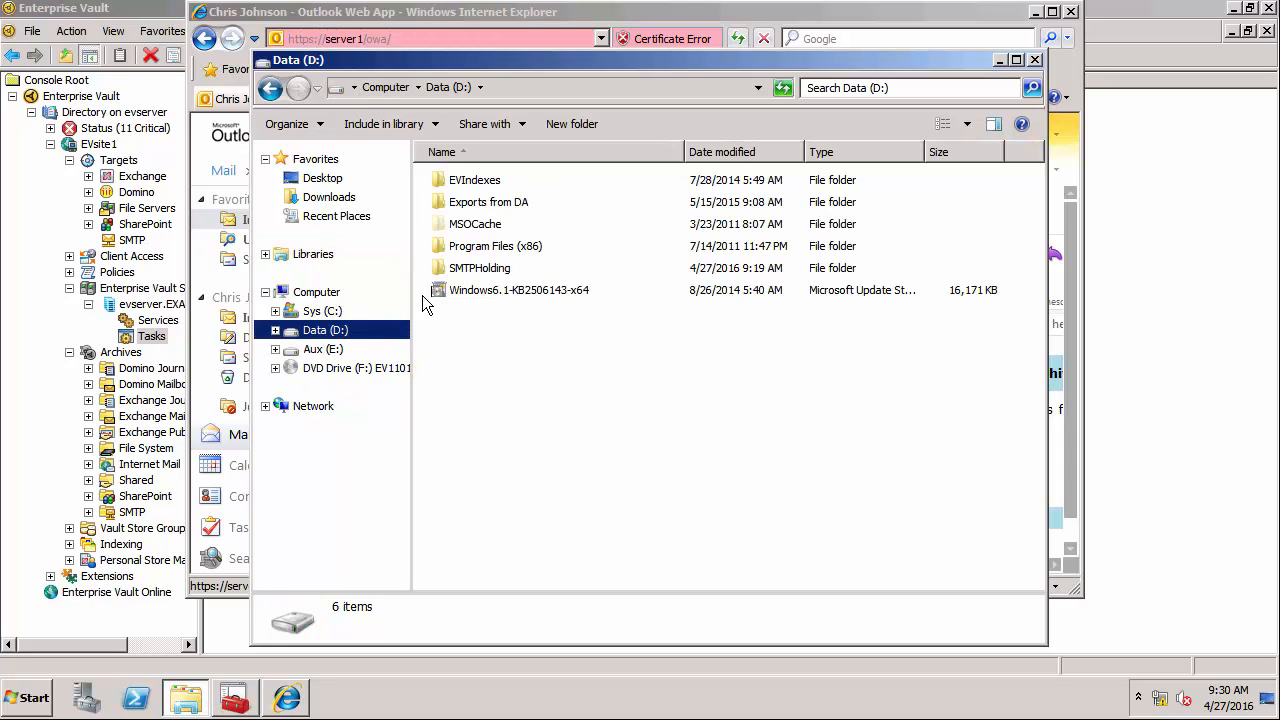
{"action": "double_click", "coordinate": [479, 267]}
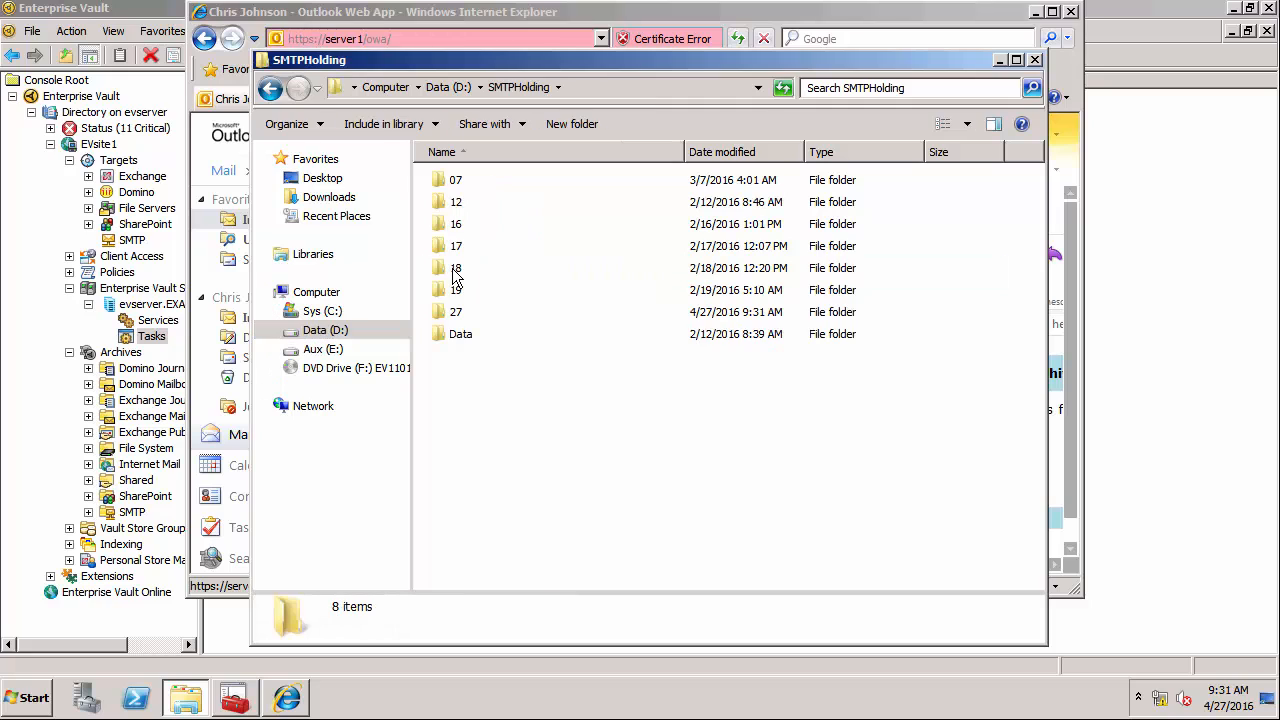
{"action": "mouse_move", "coordinate": [452, 315]}
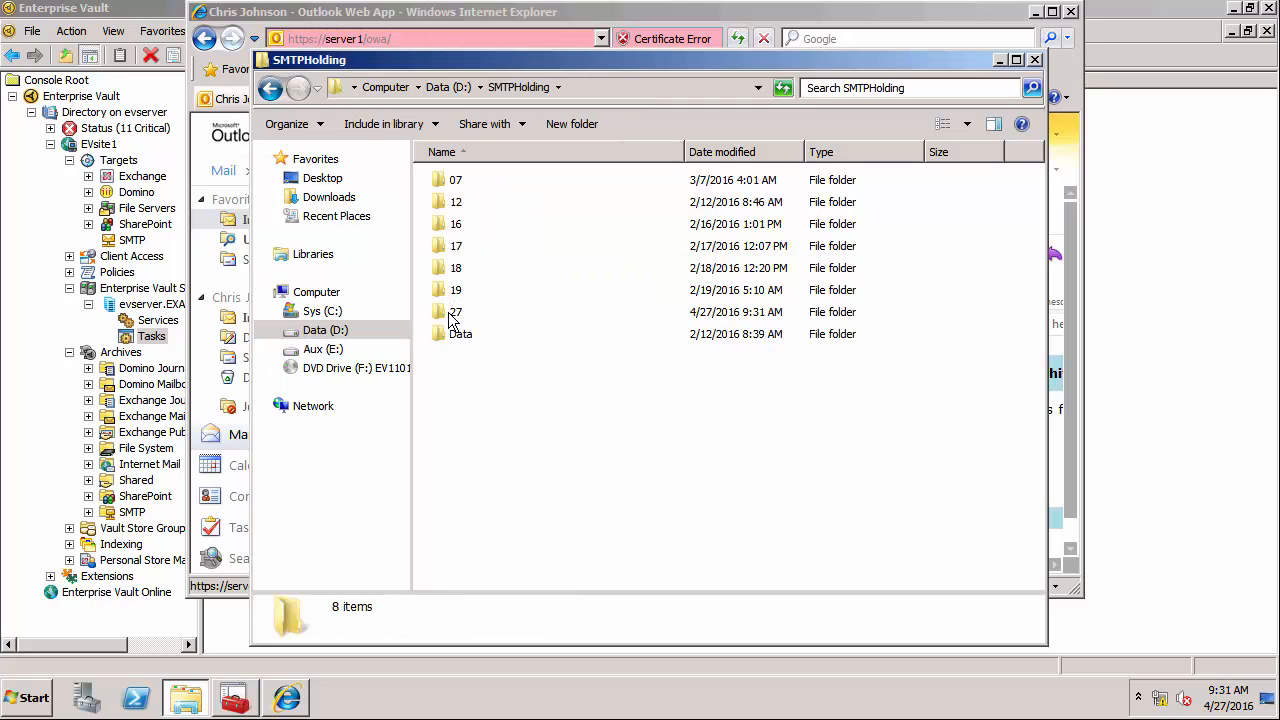
{"action": "mouse_move", "coordinate": [456, 312]}
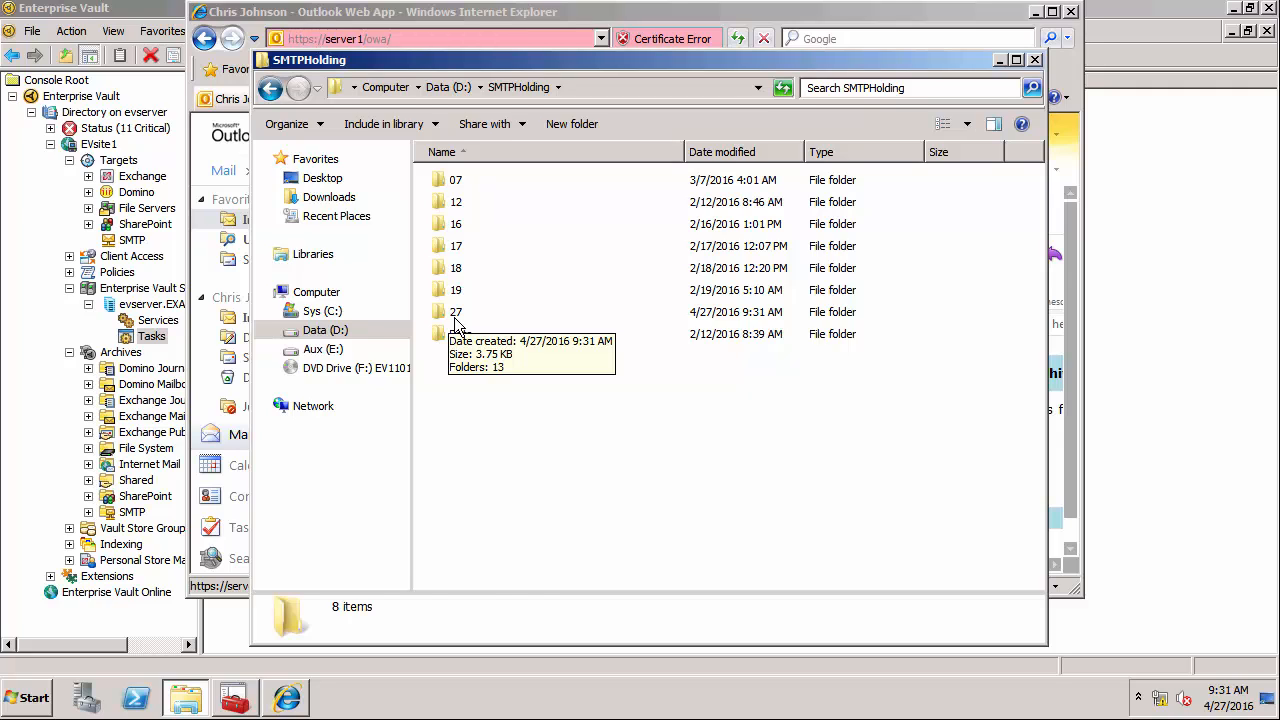
{"action": "double_click", "coordinate": [456, 311]}
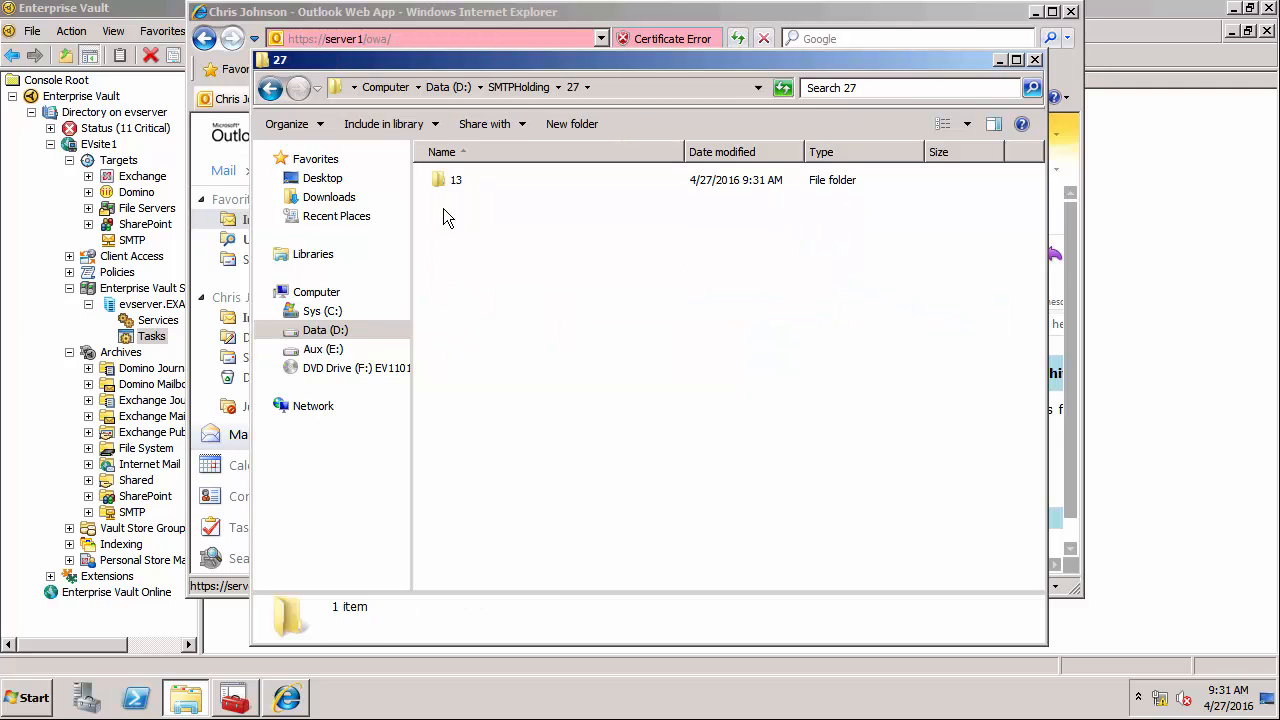
{"action": "double_click", "coordinate": [456, 179]}
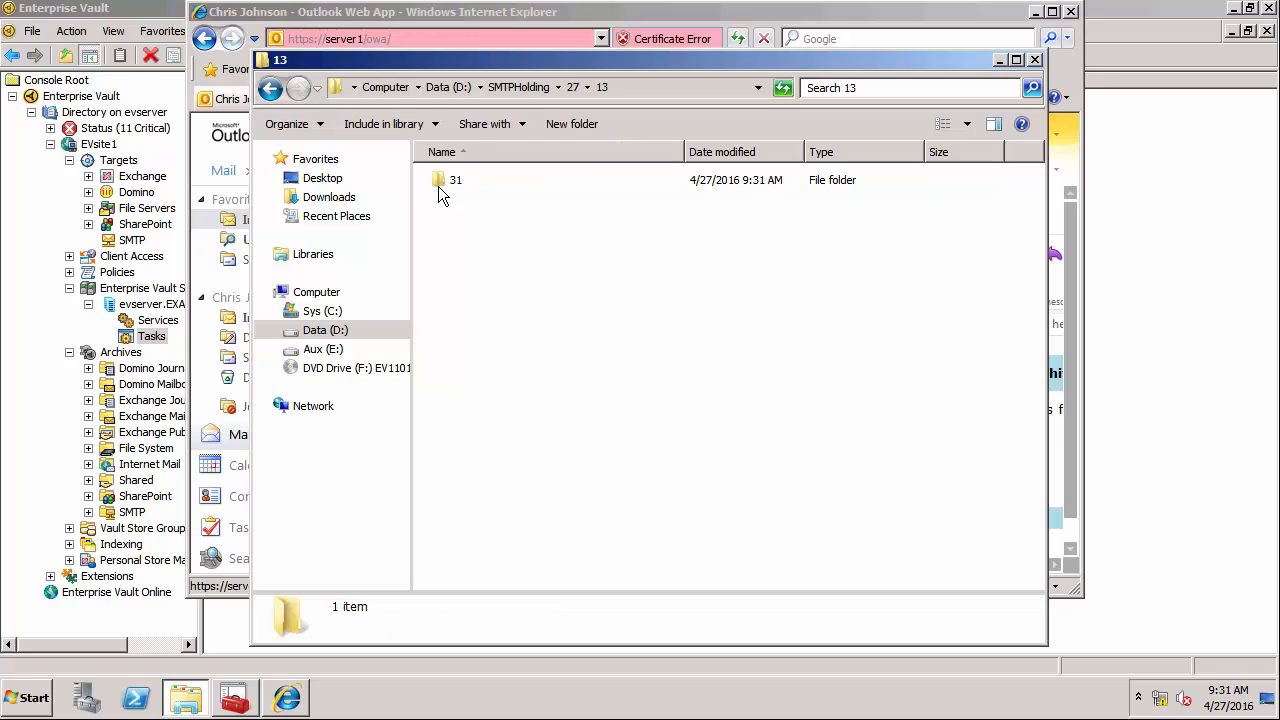
{"action": "double_click", "coordinate": [455, 180]}
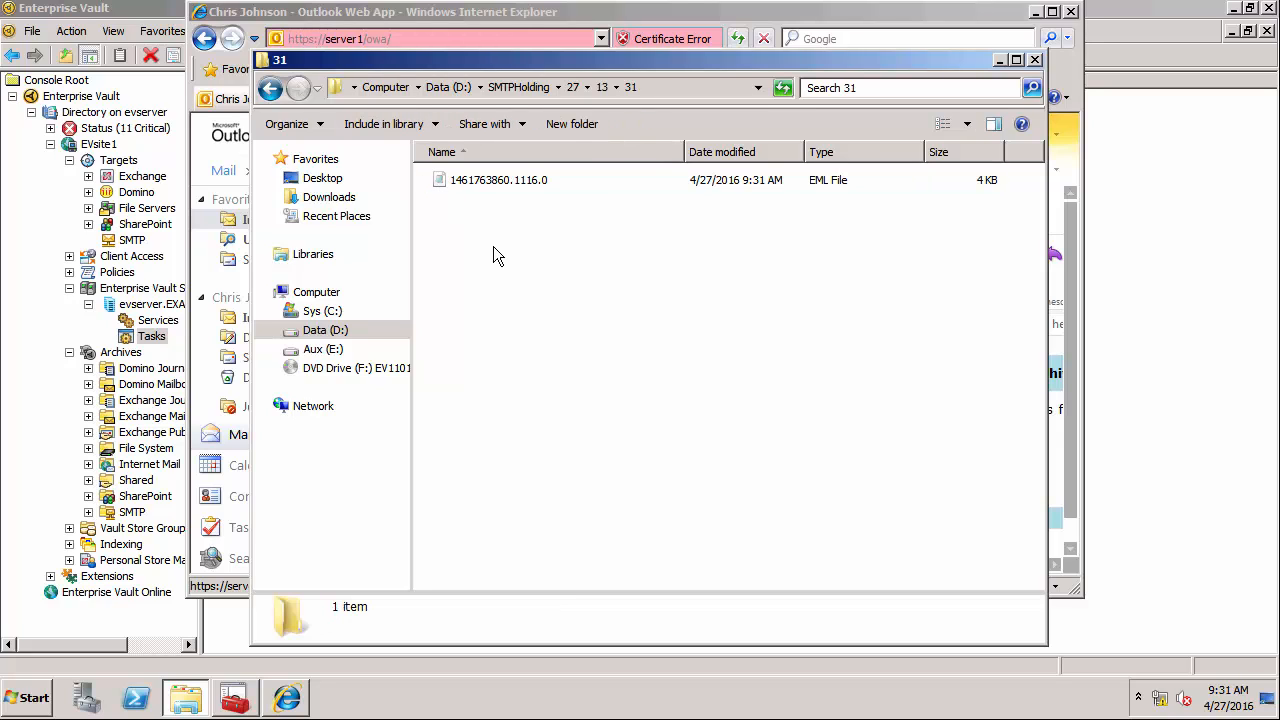
{"action": "mouse_move", "coordinate": [505, 197]}
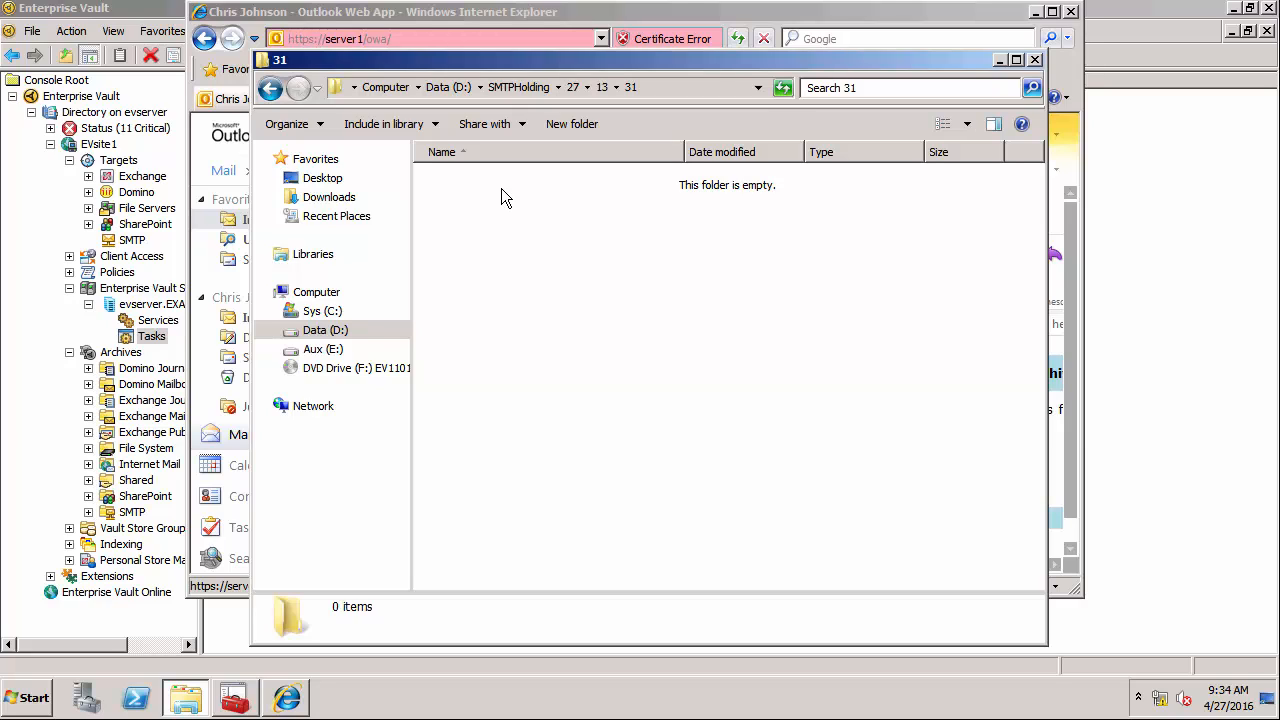
{"action": "mouse_move", "coordinate": [232, 451]}
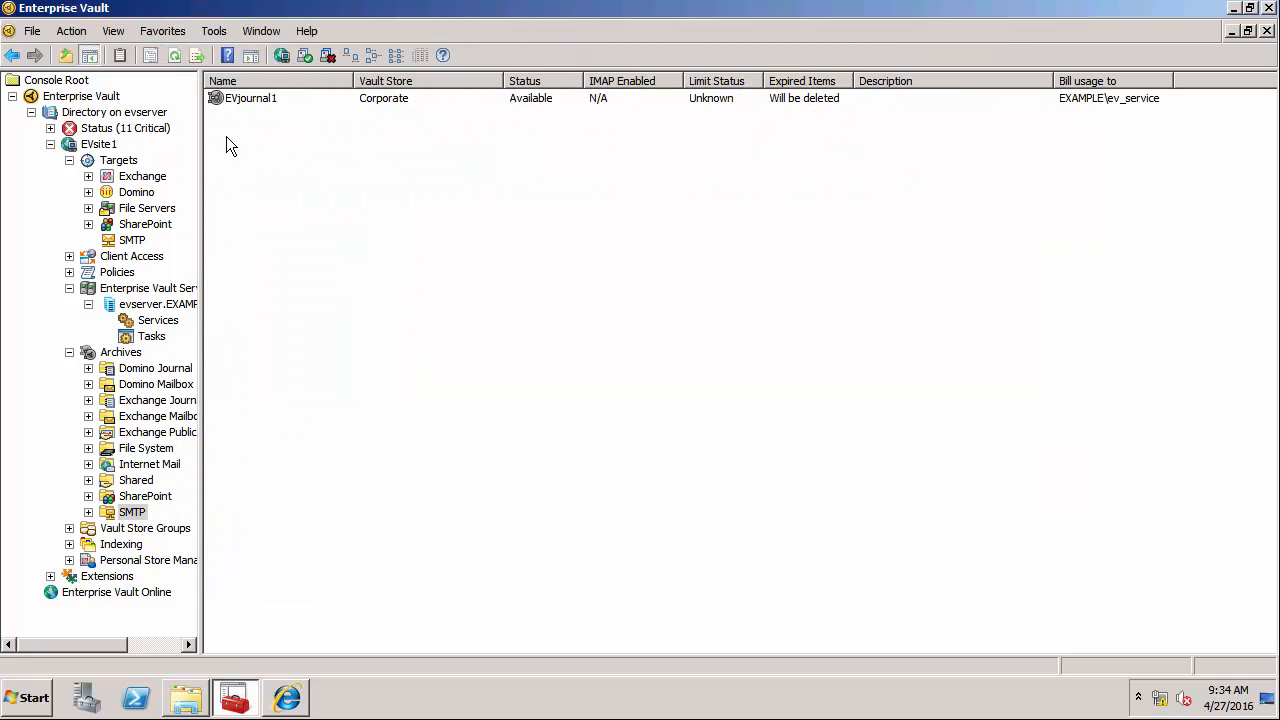
Step: Search the EVjournal1 archive and open its Inbox folder
{"action": "right_click", "coordinate": [250, 98]}
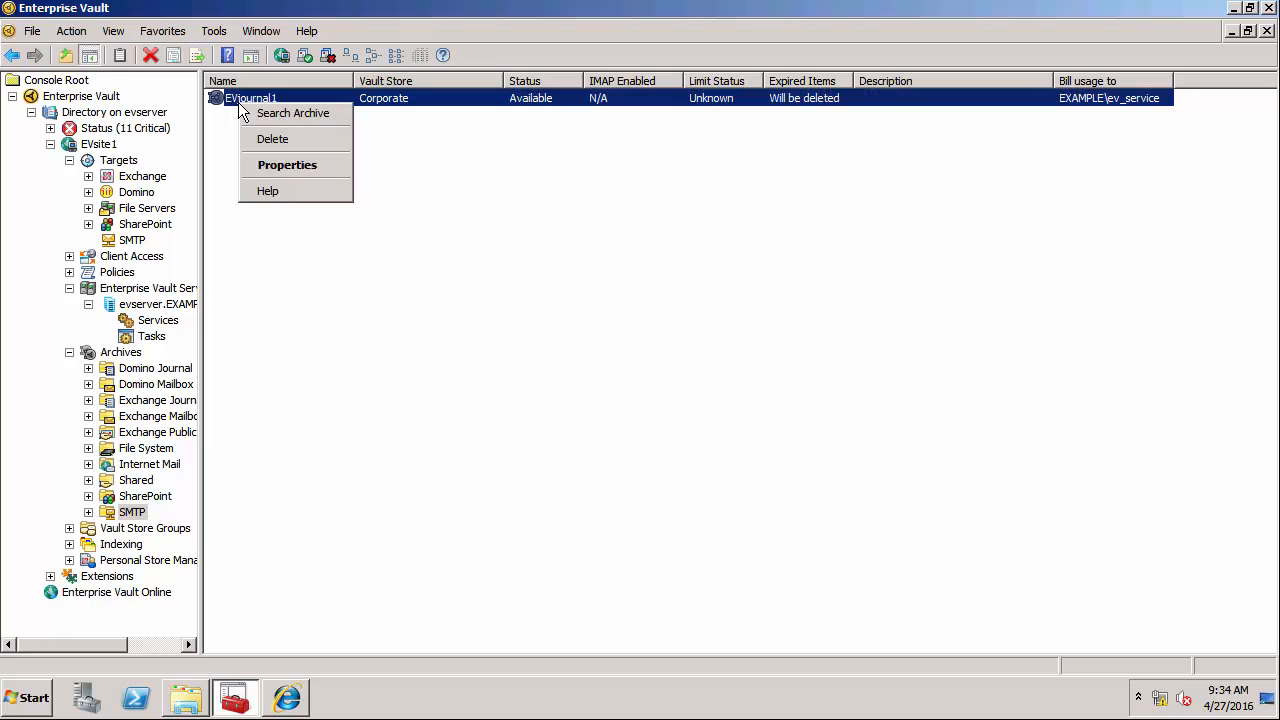
{"action": "left_click", "coordinate": [292, 112]}
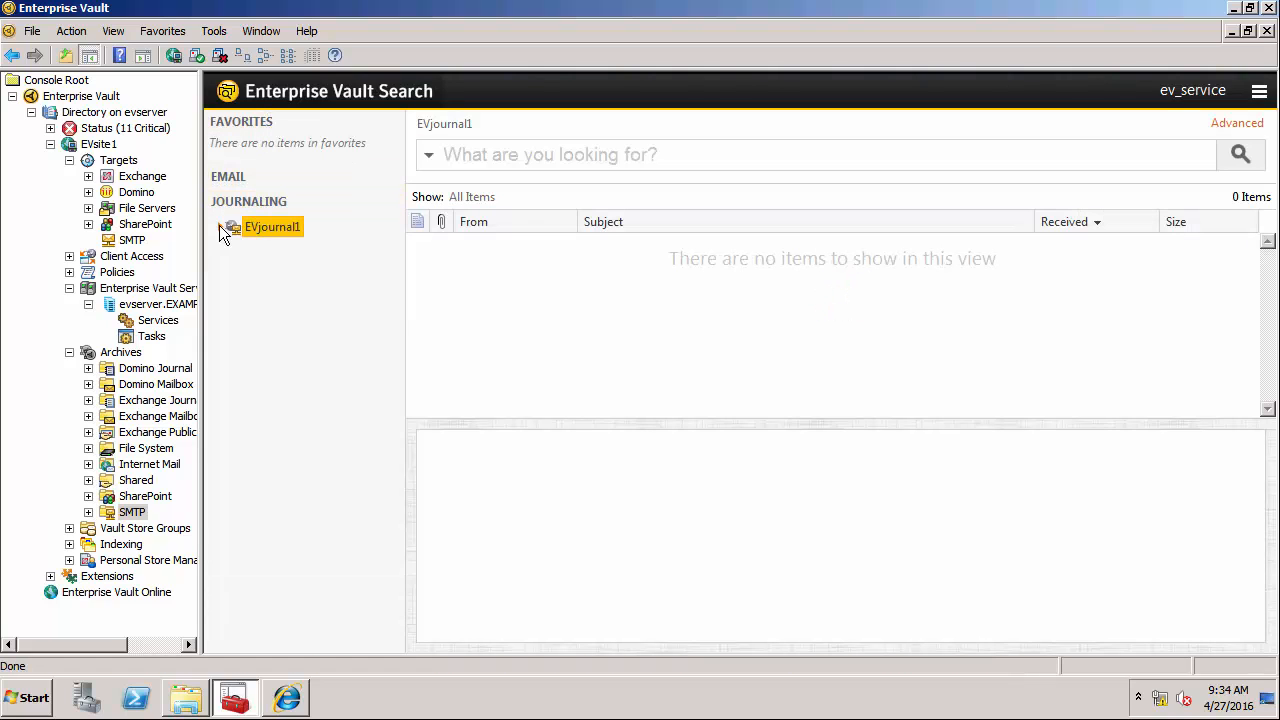
{"action": "left_click", "coordinate": [220, 226]}
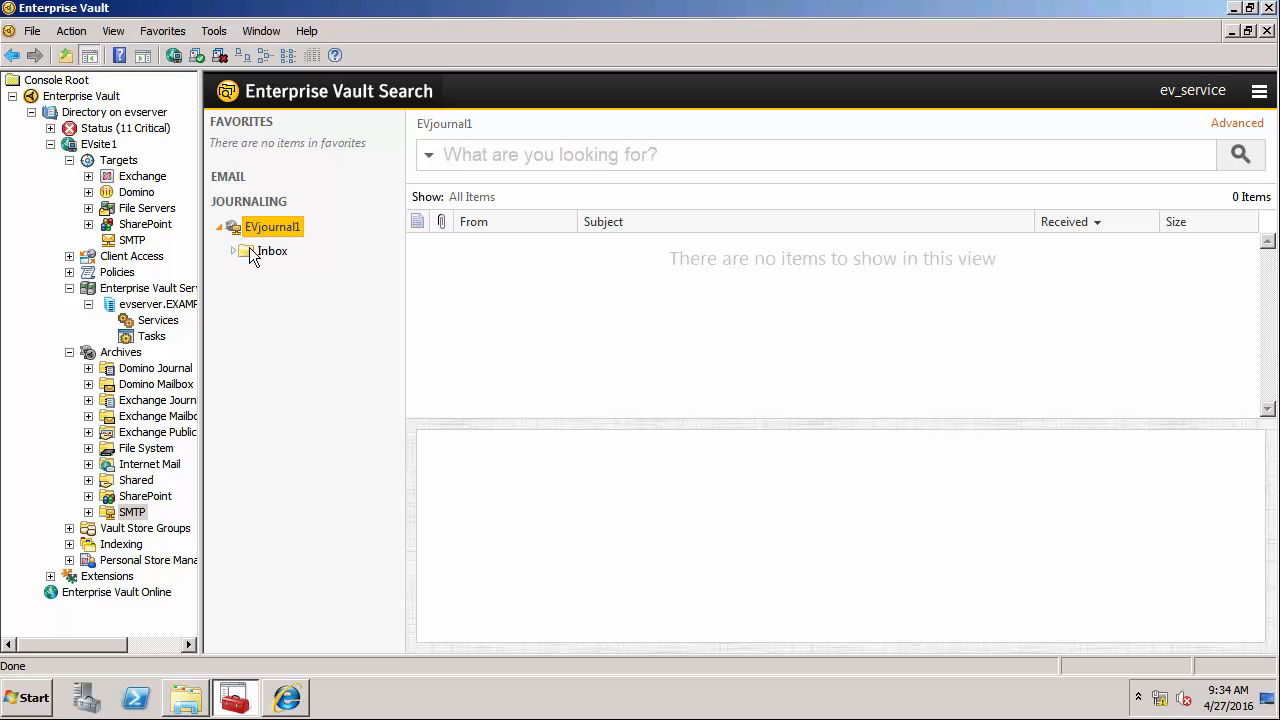
{"action": "left_click", "coordinate": [271, 251]}
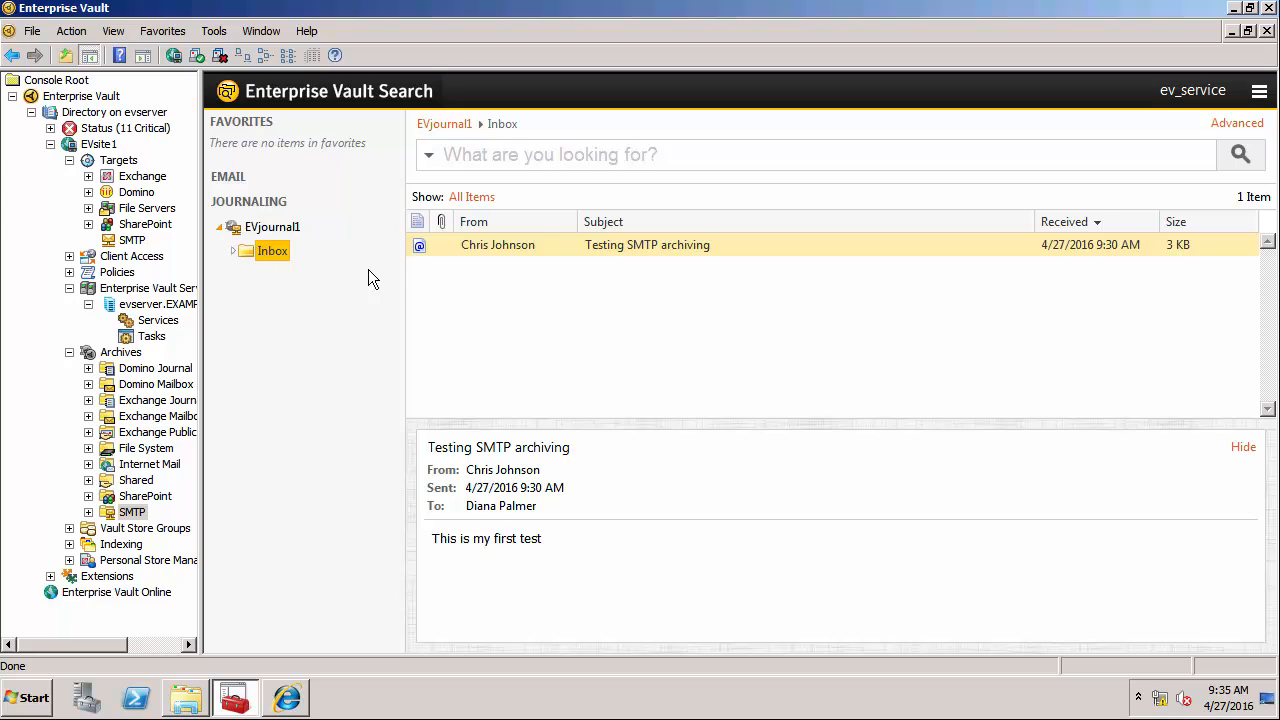
{"action": "mouse_move", "coordinate": [655, 261]}
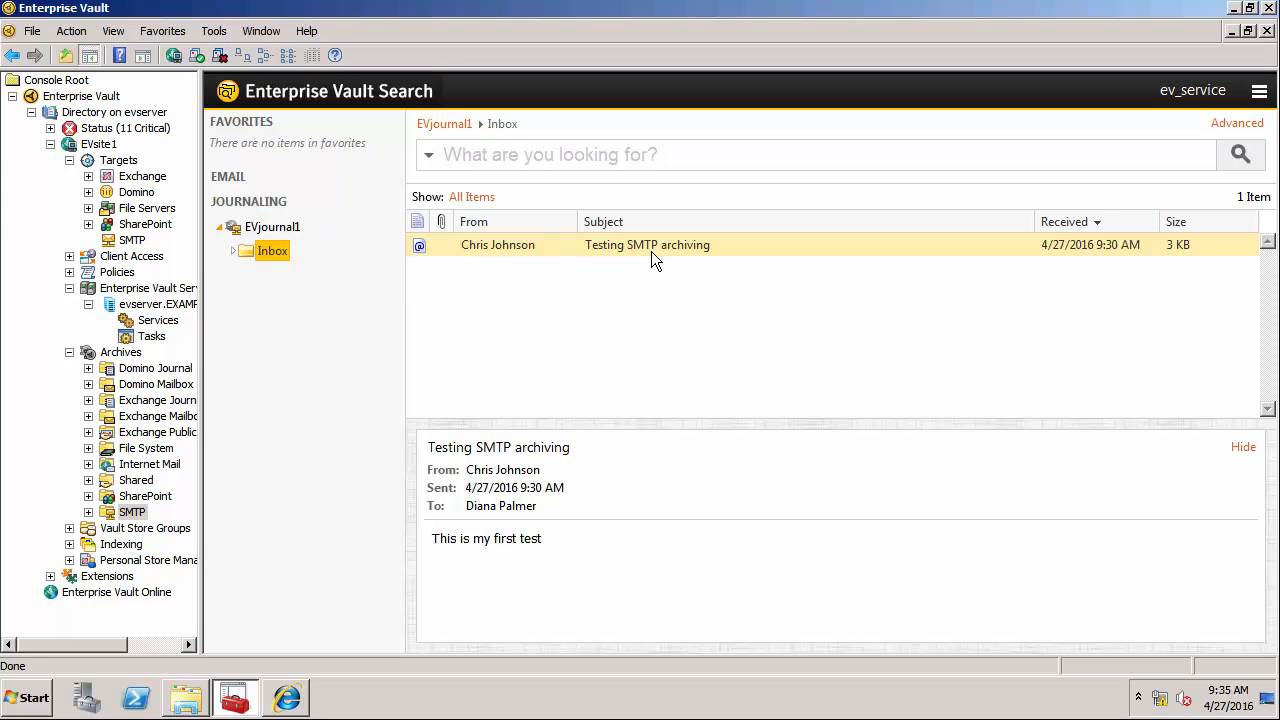